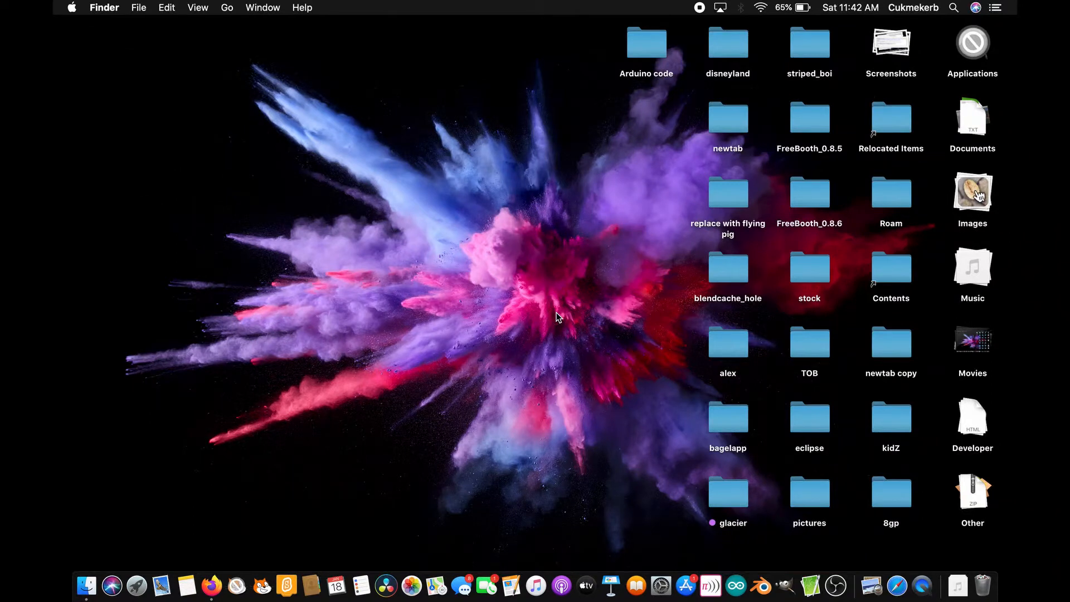
pyautogui.moveTo(510, 325)
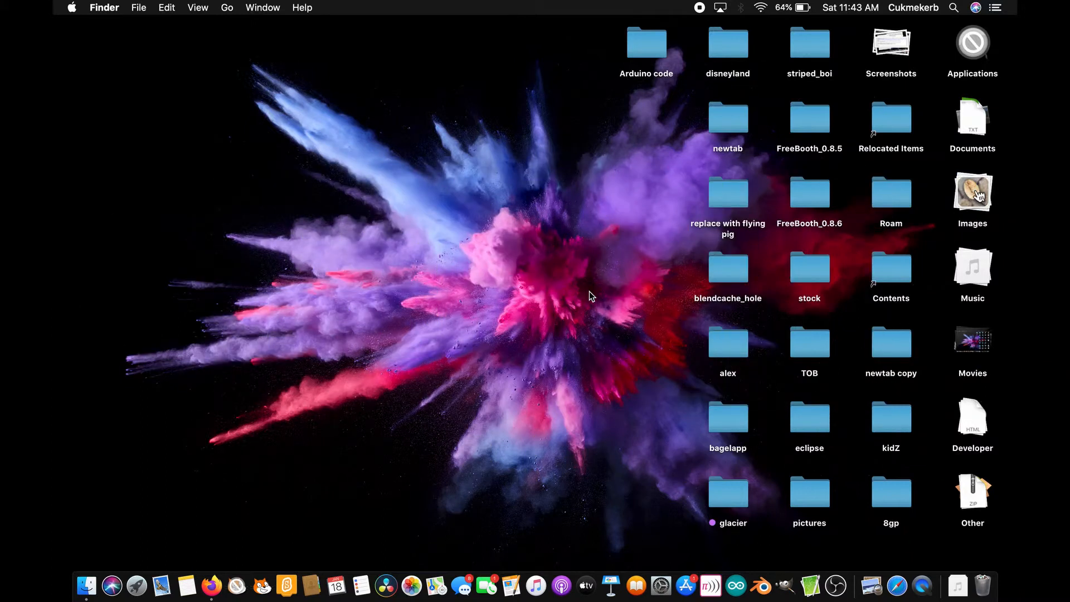
# - Look up 178.233.0.98 on the demo page, showing Istanbul, Turkey and TLD .tr, then follow the ipapi.co docs link
pyautogui.click(211, 591)
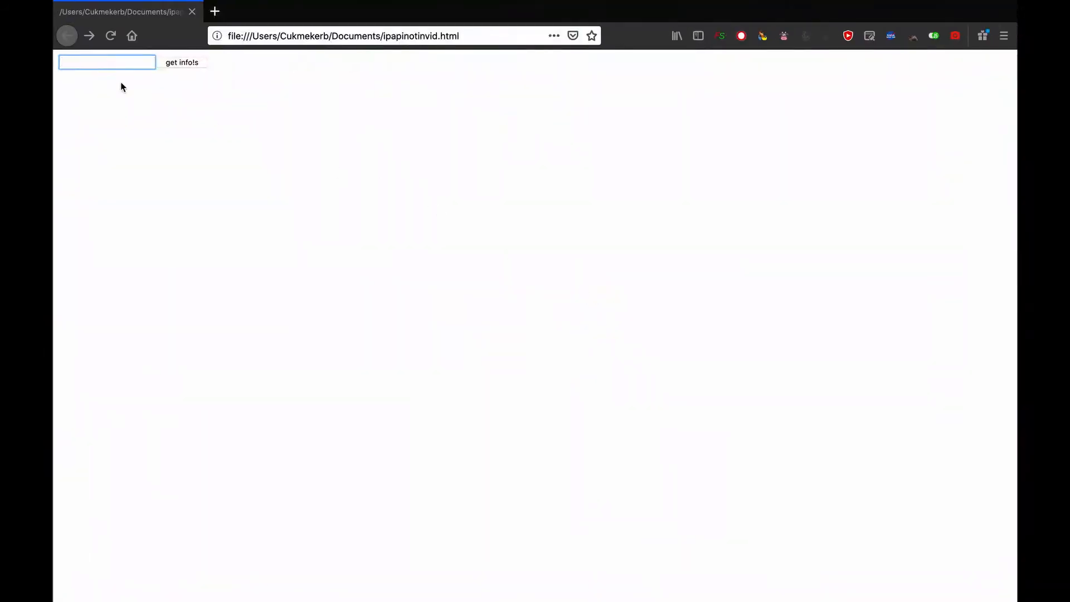
pyautogui.click(182, 62)
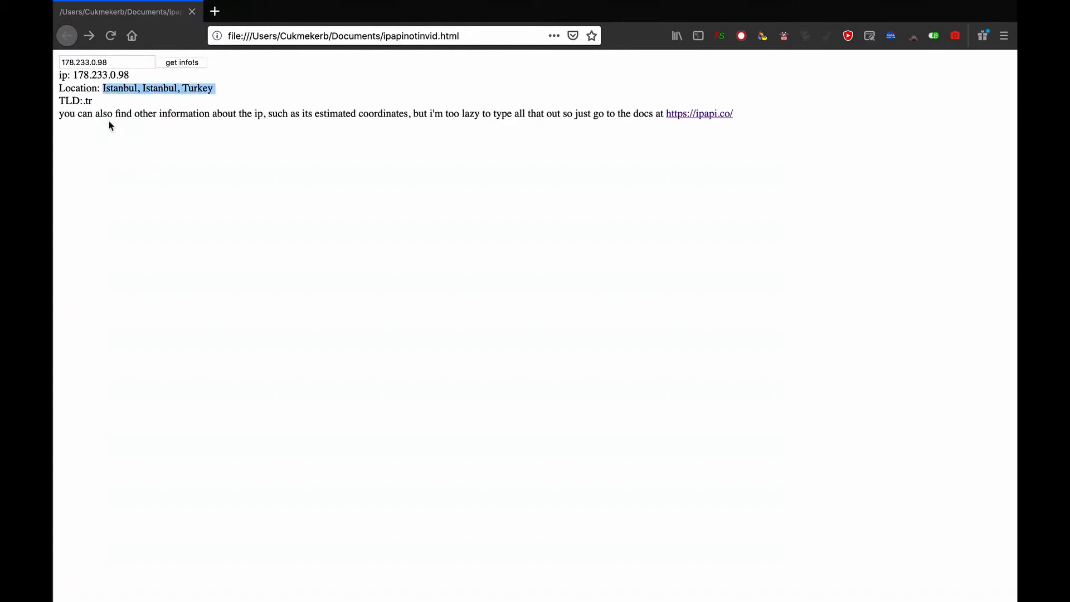
pyautogui.moveTo(277, 147)
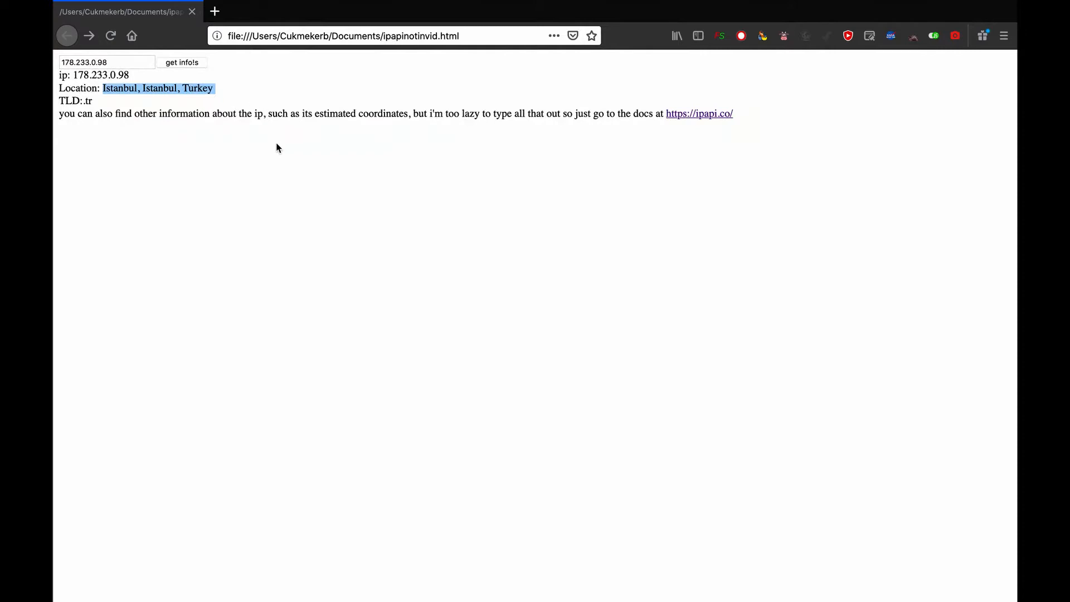
pyautogui.moveTo(597, 245)
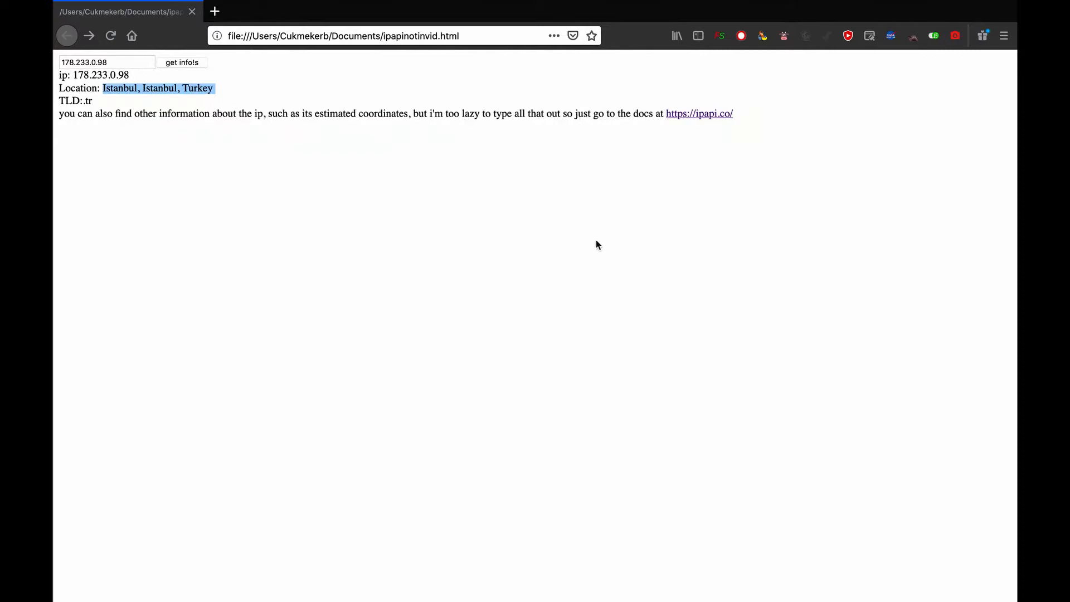
pyautogui.moveTo(746, 102)
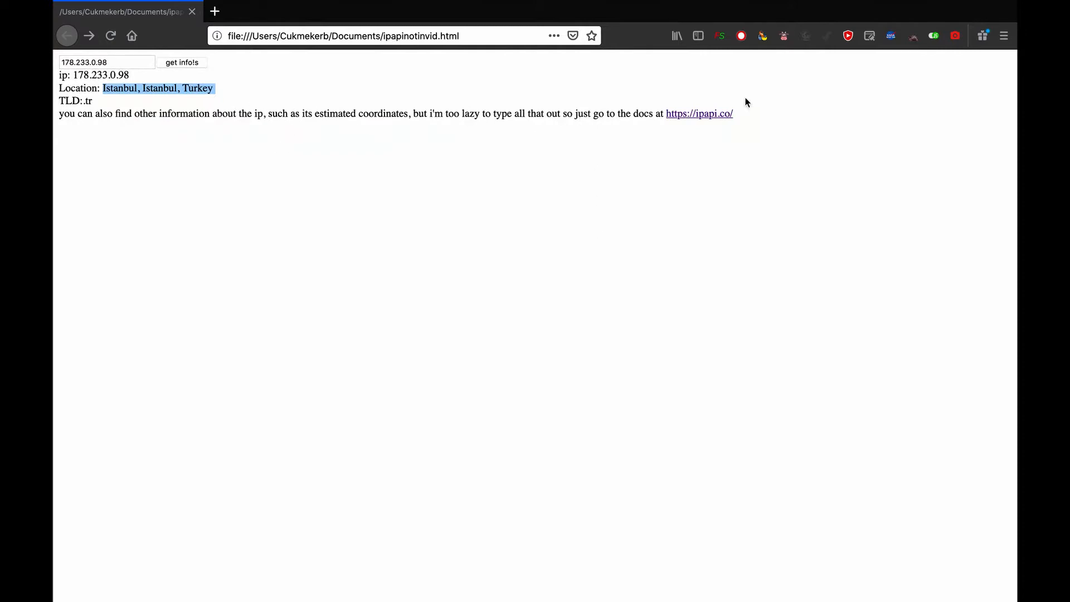
pyautogui.moveTo(698, 113)
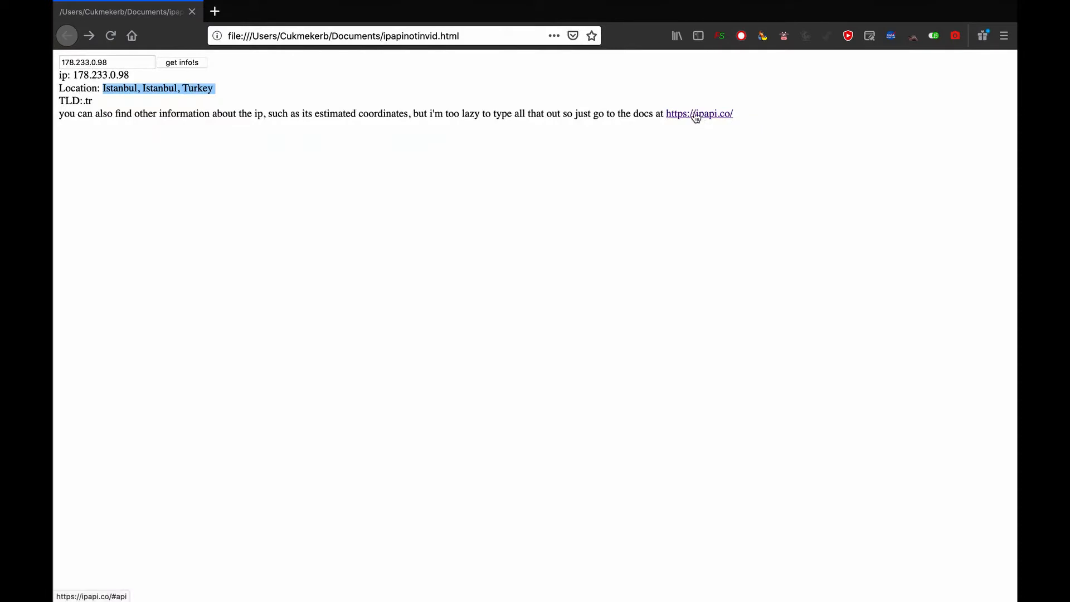
pyautogui.click(698, 113)
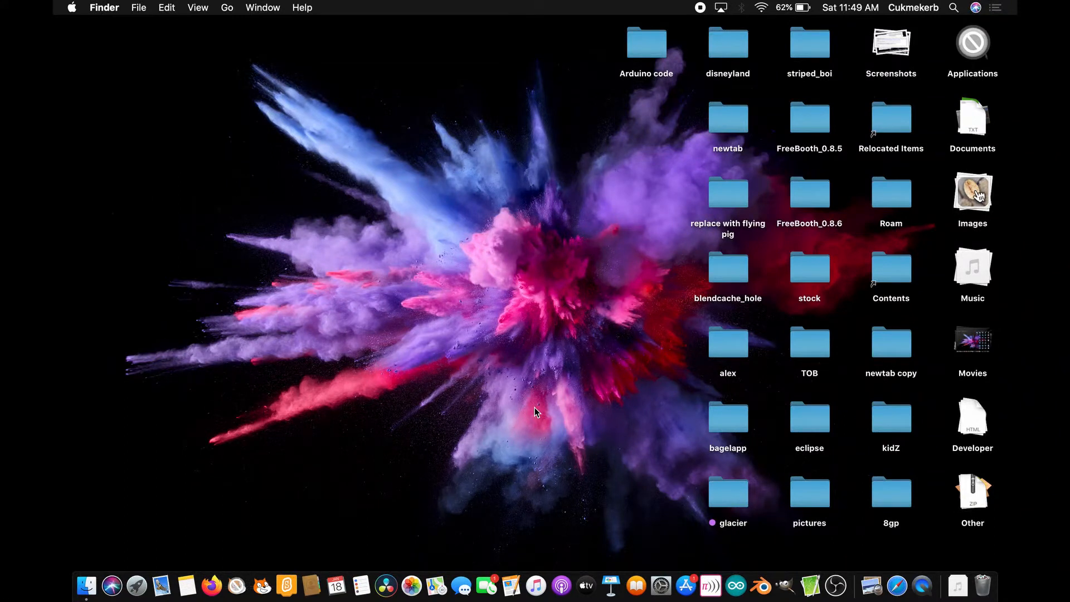
# - Launch CotEditor and write <!doctype html> as the first line of a new untitled document
pyautogui.click(811, 585)
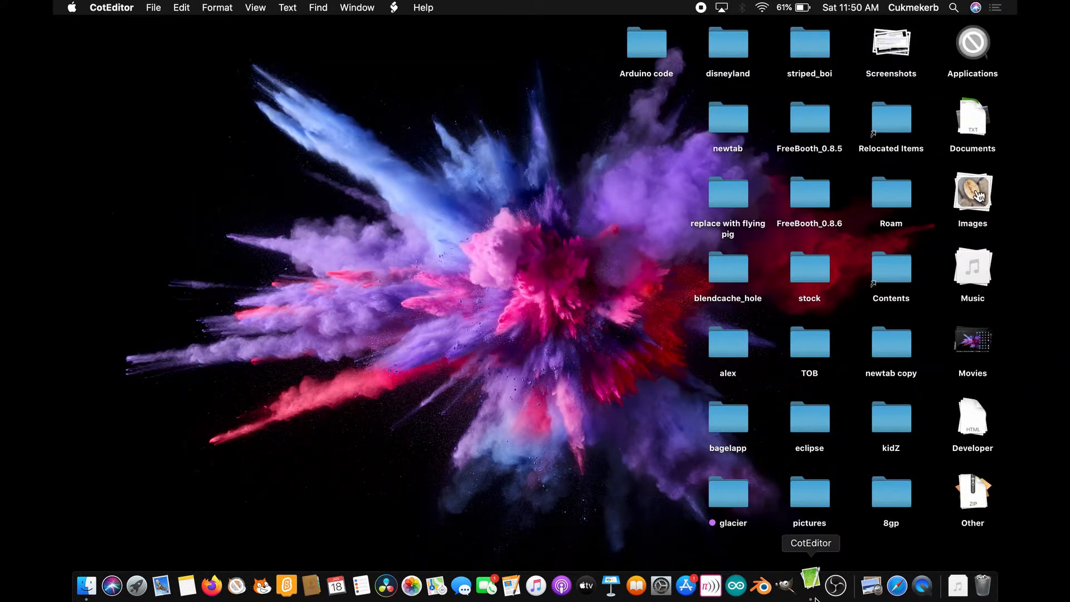
pyautogui.click(810, 585)
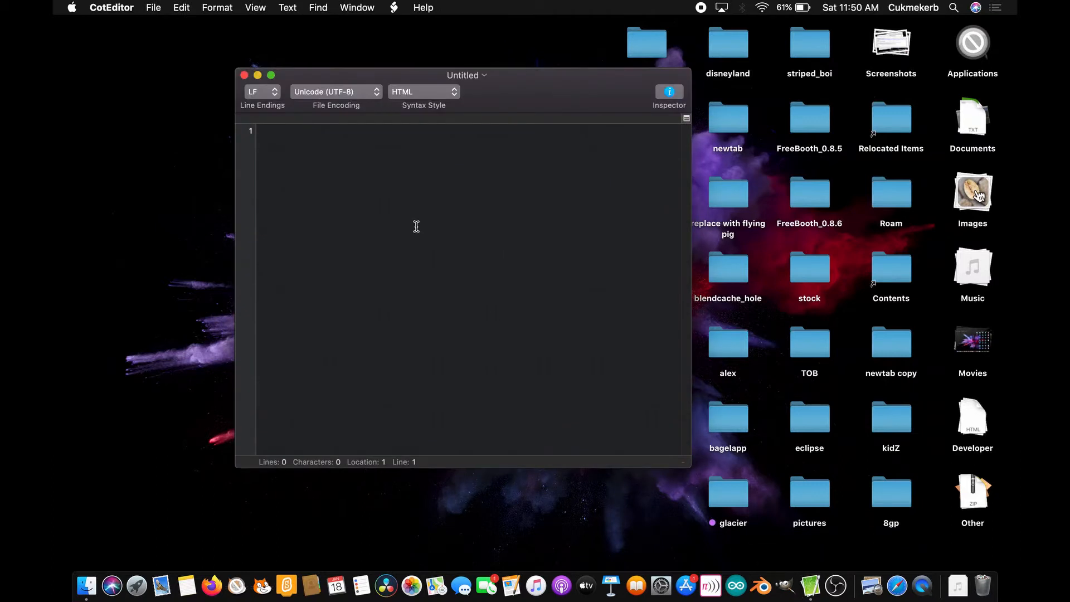
pyautogui.write('<')
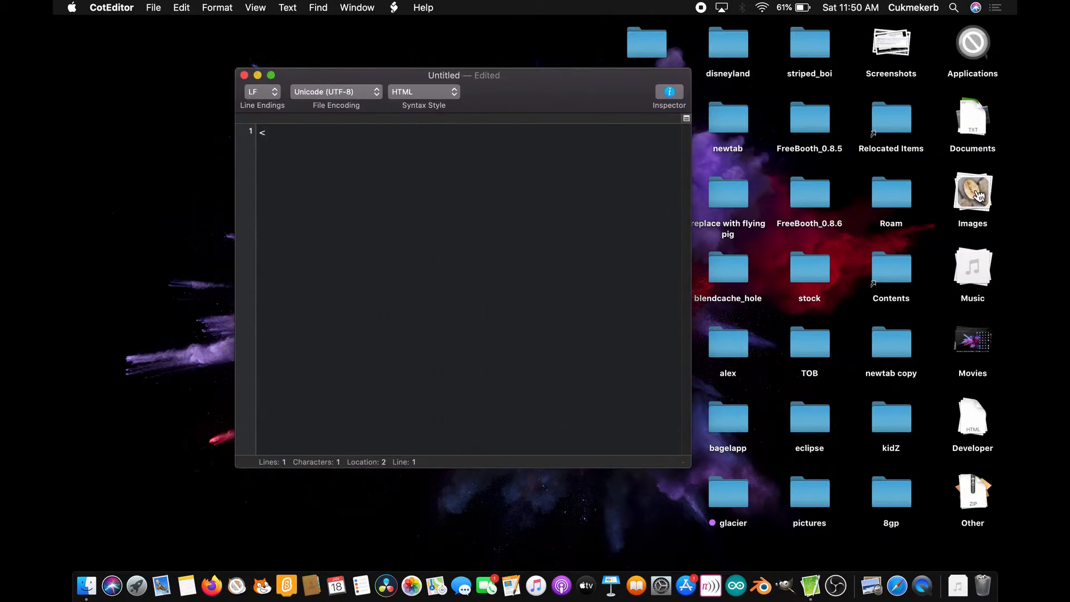
pyautogui.write('!docty')
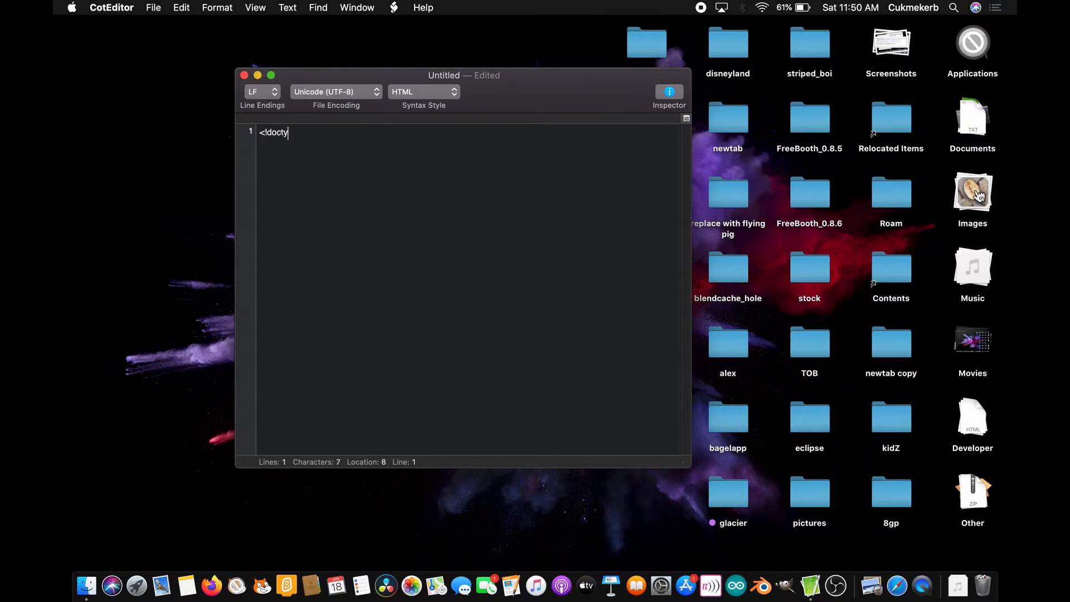
pyautogui.write('pe html')
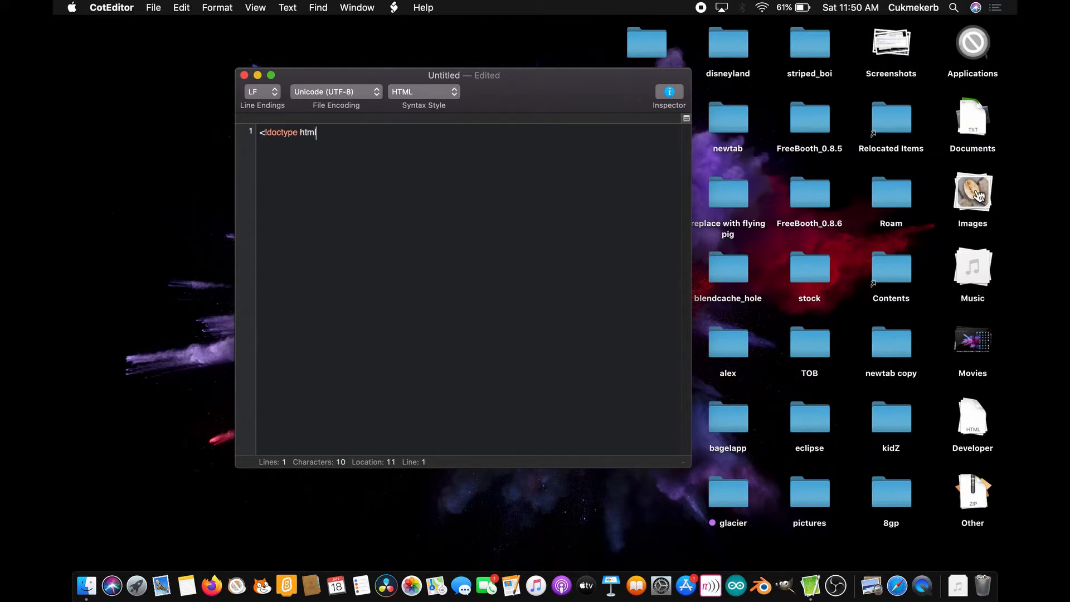
pyautogui.write('><br />')
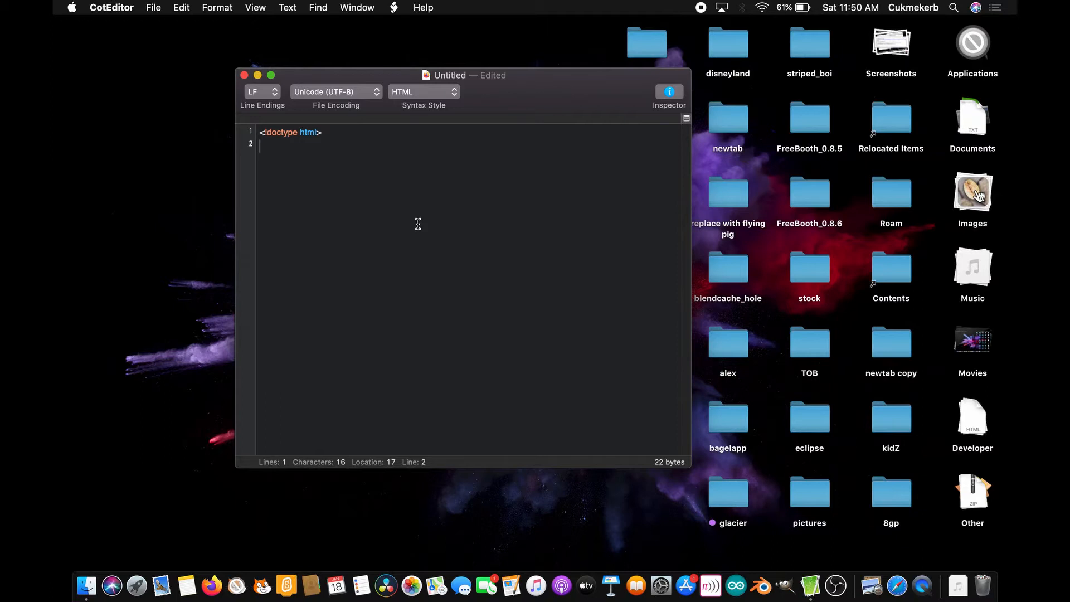
pyautogui.moveTo(427, 223)
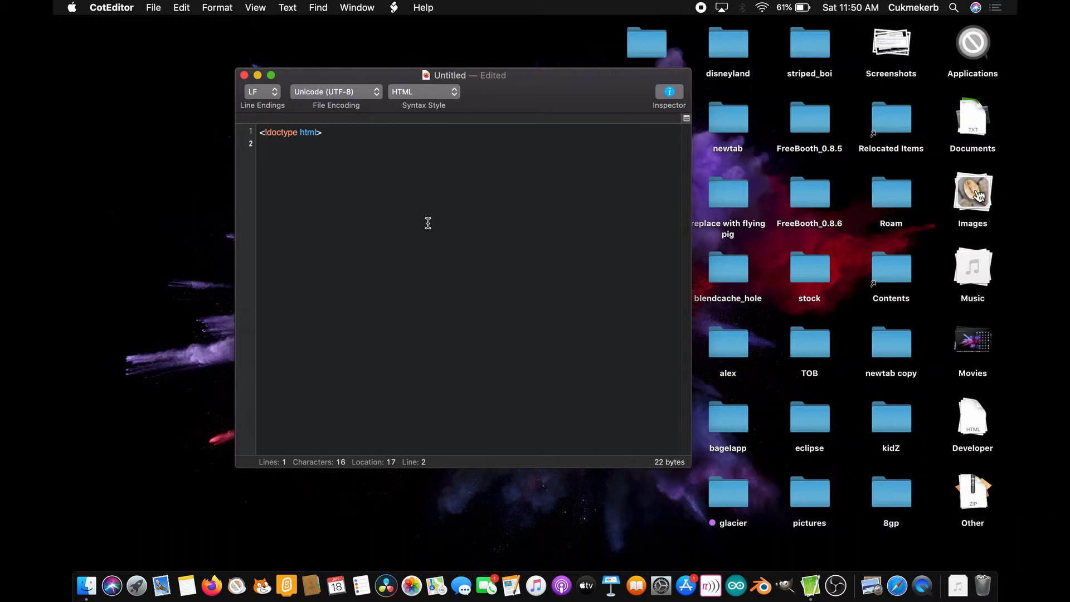
pyautogui.write('<')
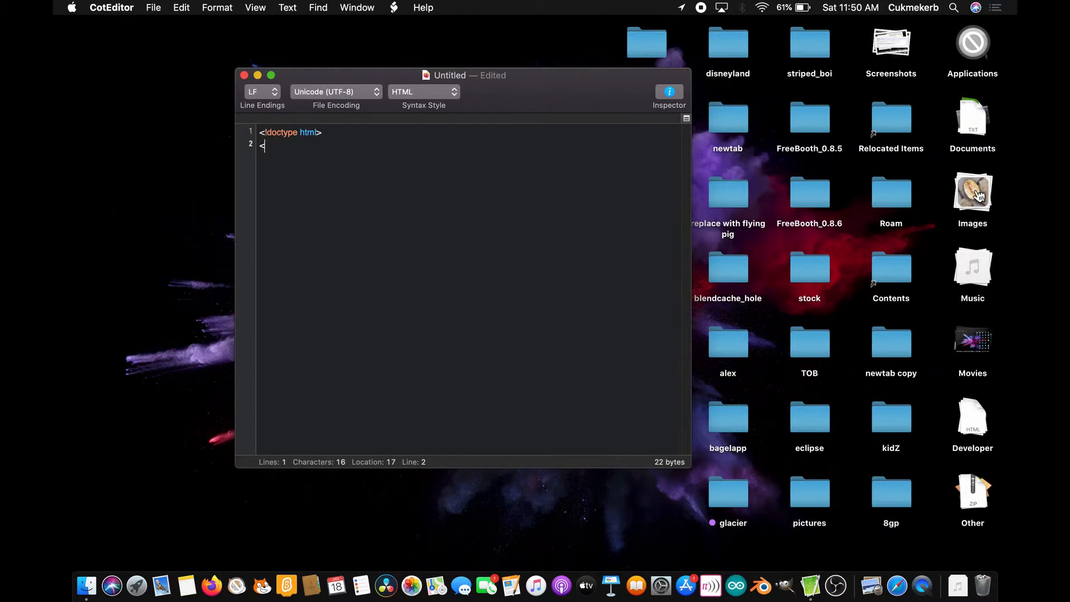
pyautogui.write('script')
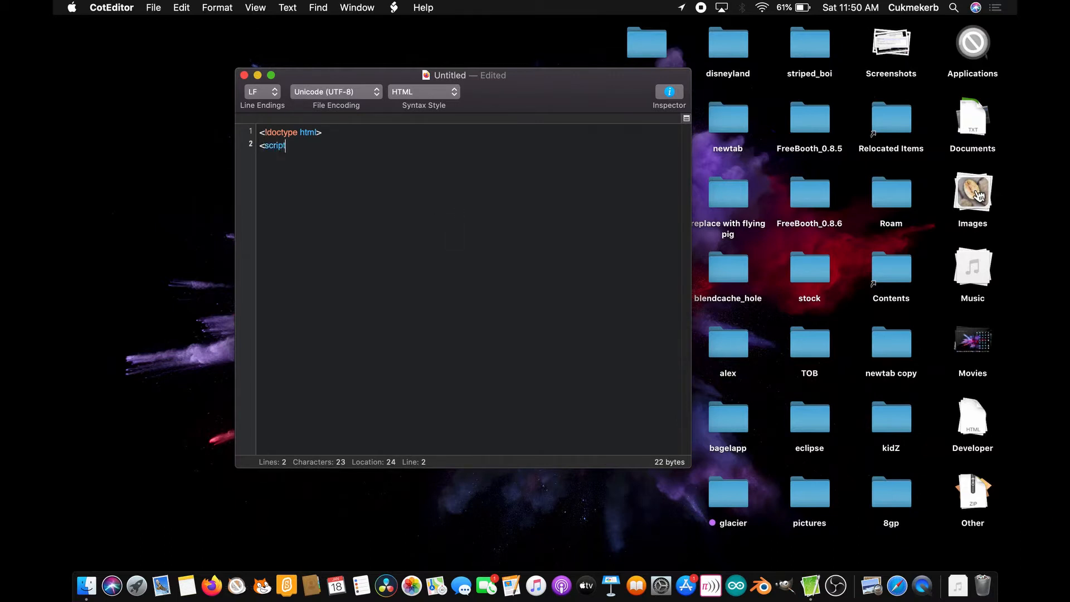
pyautogui.write('src="')
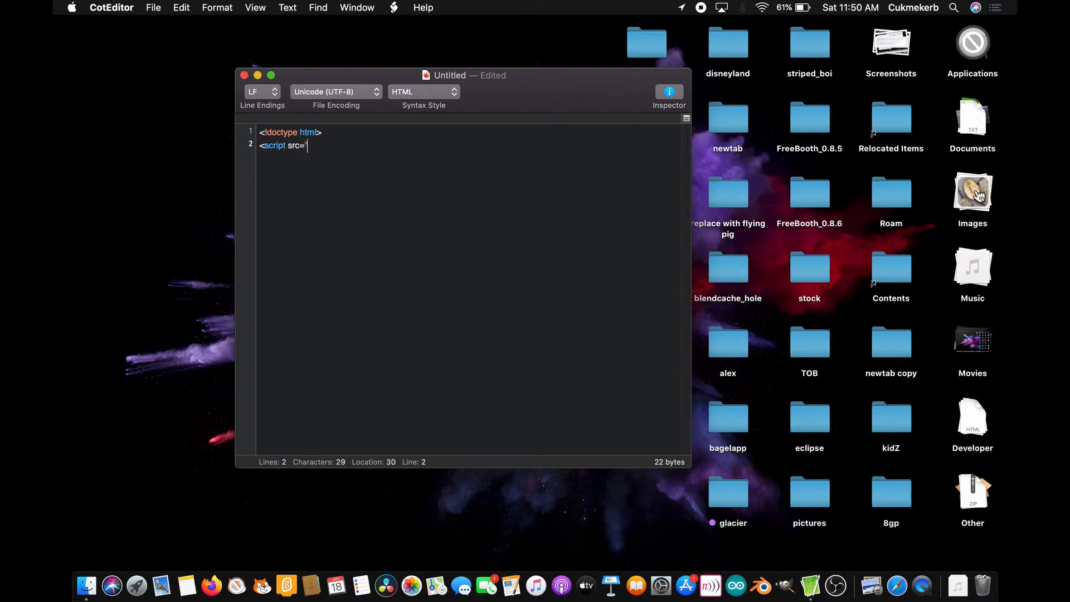
pyautogui.write('"https://cdnjs.cloudflare.com/ajax/libs/jquery/3.2.1/jquery.min.js')
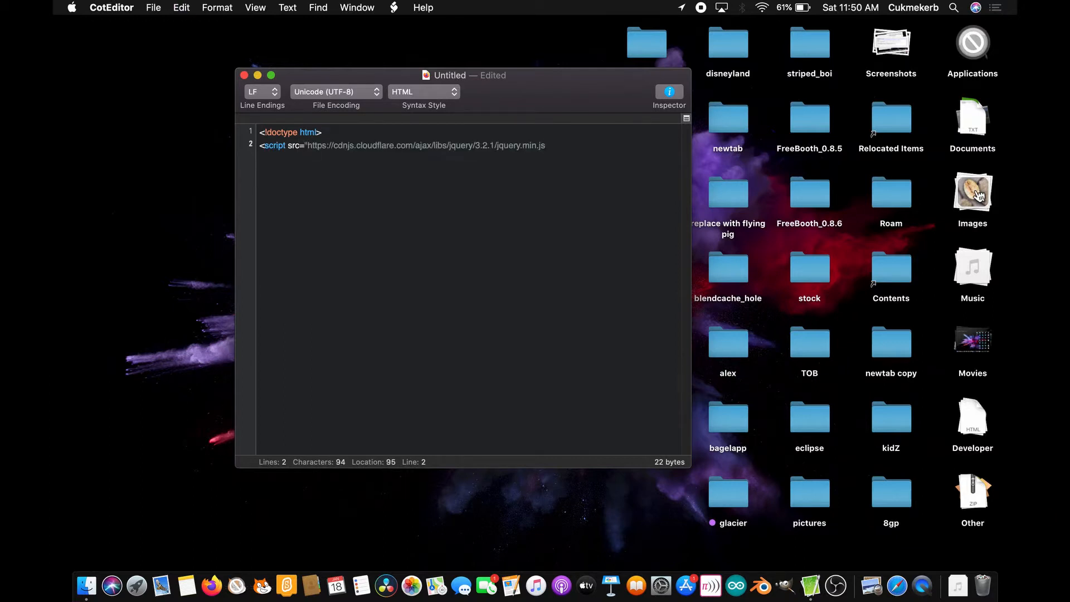
pyautogui.write('><')
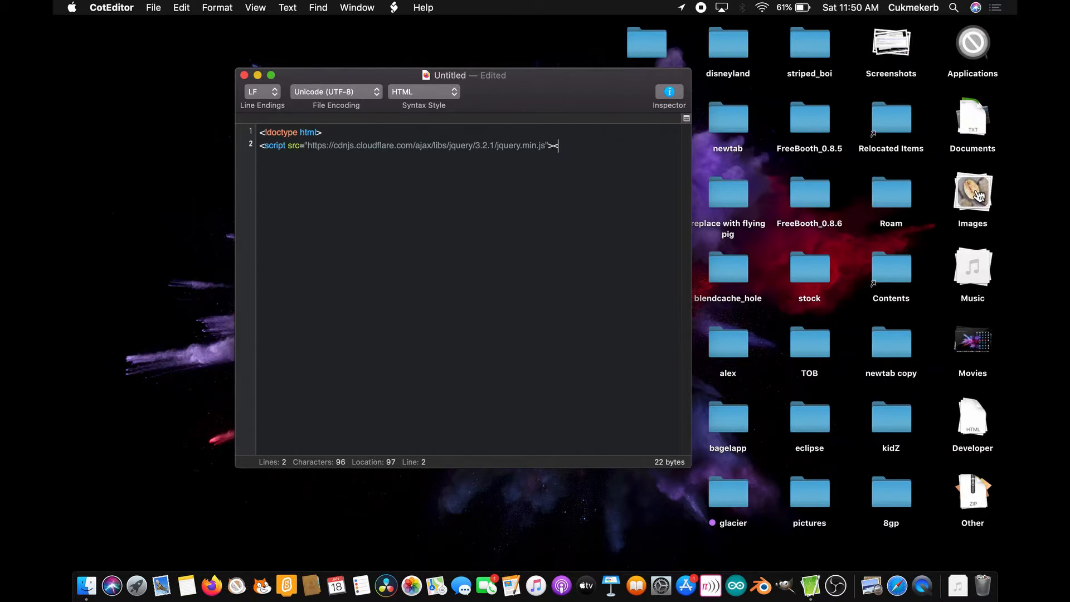
pyautogui.write('/scr')
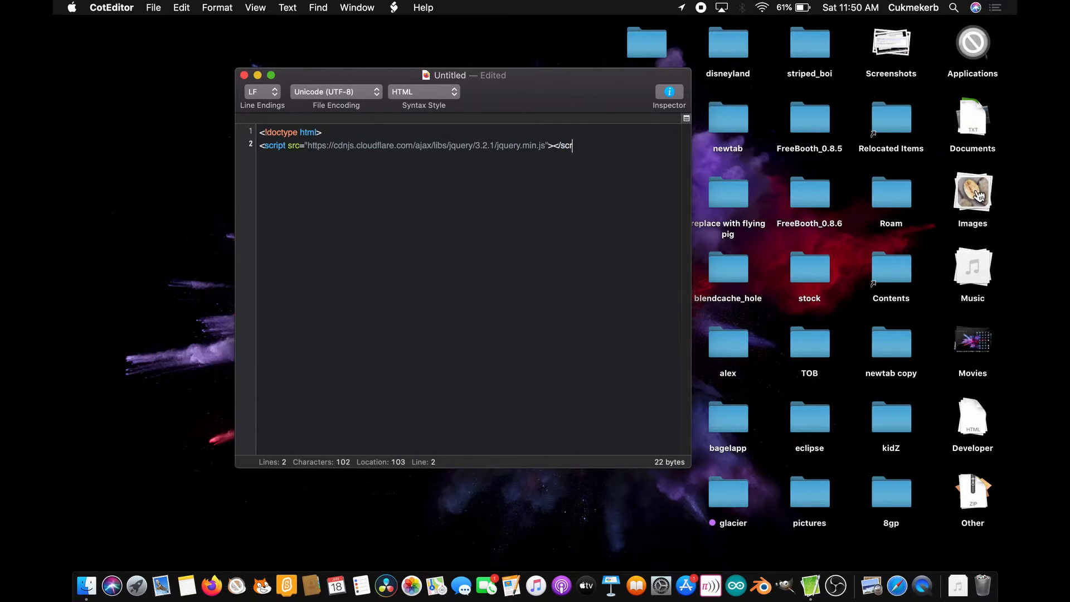
pyautogui.write('ipt>')
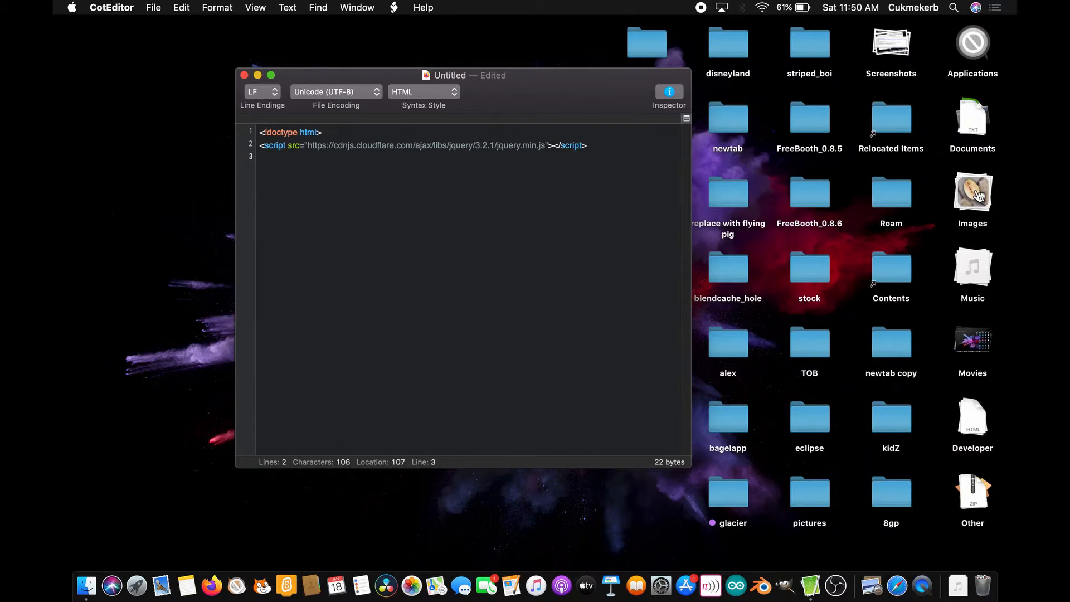
# - Write an <input id="in"> and a button whose onclick calls findip() on line 3
pyautogui.write('<input')
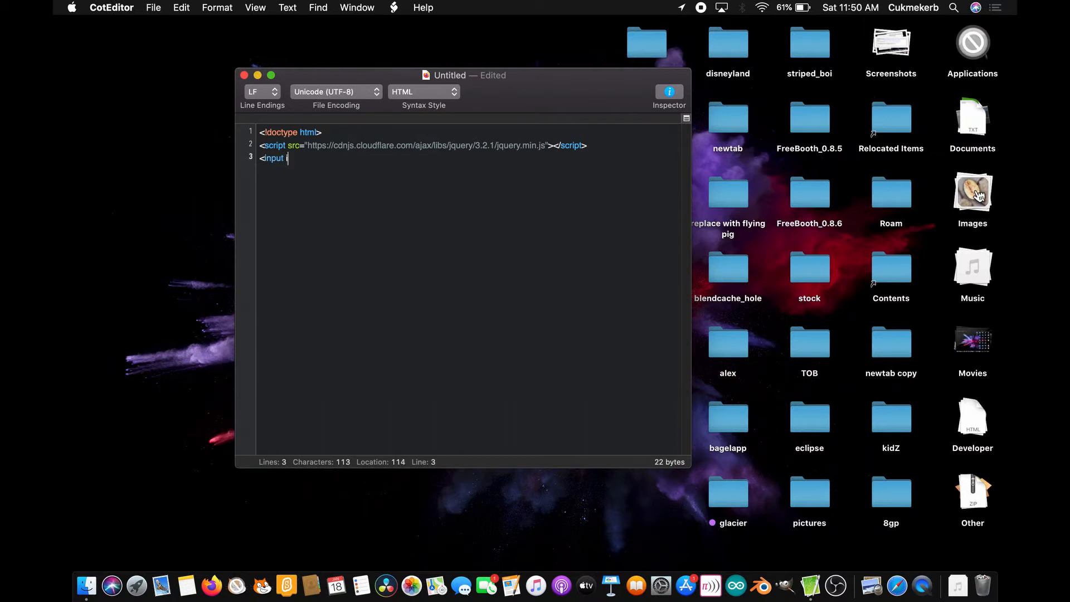
pyautogui.write("id='")
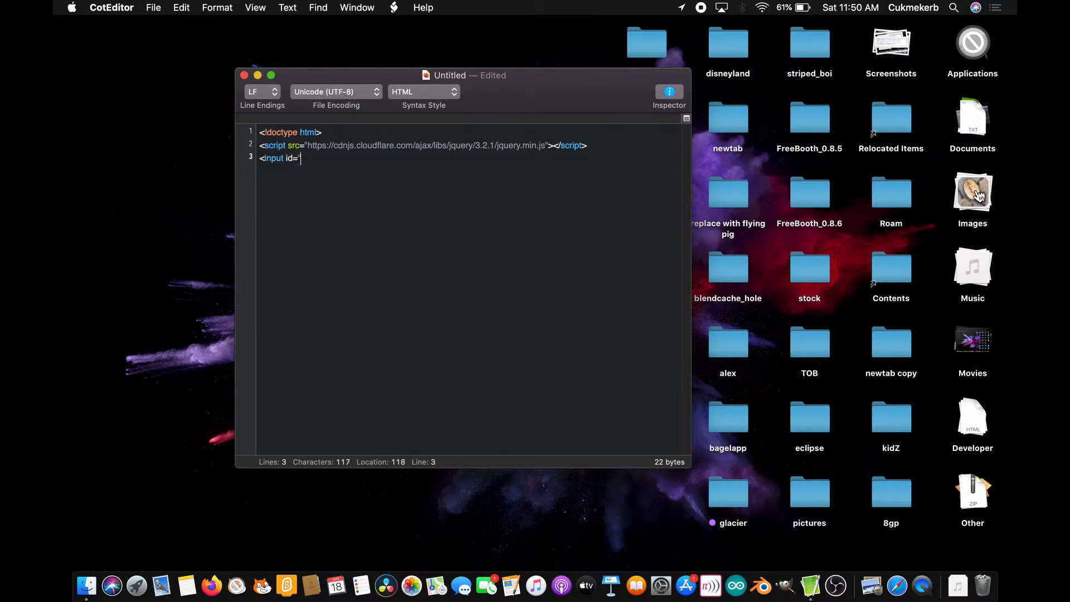
pyautogui.write('in"')
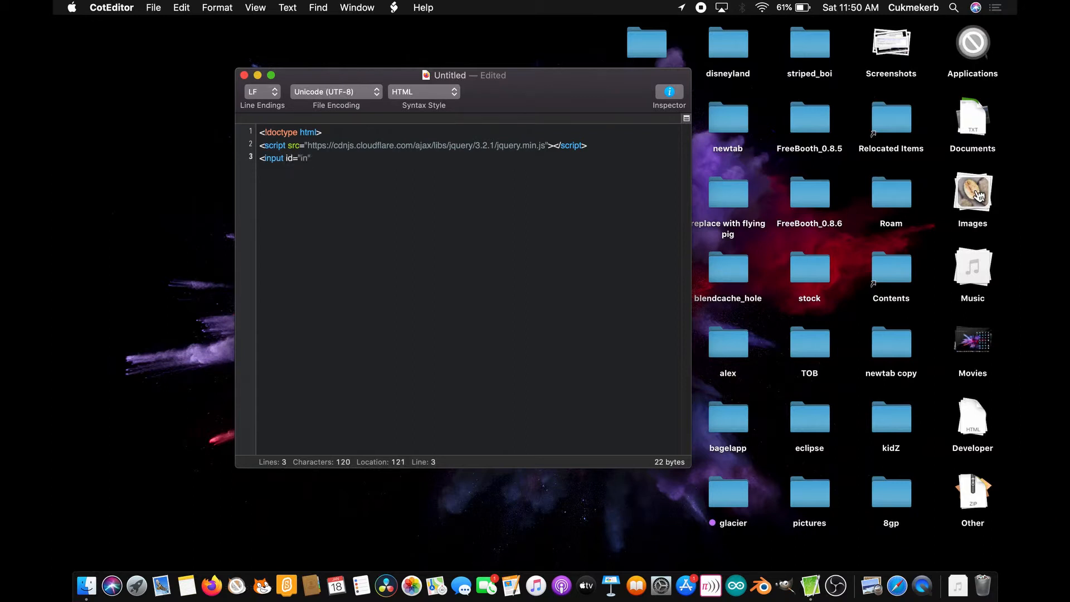
pyautogui.write('><but')
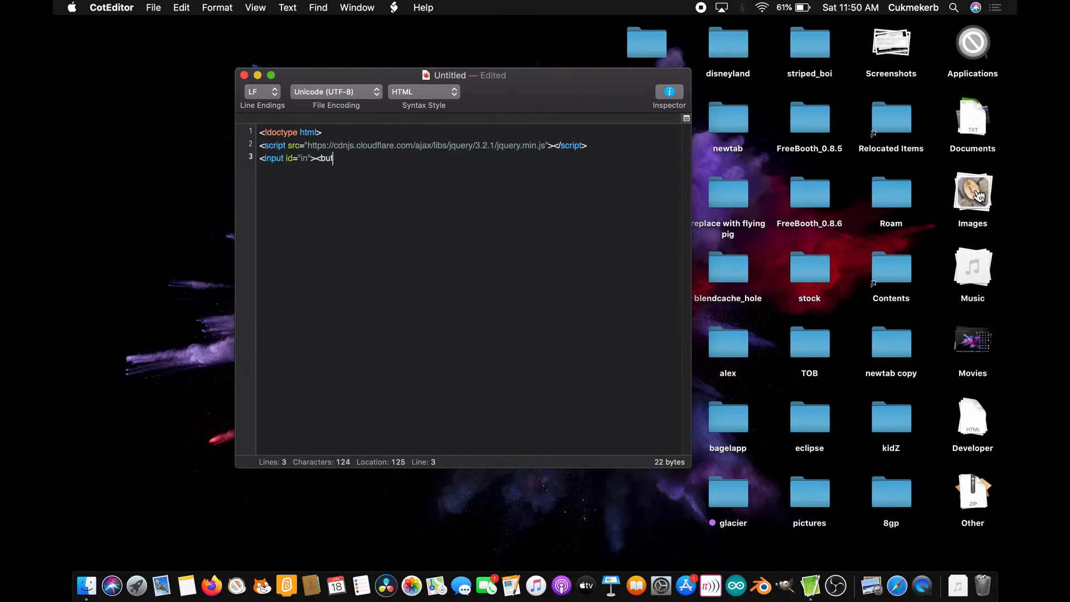
pyautogui.write('t')
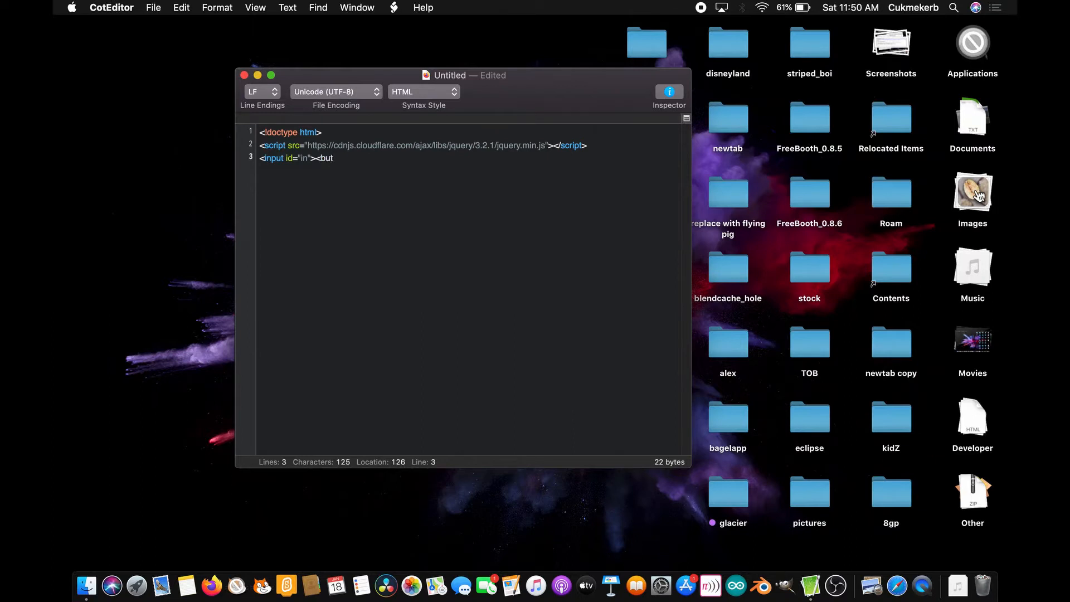
pyautogui.write('ton')
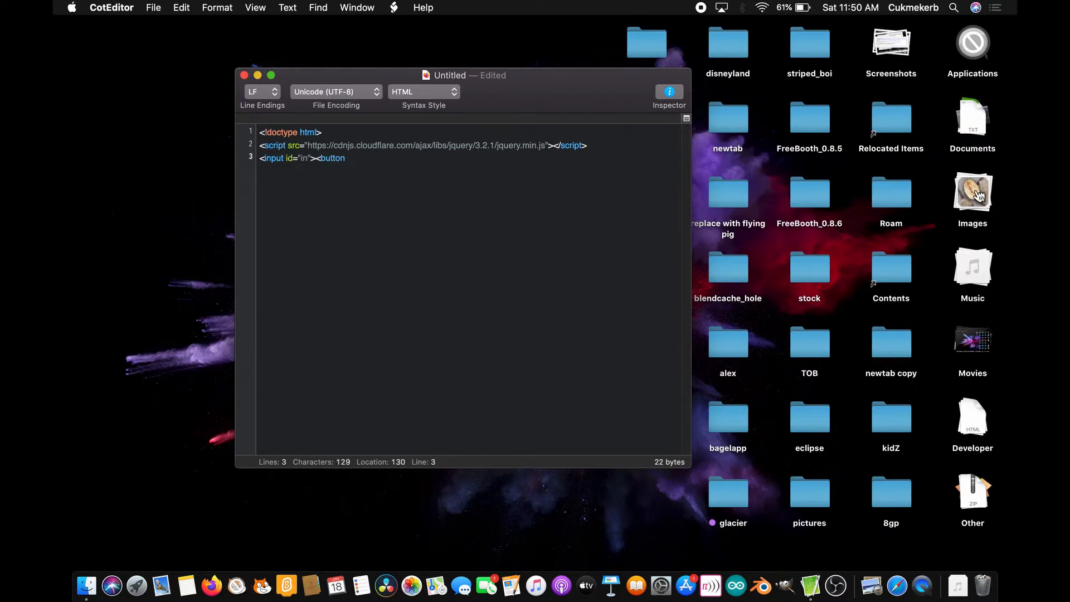
pyautogui.write('o')
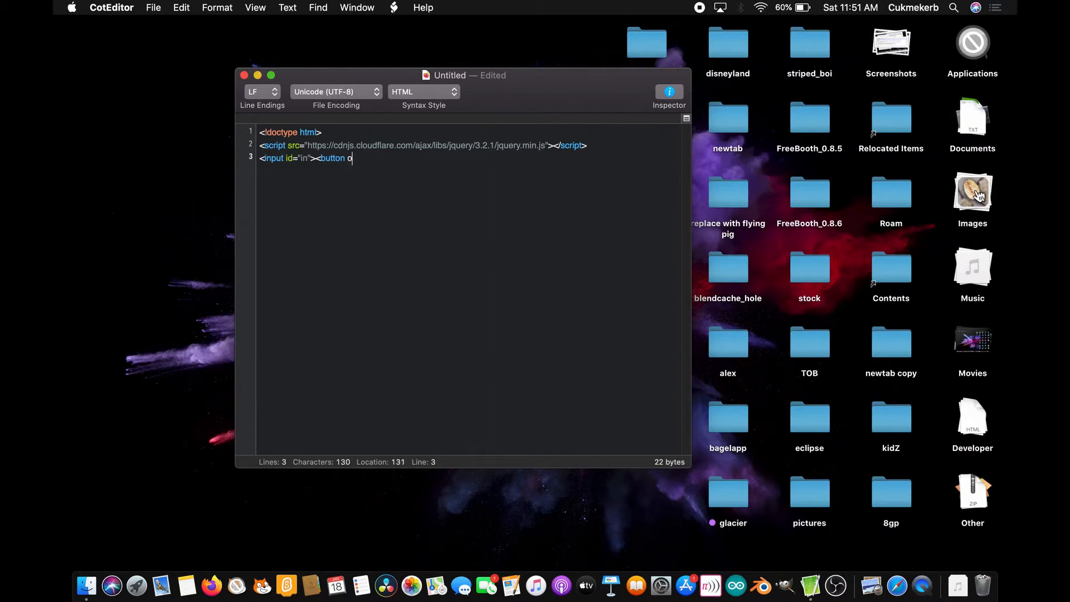
pyautogui.write('nclick=')
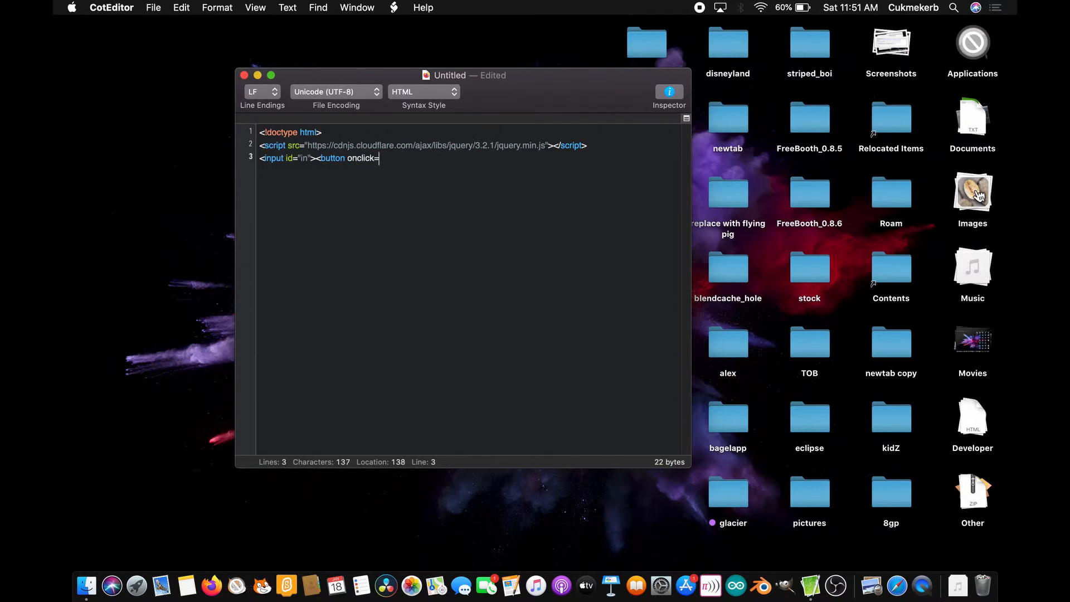
pyautogui.write('"')
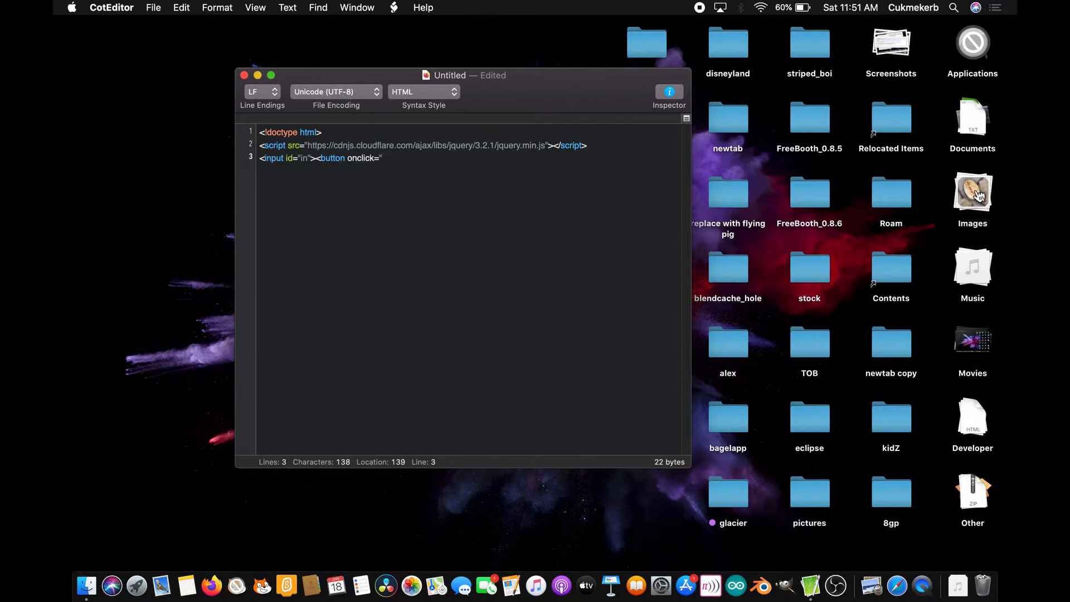
pyautogui.write('findip')
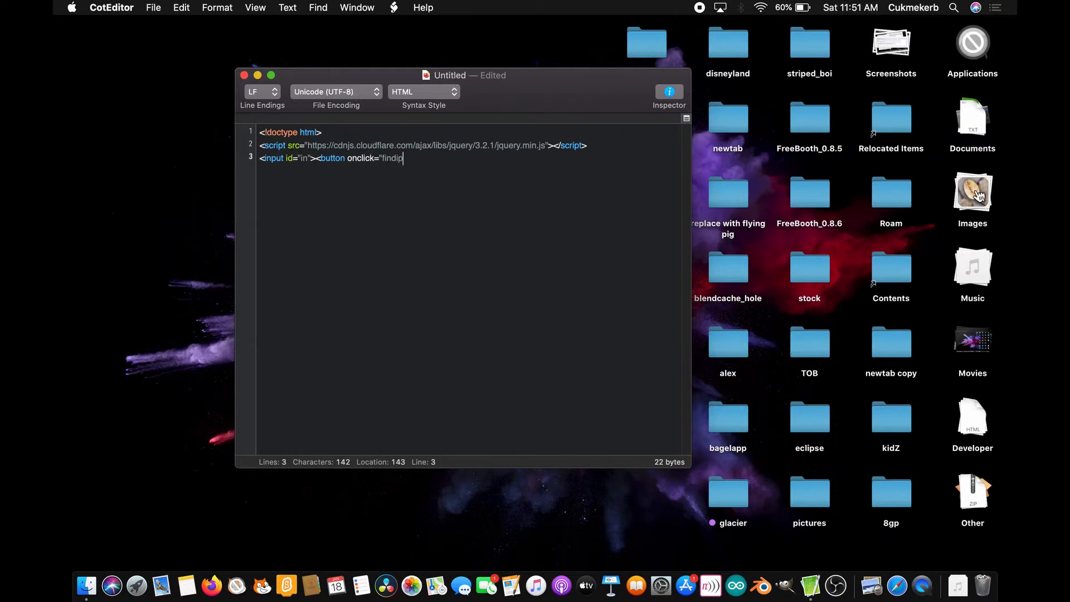
pyautogui.write('()">')
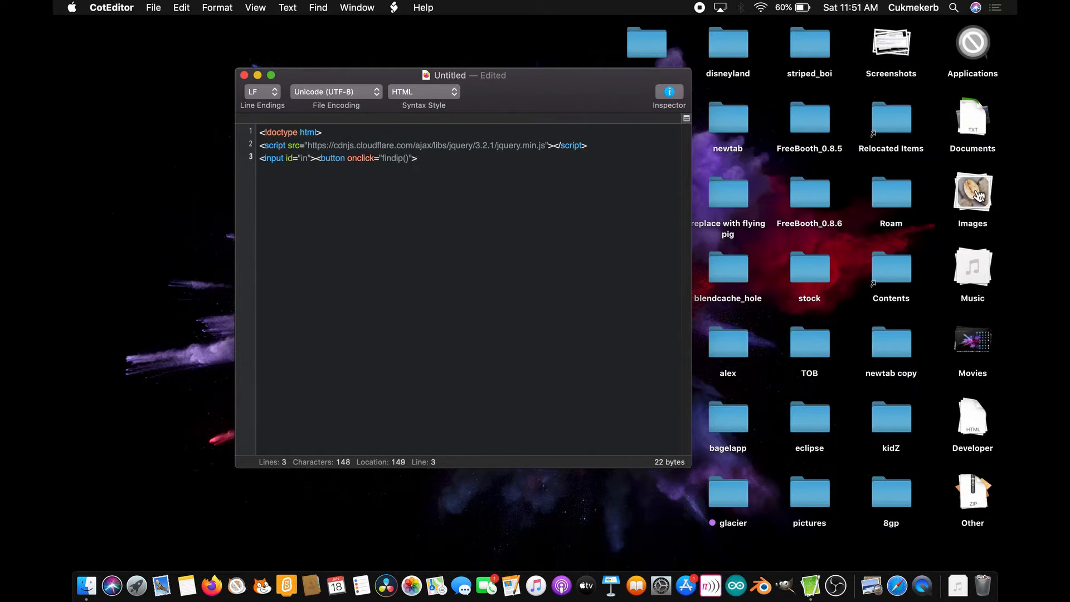
# - Label the button 'find ip!', add an empty <div id="out"></div>, and end the markup line
pyautogui.write('find i')
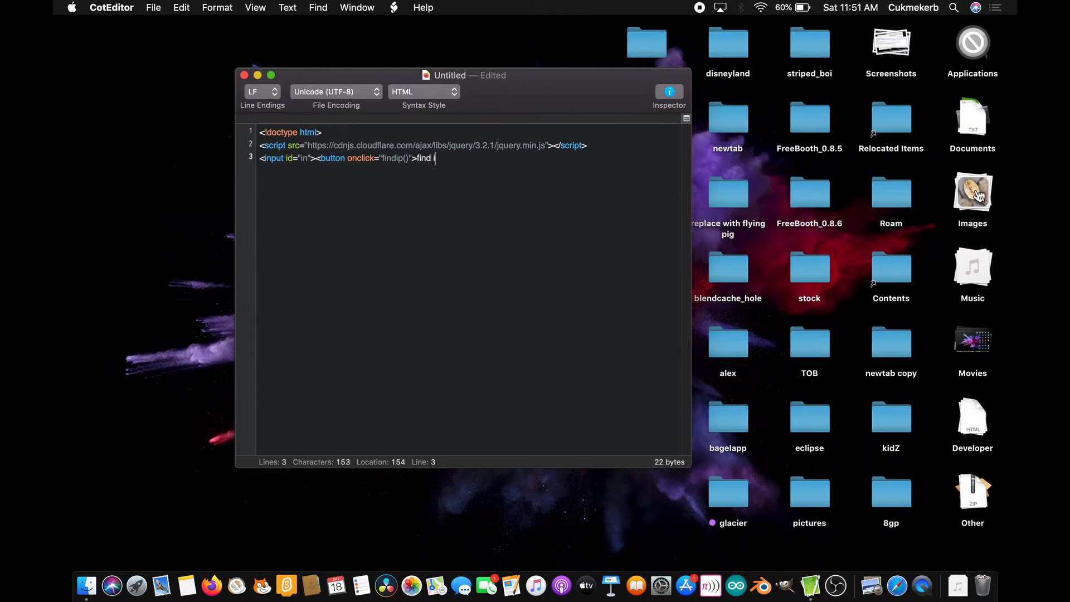
pyautogui.write('p!')
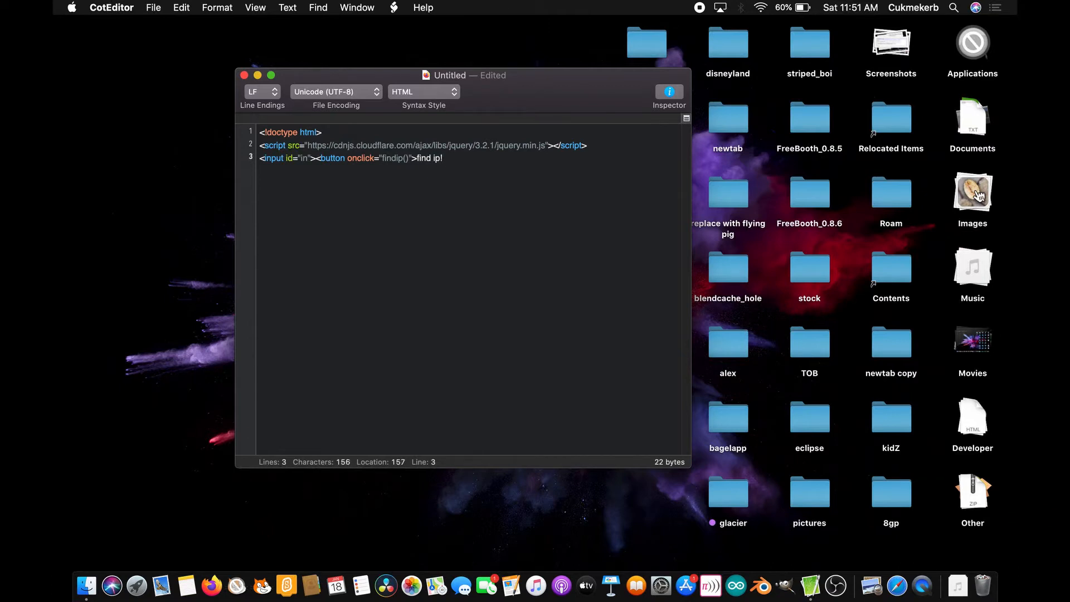
pyautogui.write('</butto')
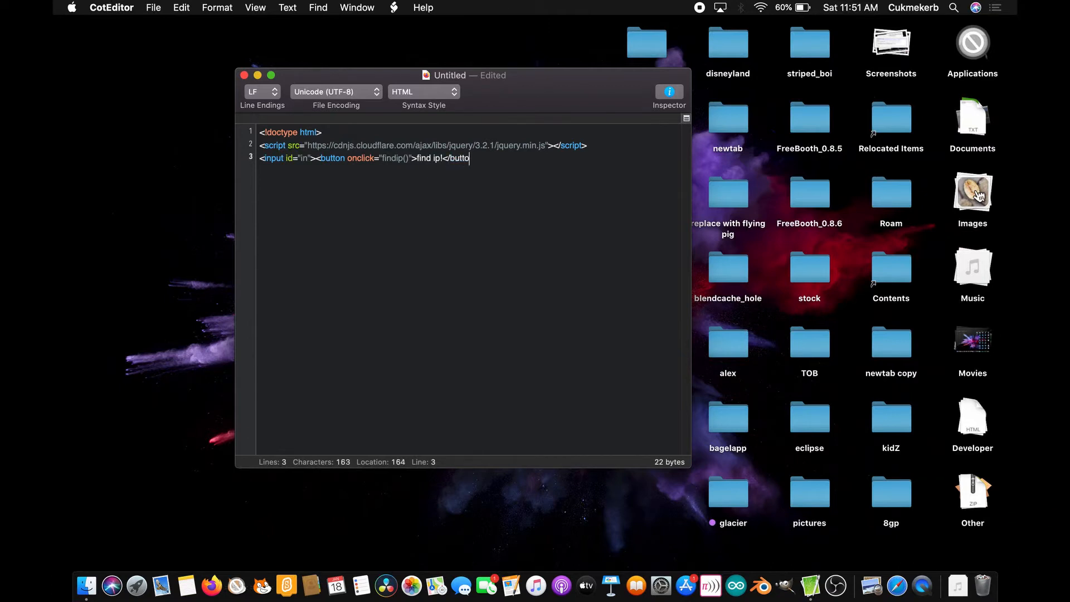
pyautogui.write('n>')
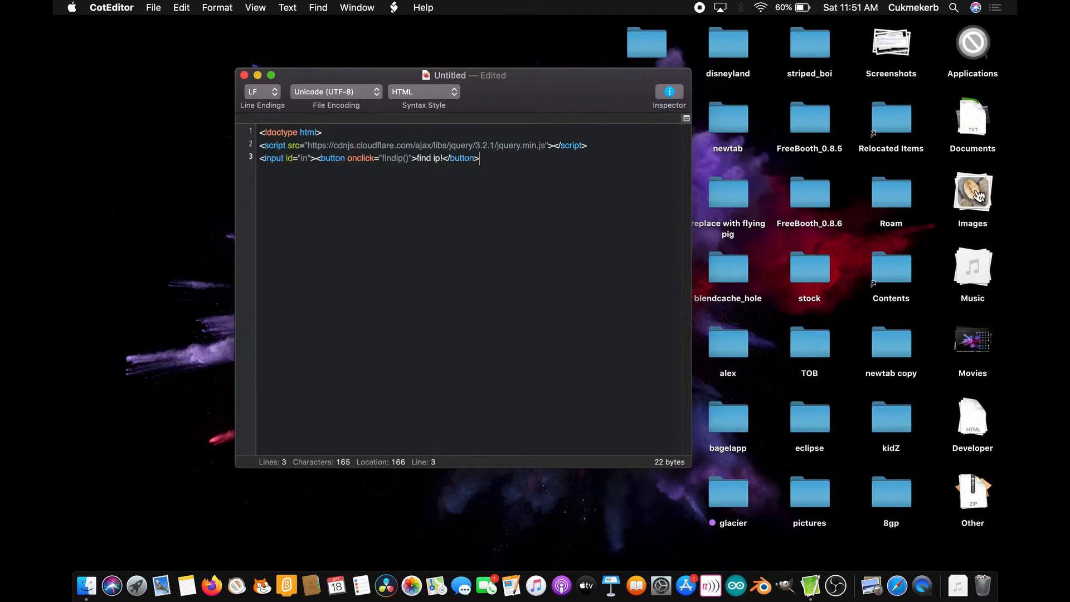
pyautogui.write('<div')
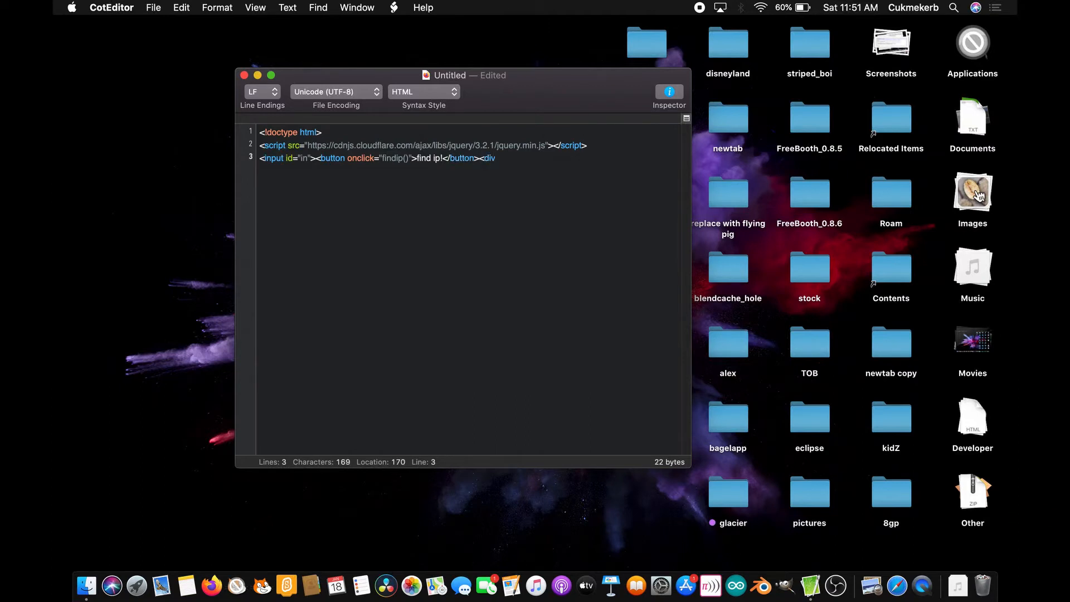
pyautogui.write('><')
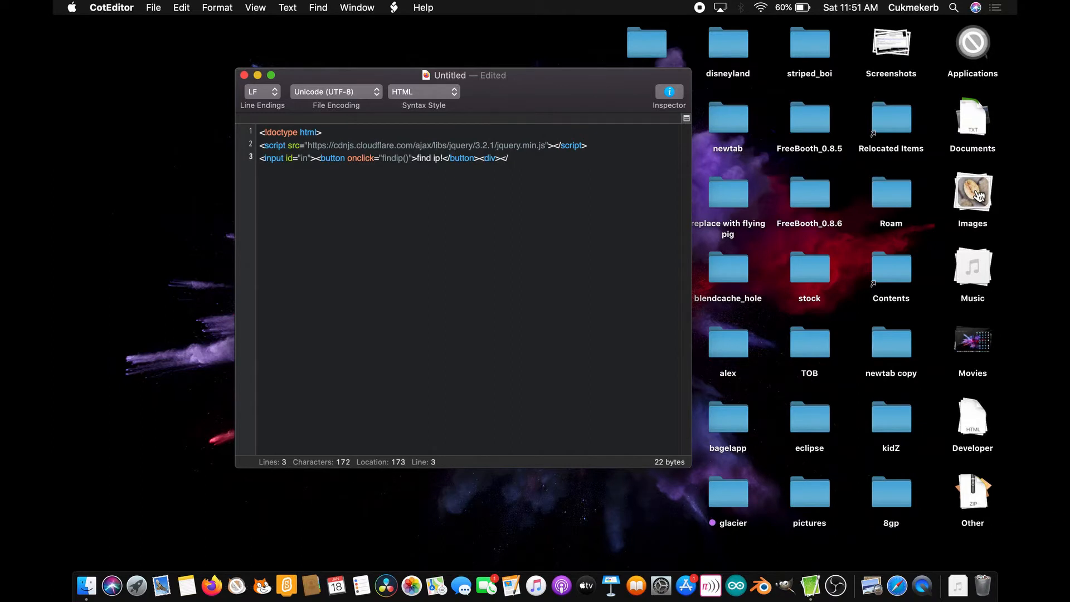
pyautogui.write('/div>')
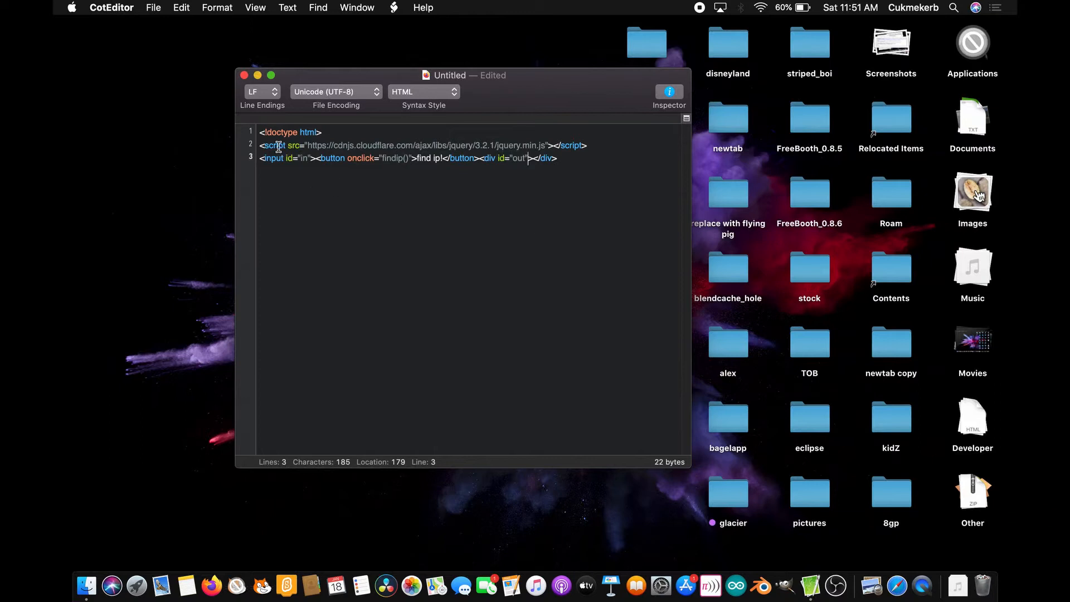
pyautogui.press('Return')
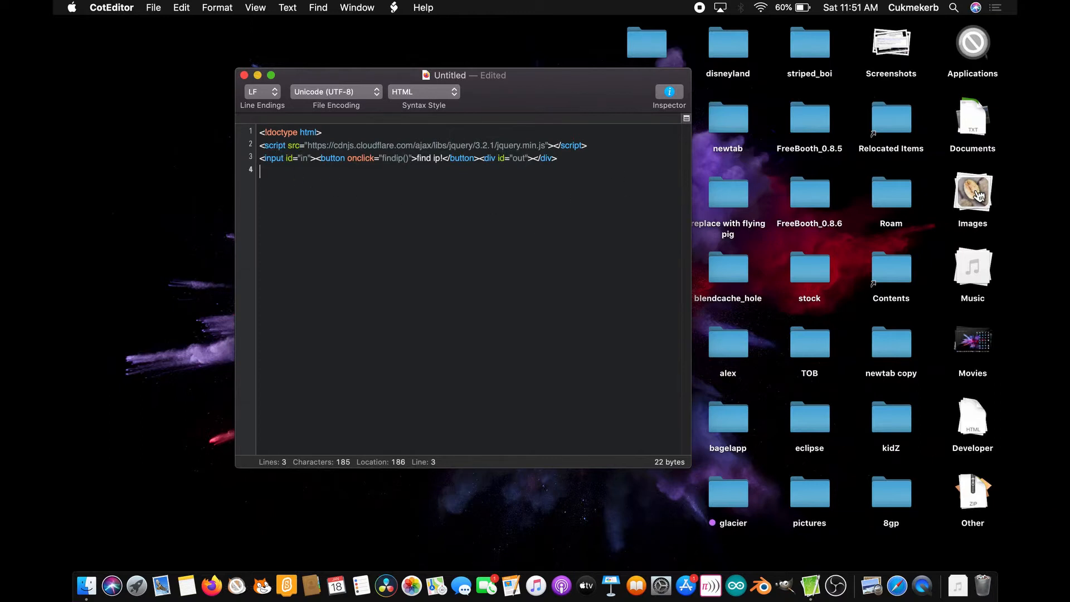
# - Write <script> on line 4 and begin the definition function findip(){ on line 5
pyautogui.write('<scr')
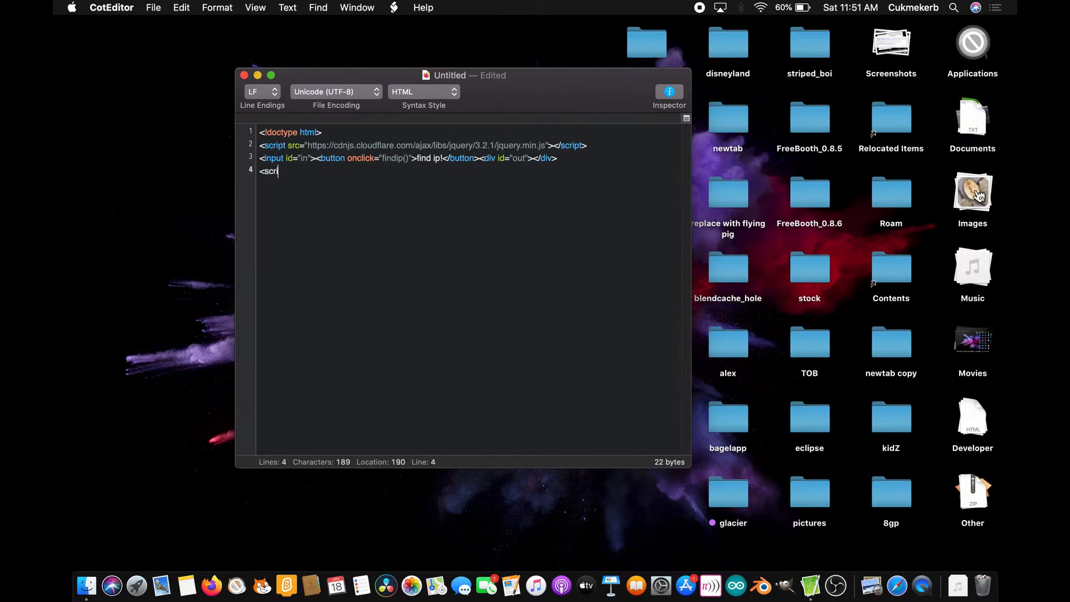
pyautogui.write('ipt>')
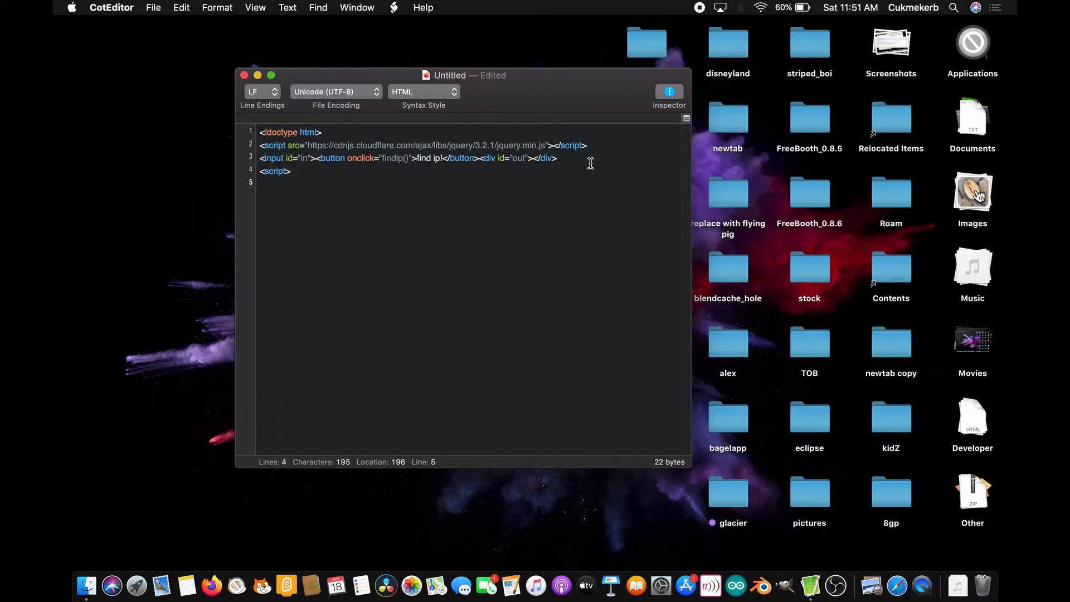
pyautogui.write('functiomn')
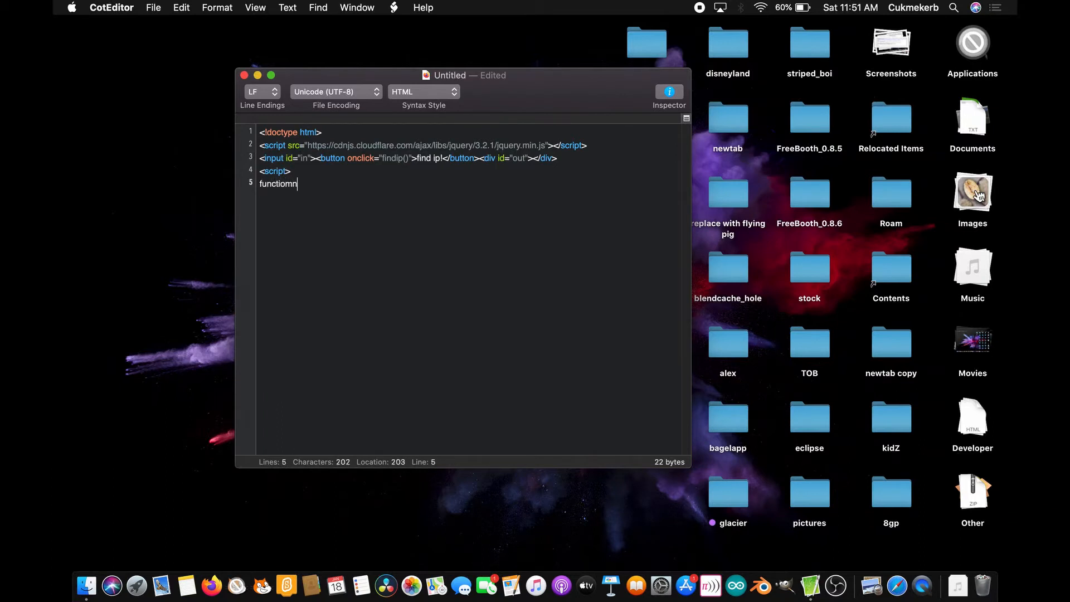
pyautogui.write('f')
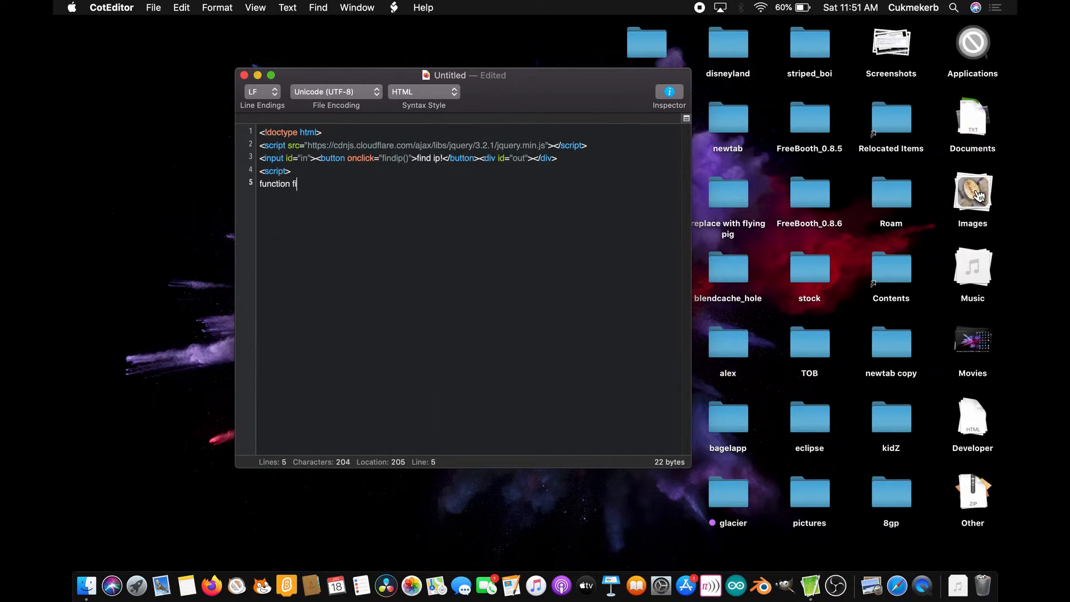
pyautogui.write('indip(')
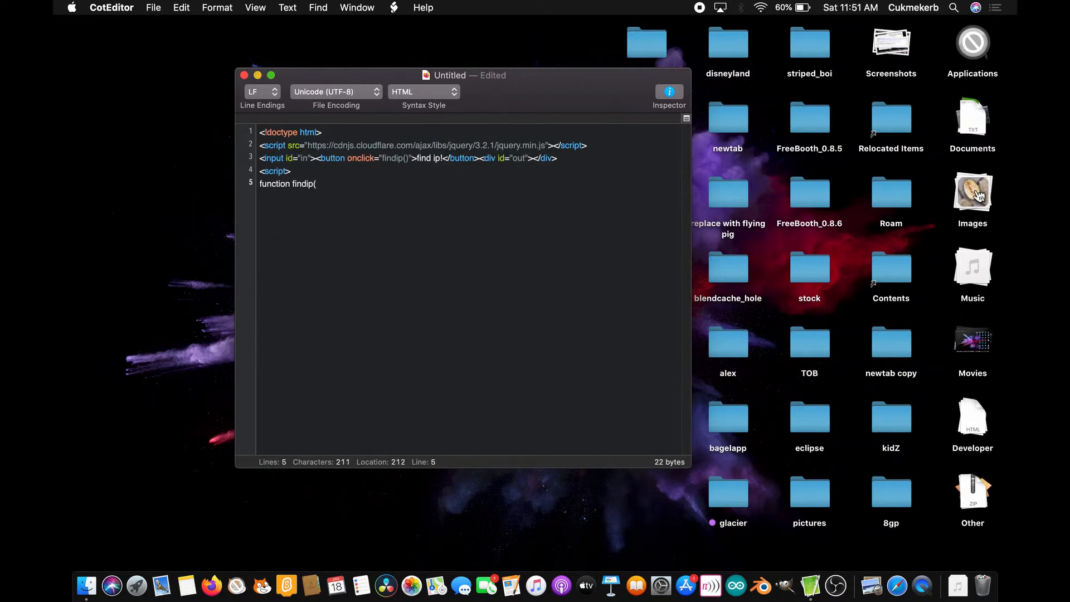
pyautogui.write(')')
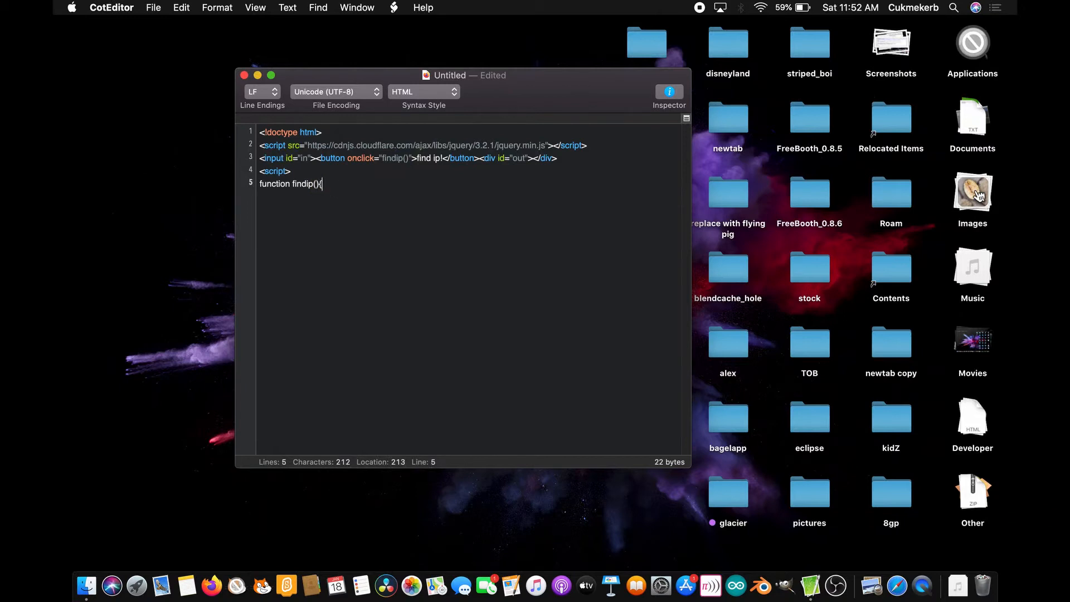
pyautogui.press('Return')
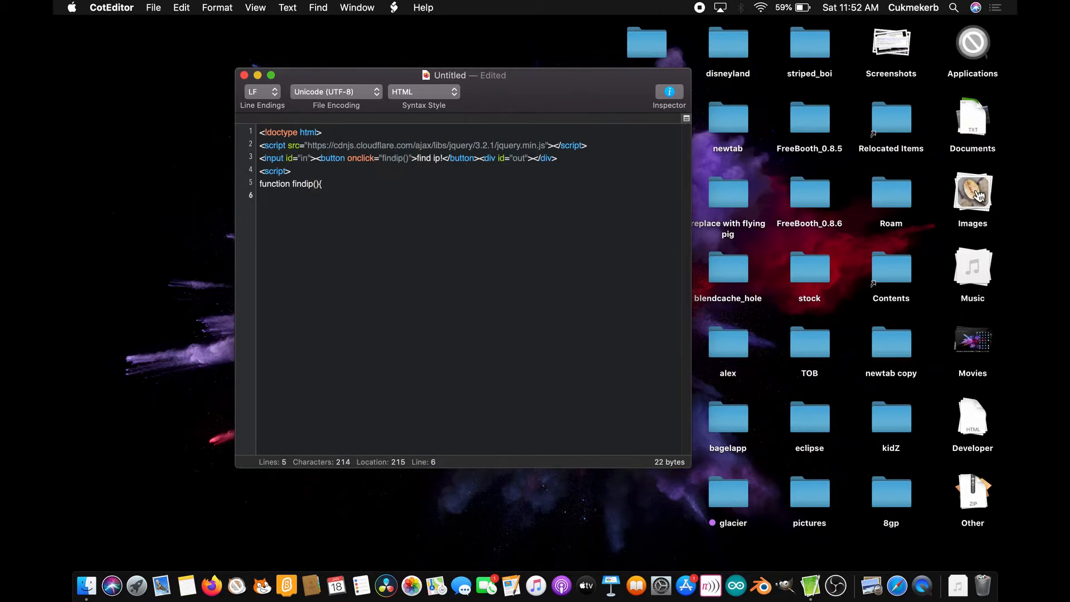
pyautogui.write('$')
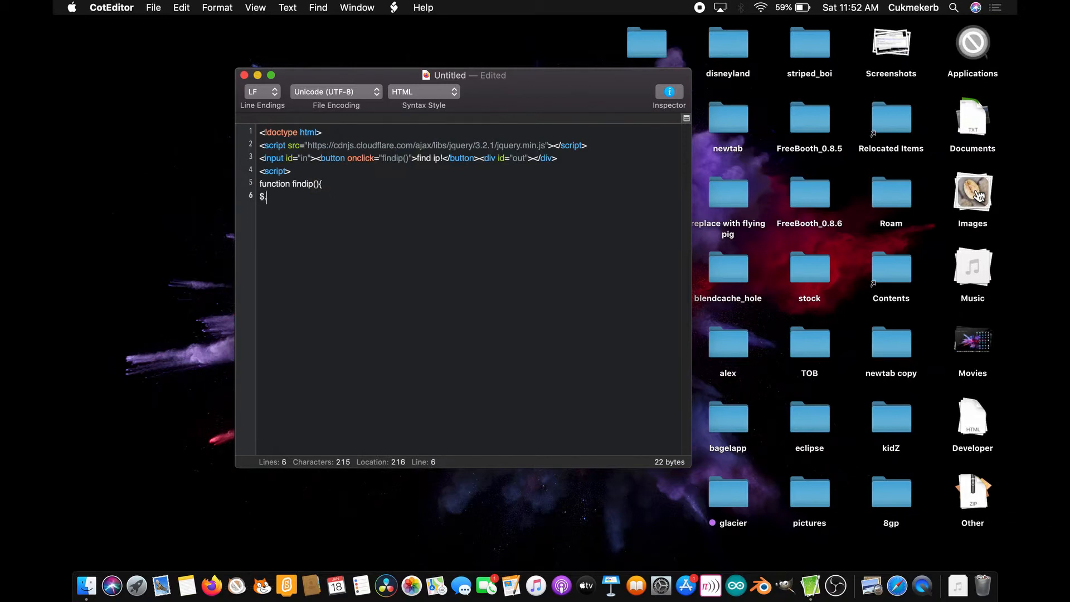
pyautogui.write('get')
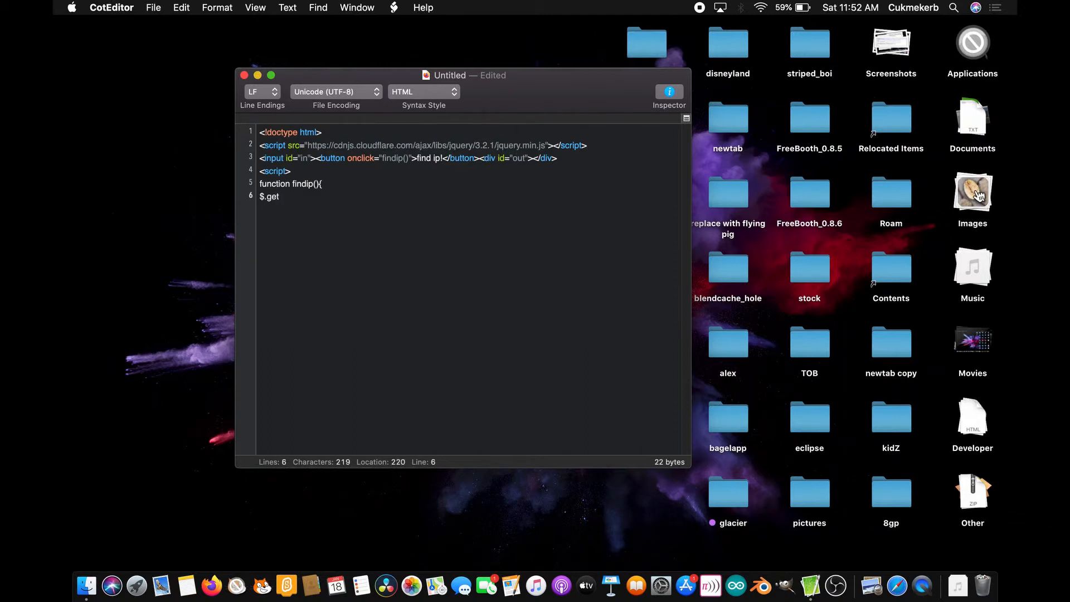
pyautogui.write('(')
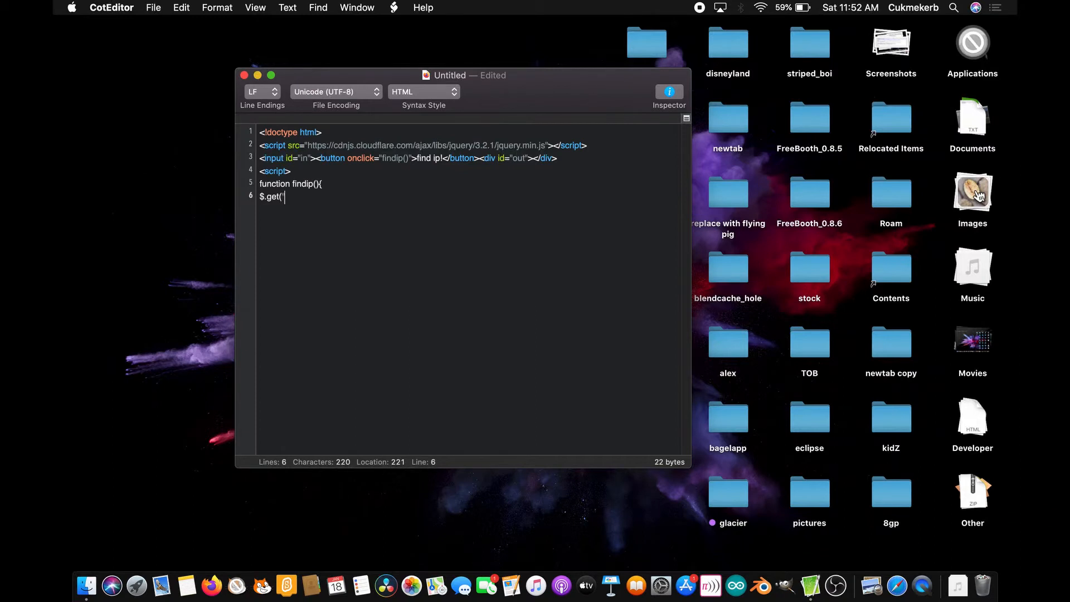
pyautogui.write('http')
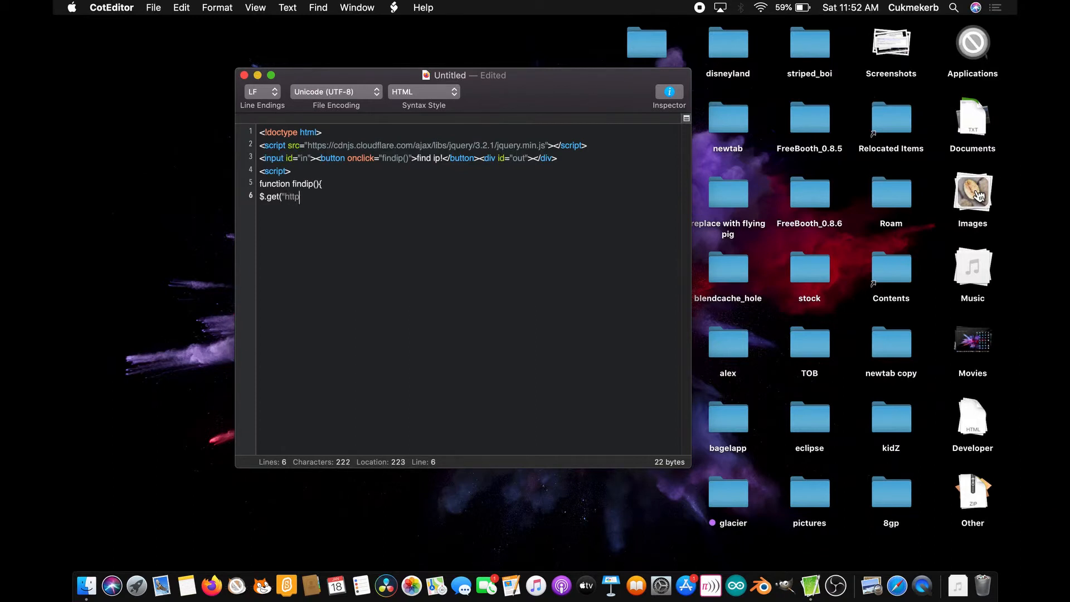
pyautogui.write('s:/')
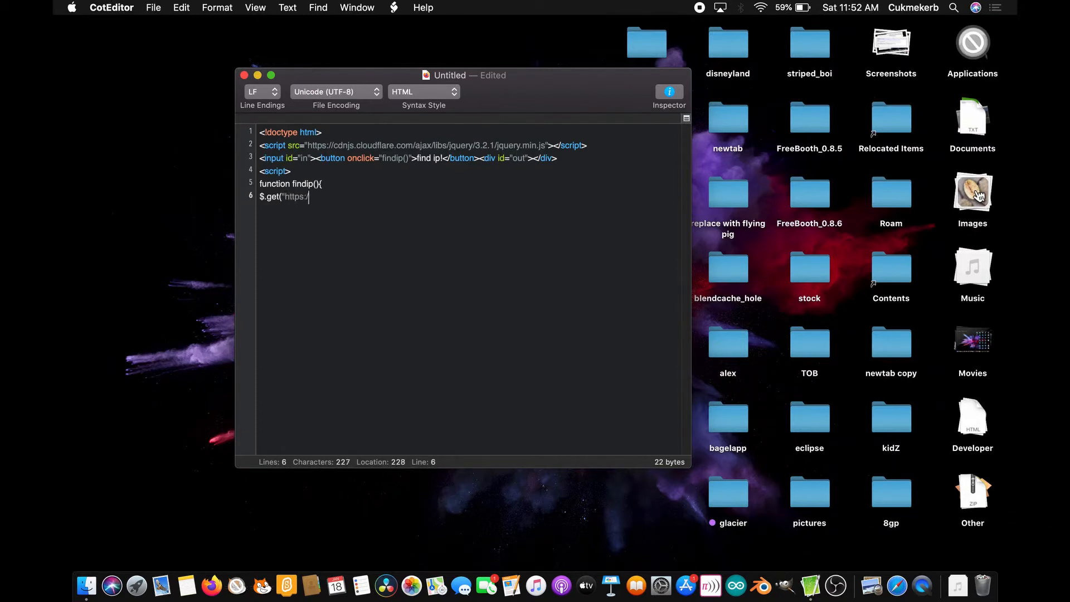
pyautogui.write('/')
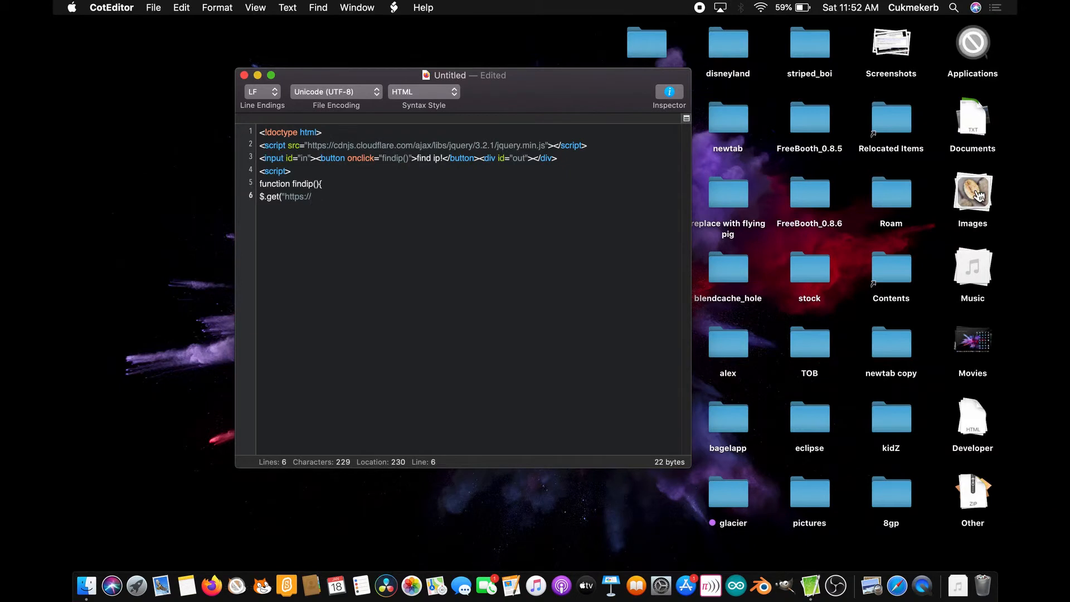
pyautogui.write('ipapi.')
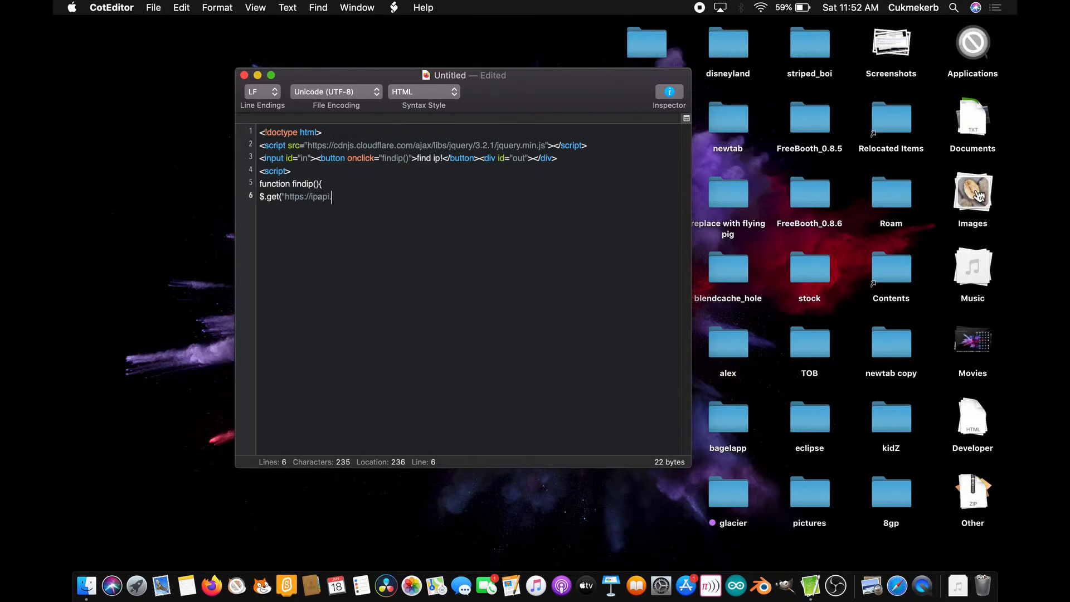
pyautogui.write('o/')
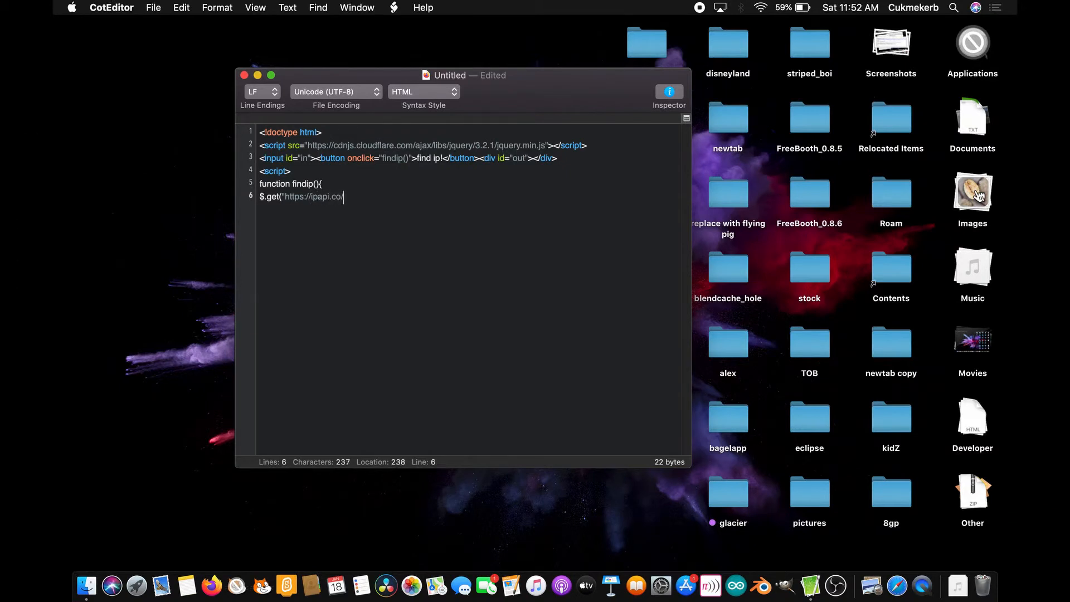
pyautogui.write('/')
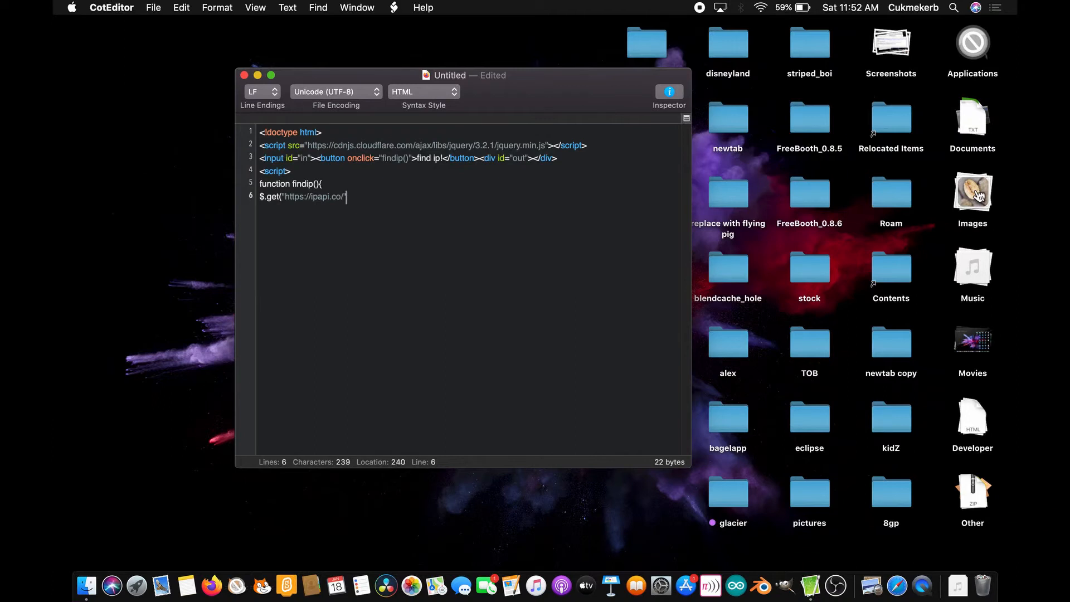
pyautogui.write('+document.')
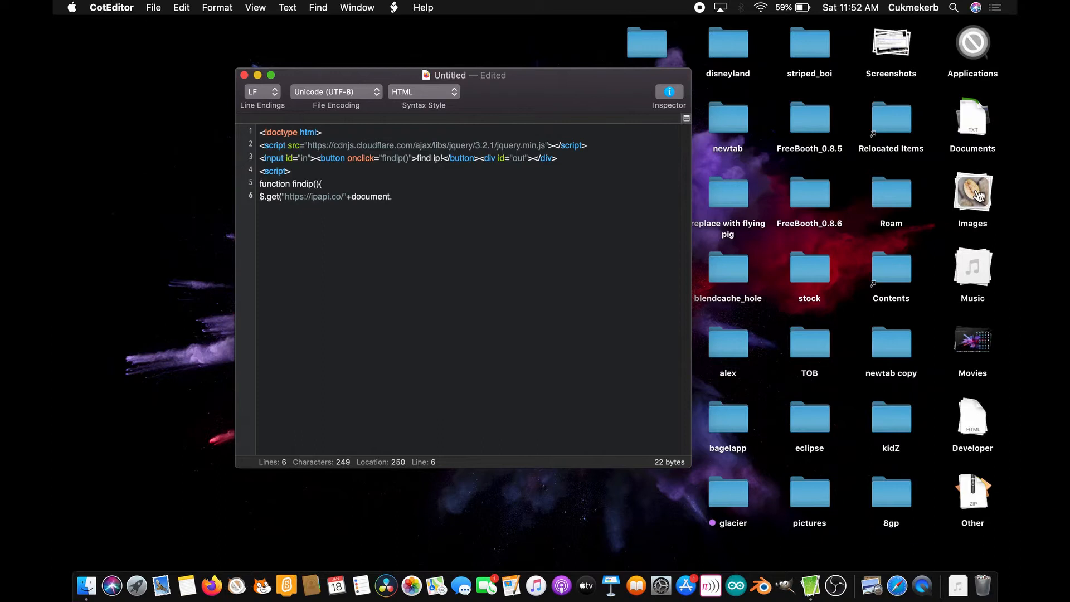
pyautogui.write('getElemen')
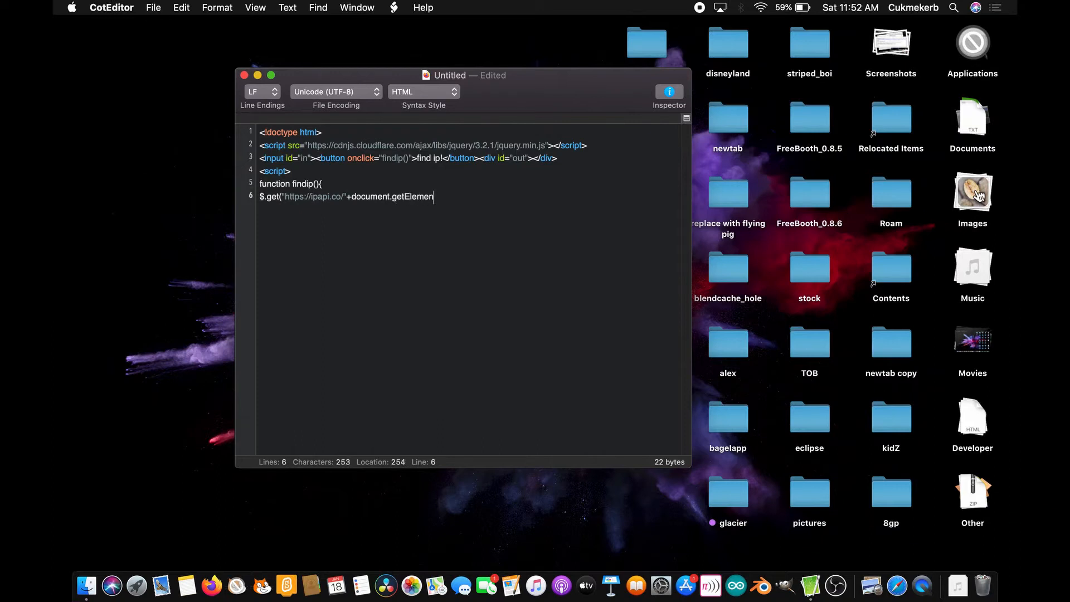
pyautogui.write('By')
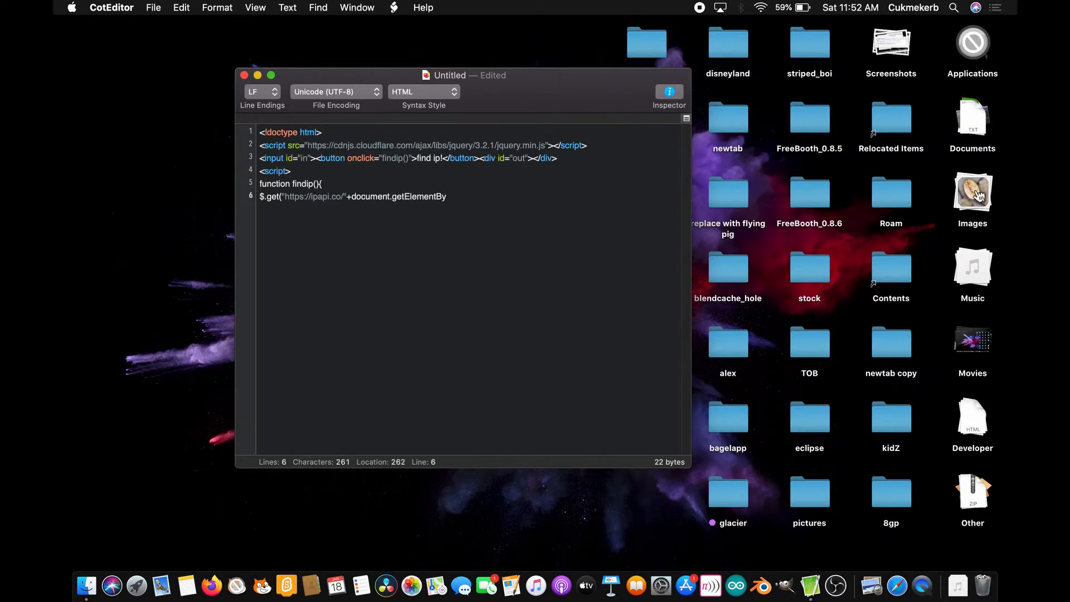
pyautogui.write('Id')
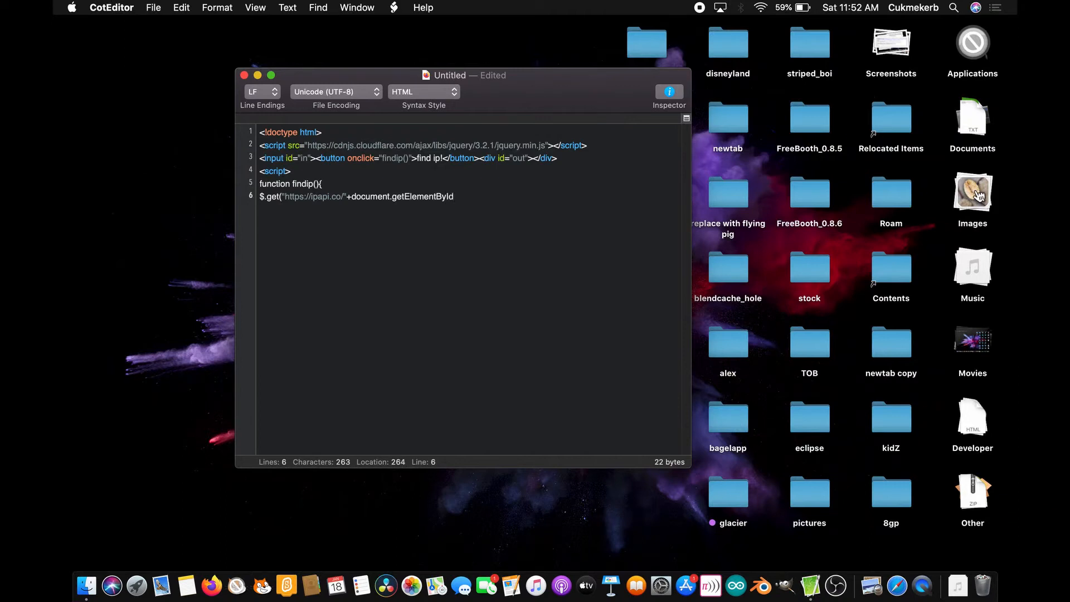
pyautogui.write('(')
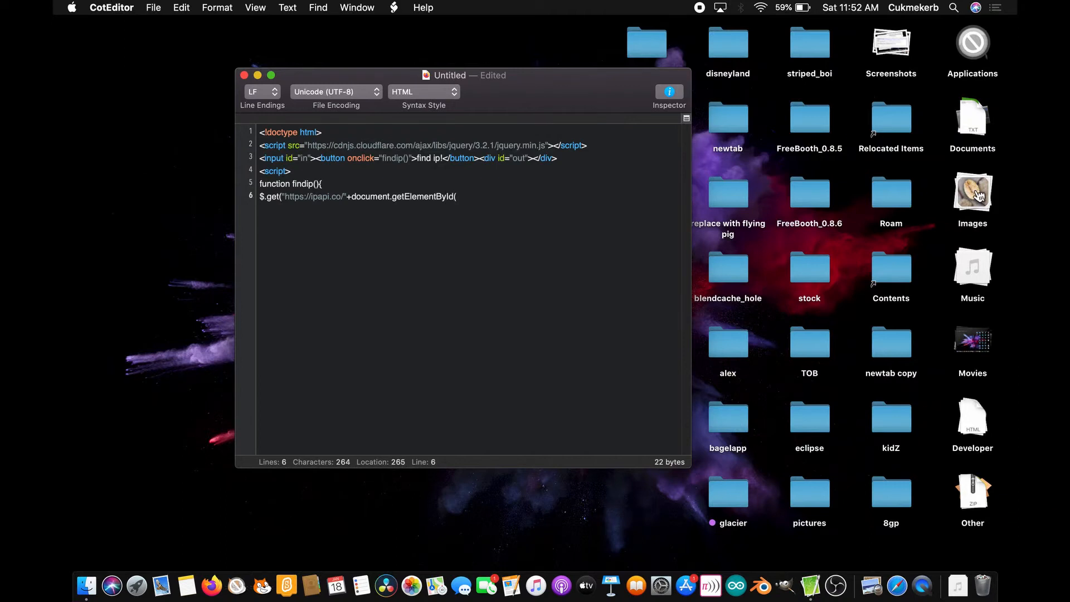
pyautogui.write('"in"')
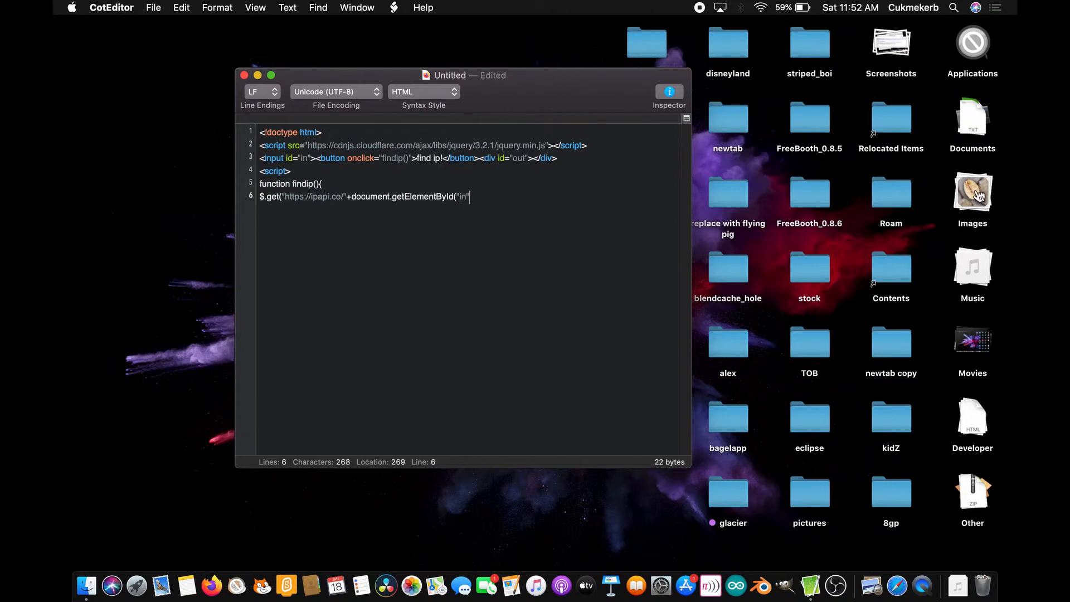
pyautogui.write('.va')
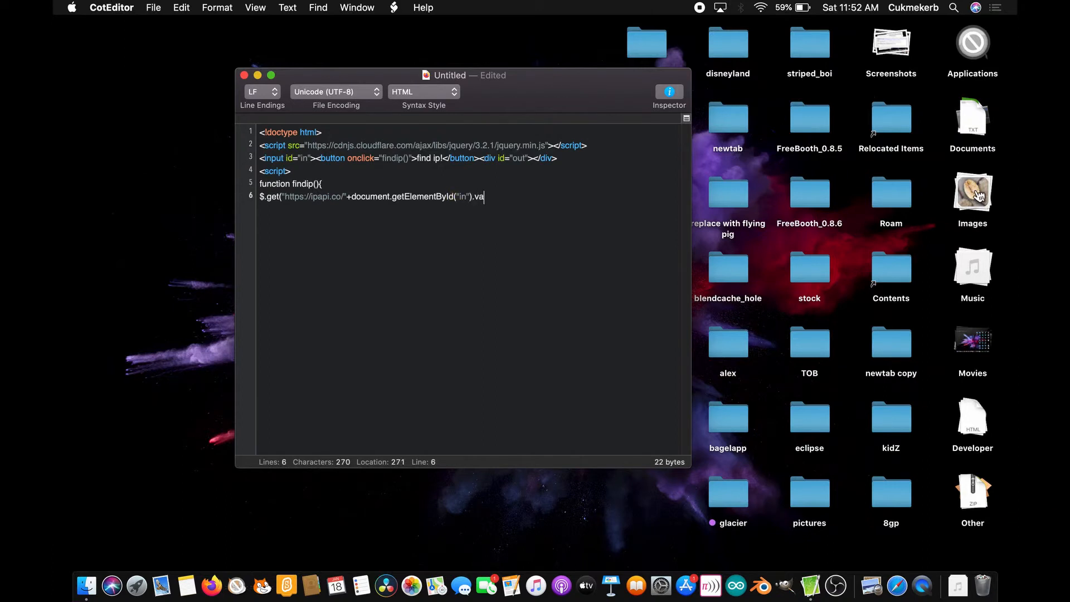
pyautogui.write('lue')
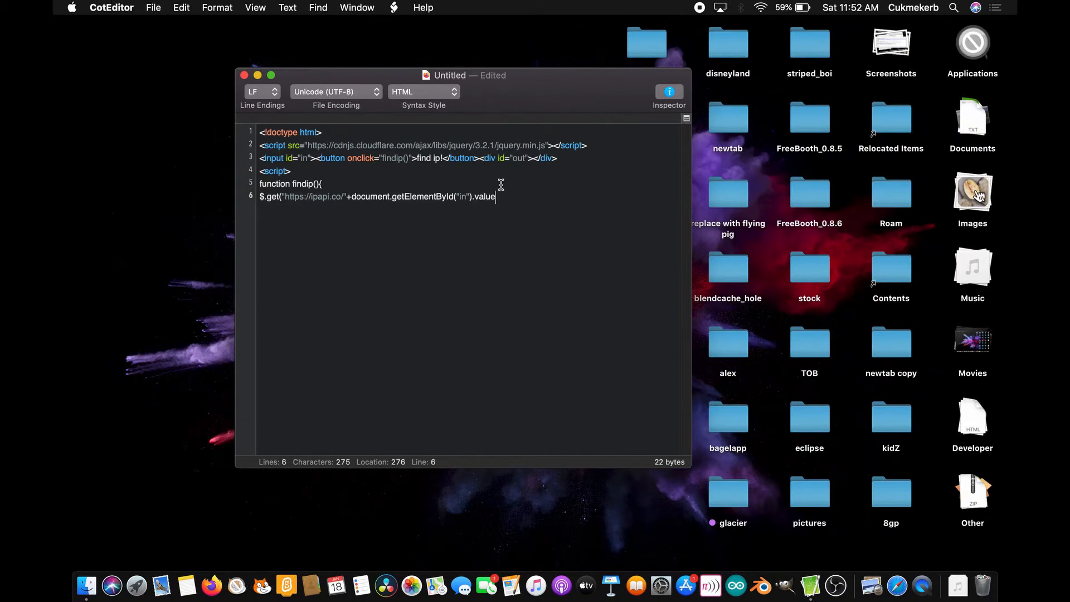
pyautogui.moveTo(308, 164)
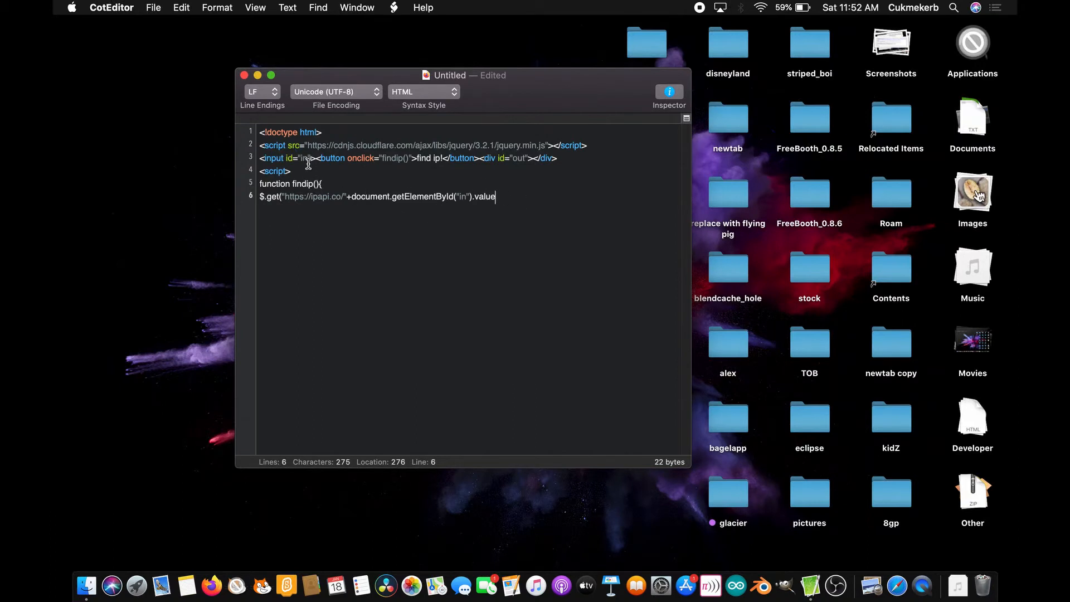
pyautogui.moveTo(337, 221)
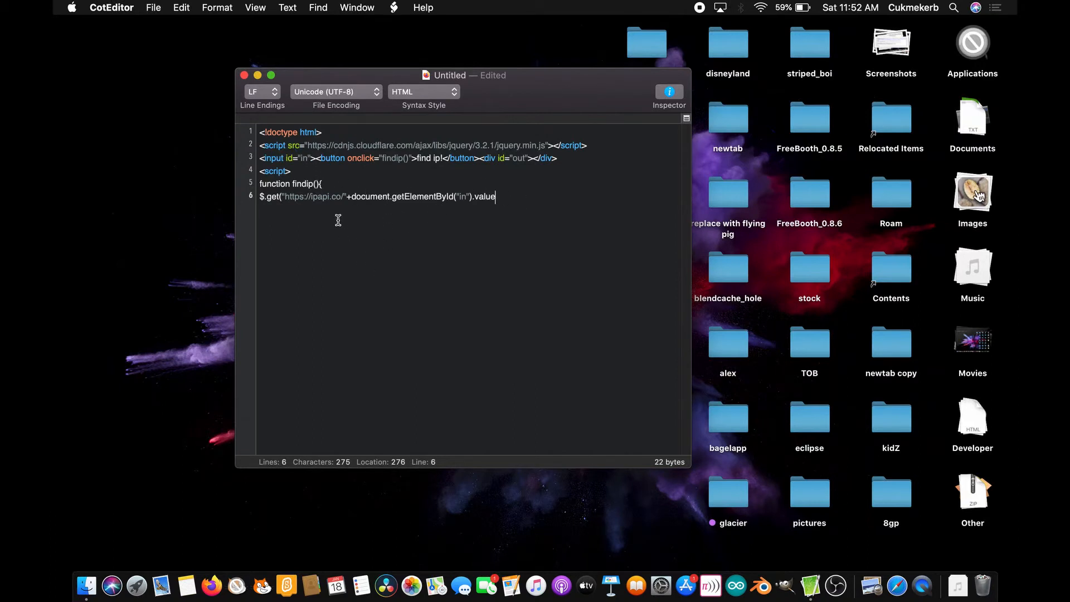
# - Append +"/json" to the URL and open the callback function(data){
pyautogui.write('+')
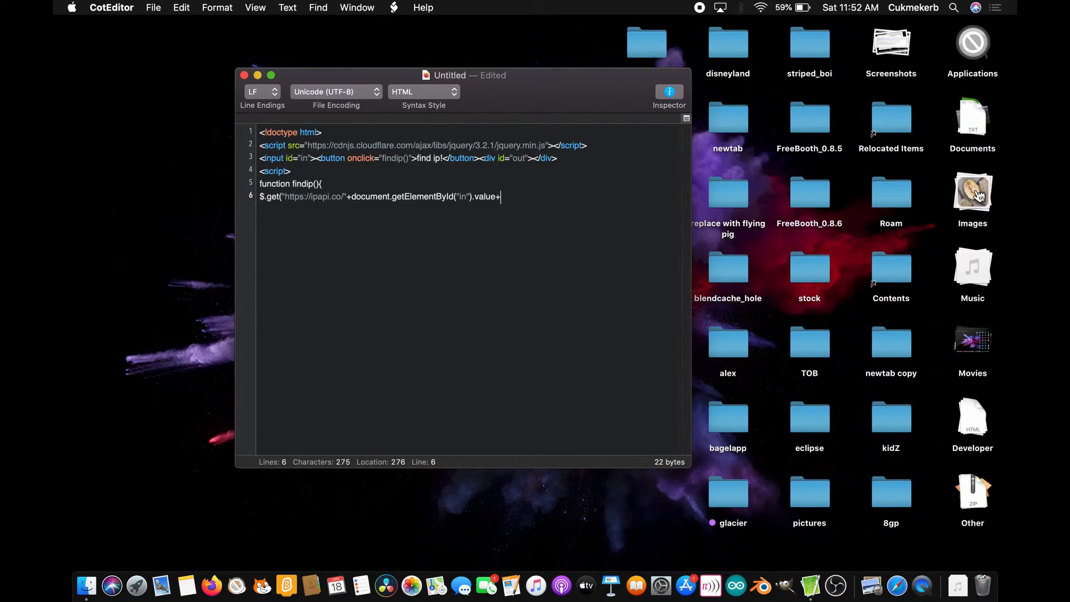
pyautogui.write('+')
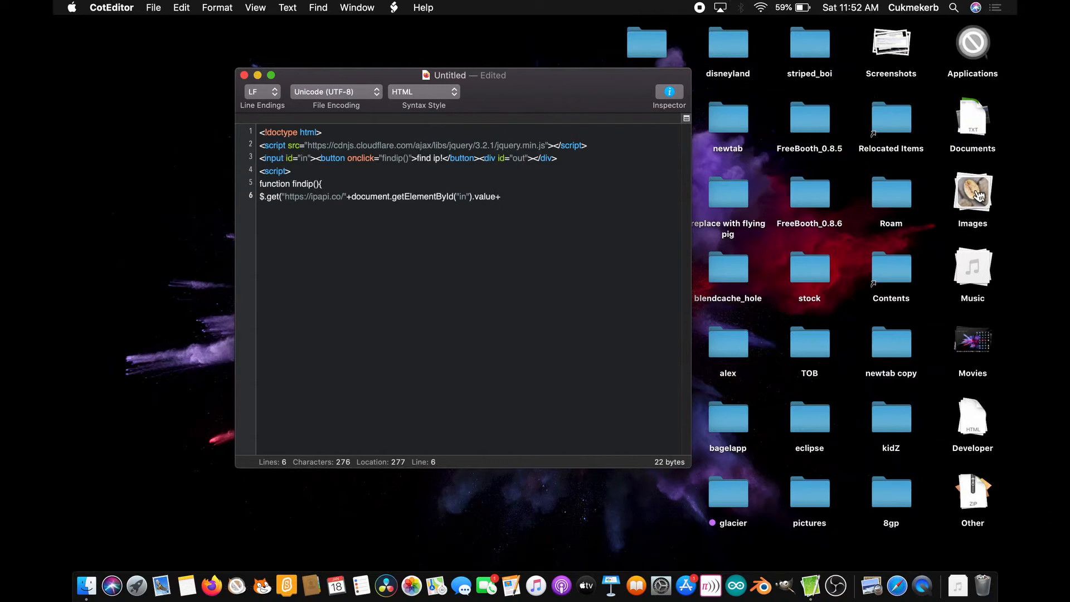
pyautogui.write('"')
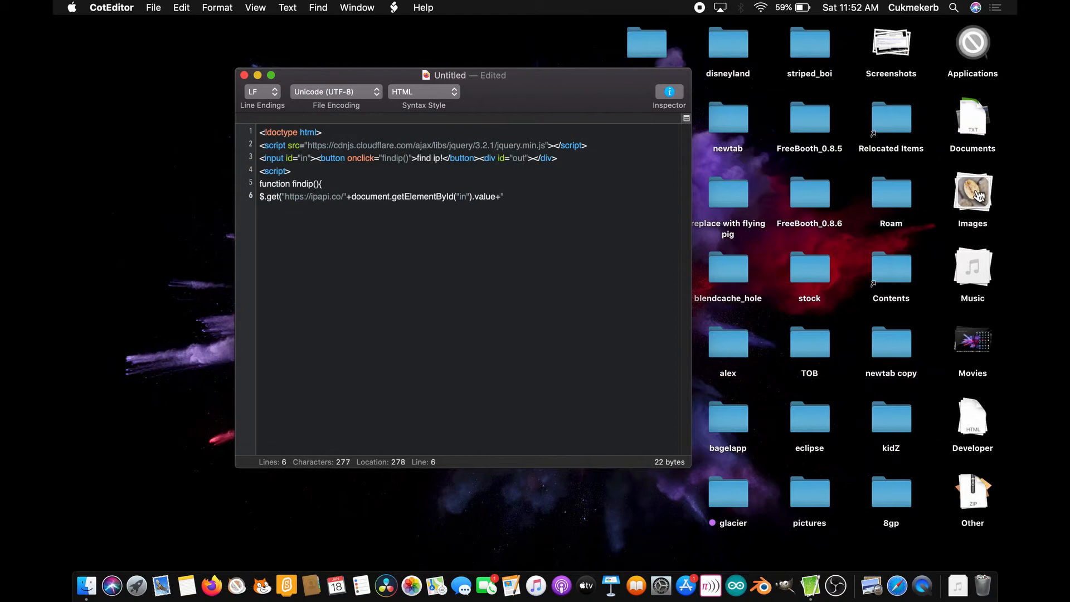
pyautogui.write('/')
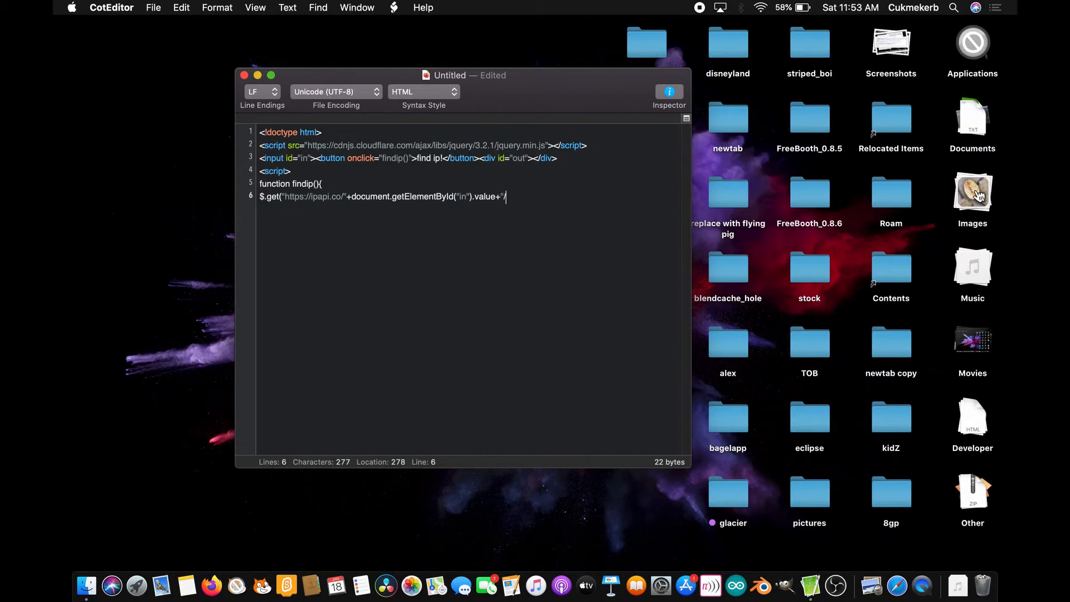
pyautogui.write('json')
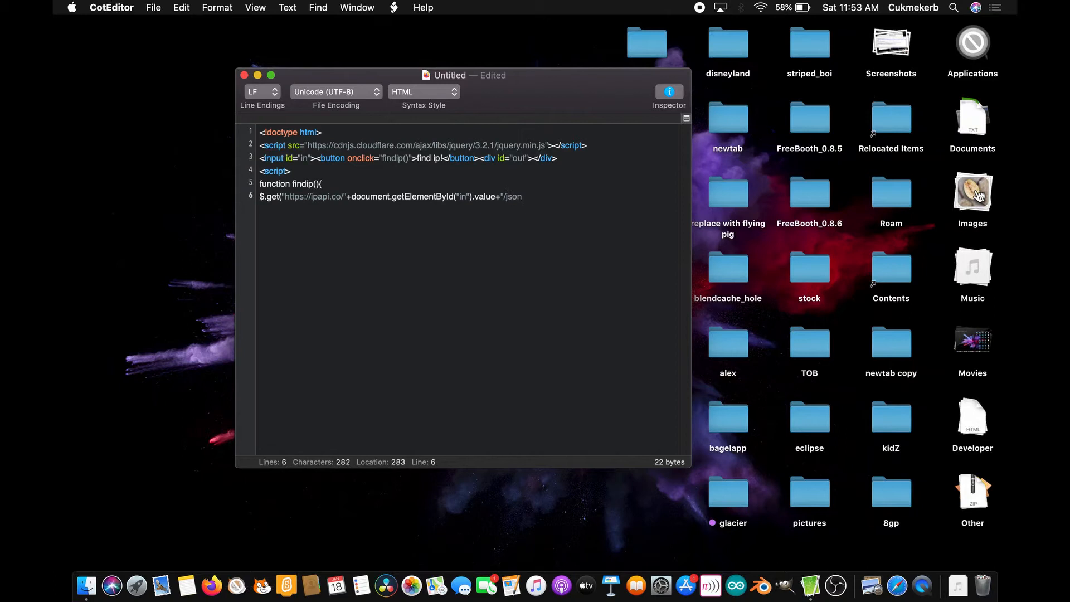
pyautogui.write("'")
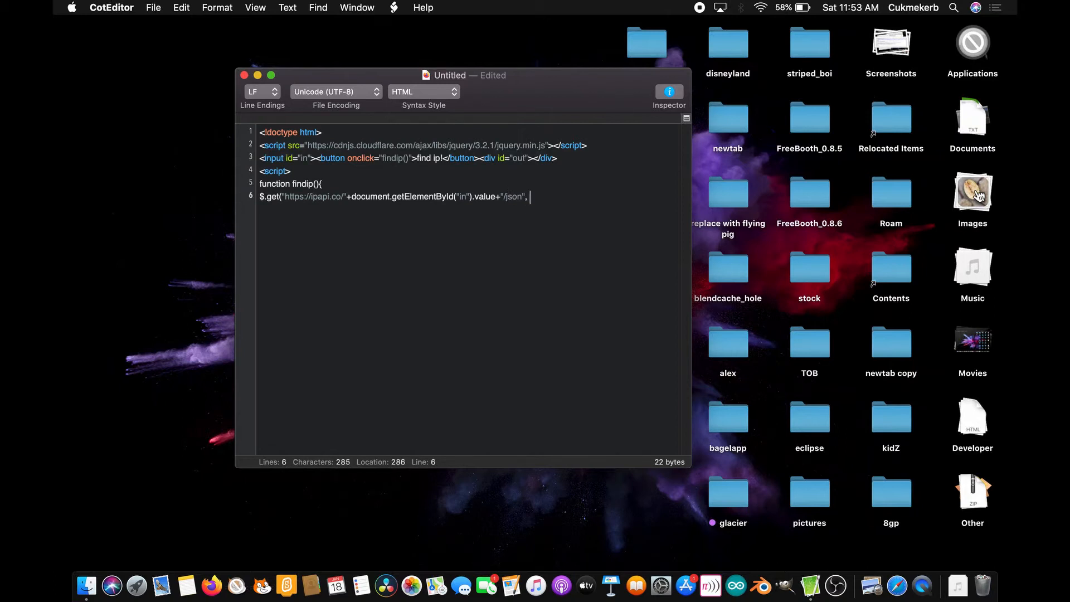
pyautogui.write('function')
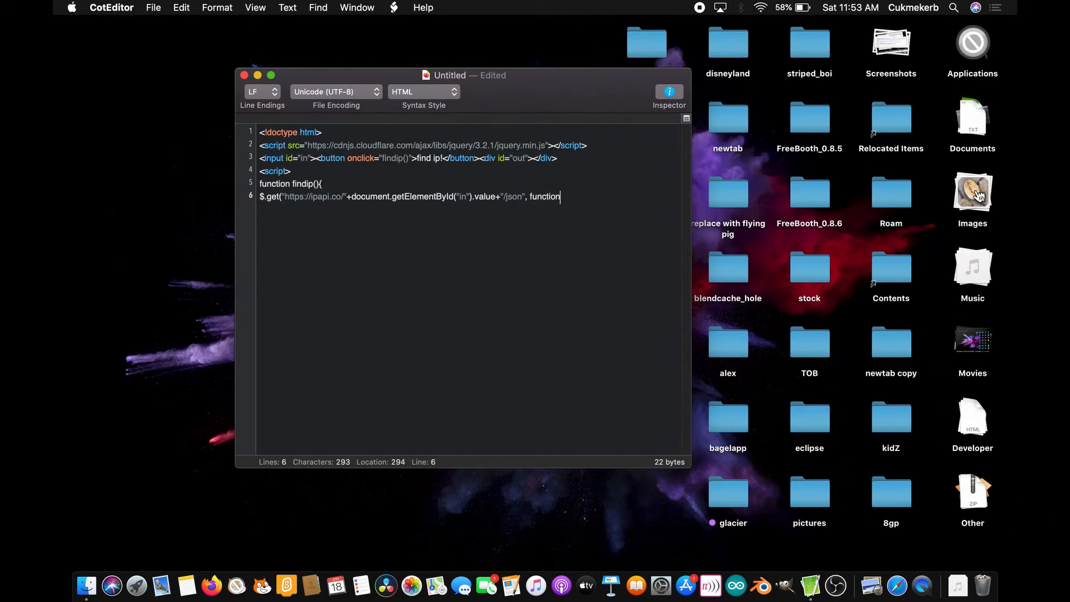
pyautogui.write('data')
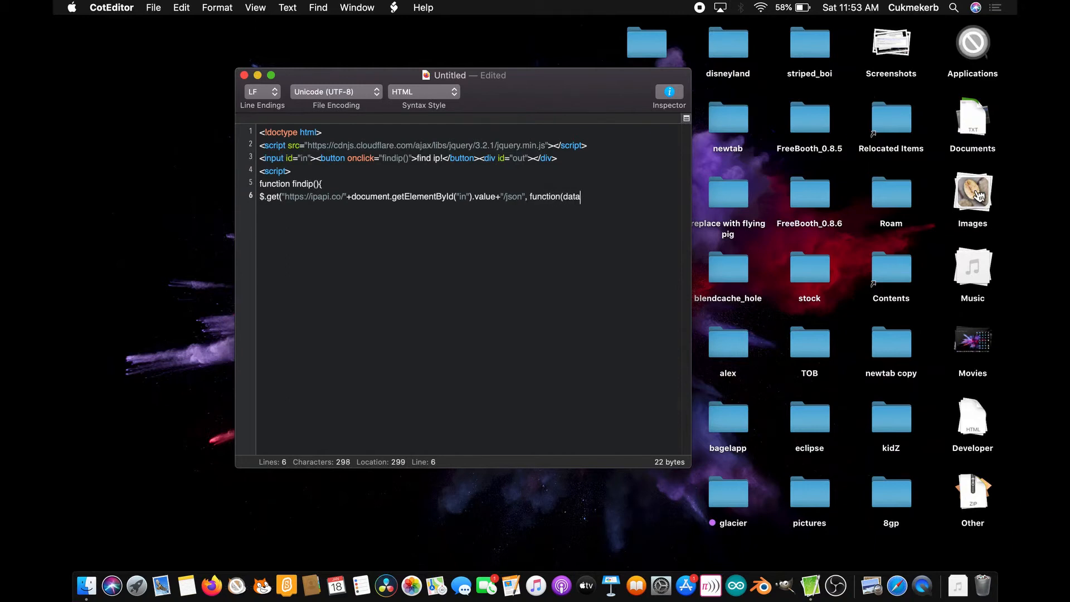
pyautogui.write(')')
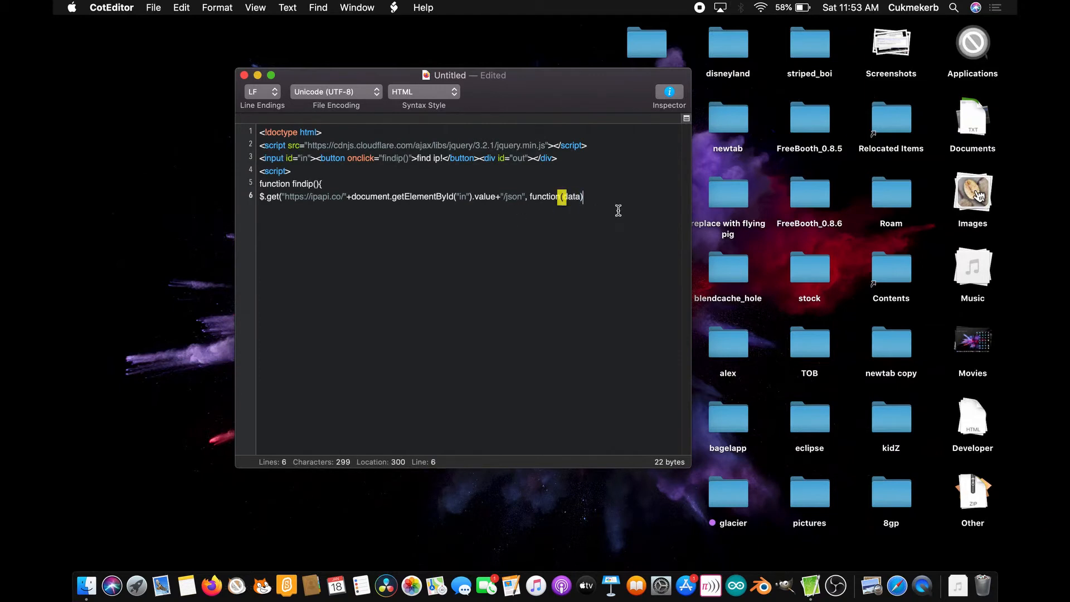
pyautogui.write('{')
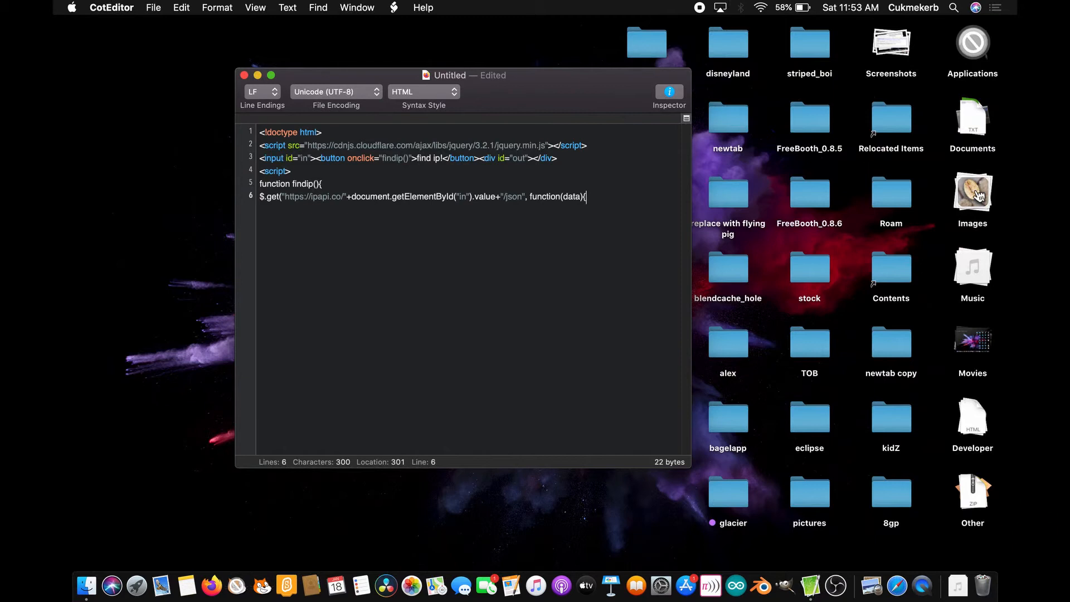
# - On line 7 write document.getElementById("out").innerHTML=" to start filling the out div
pyautogui.press('Return')
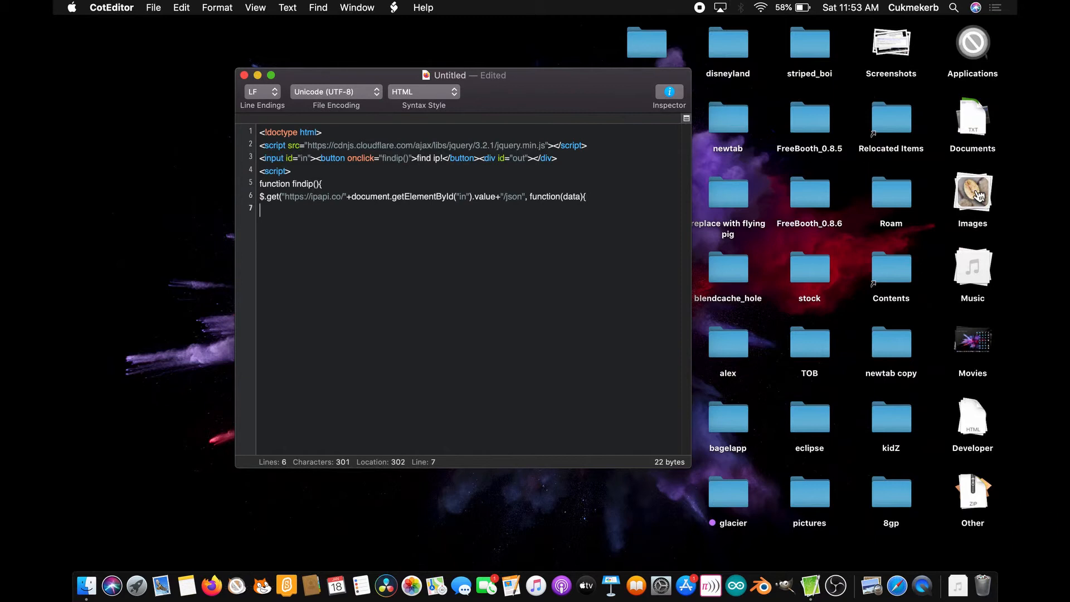
pyautogui.write('d')
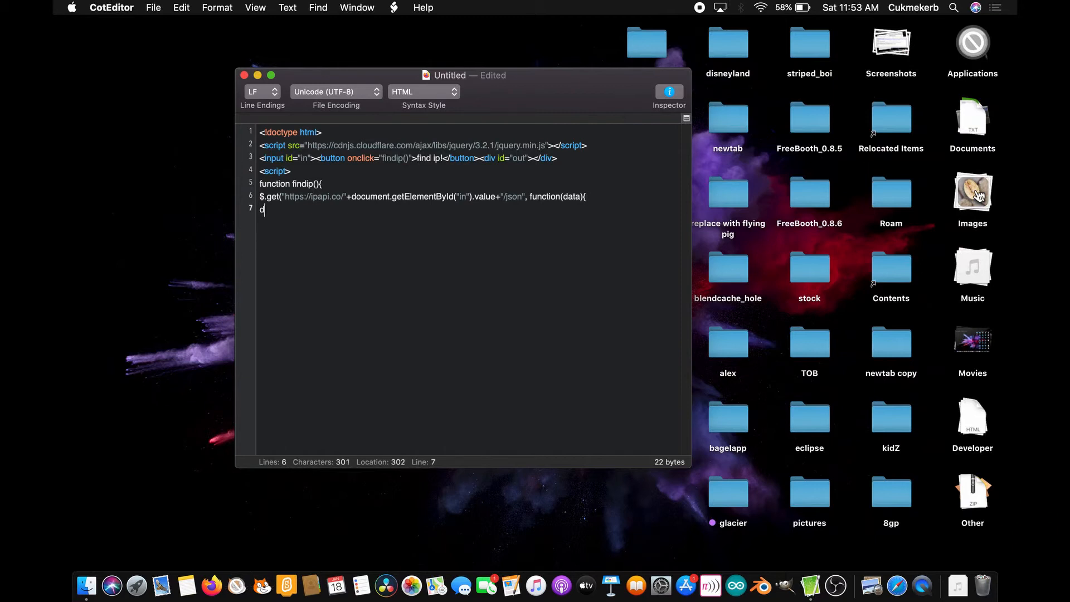
pyautogui.write('ocument.getElement')
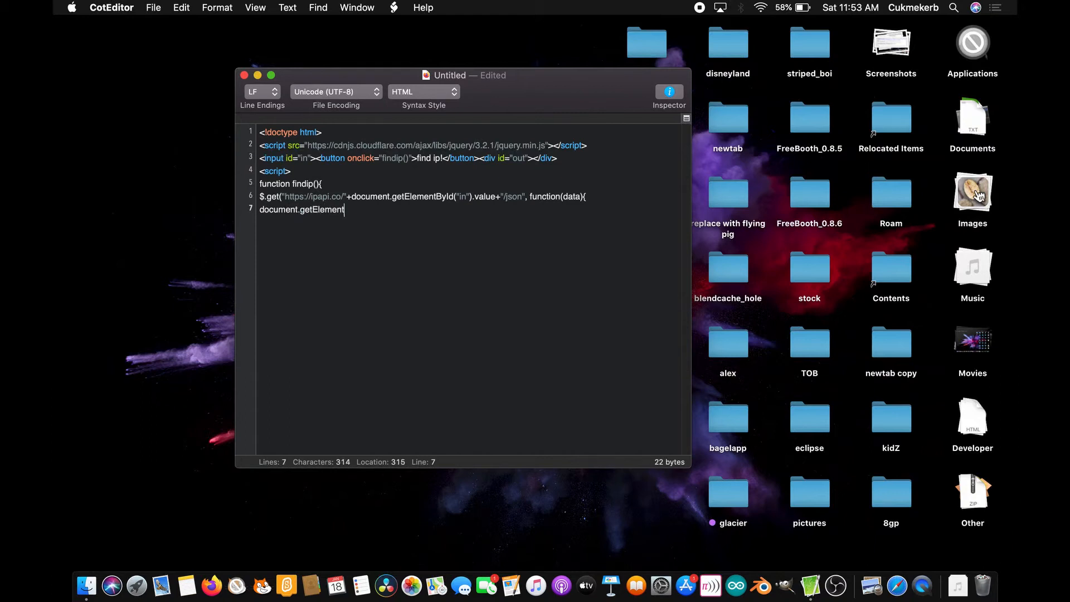
pyautogui.write('By')
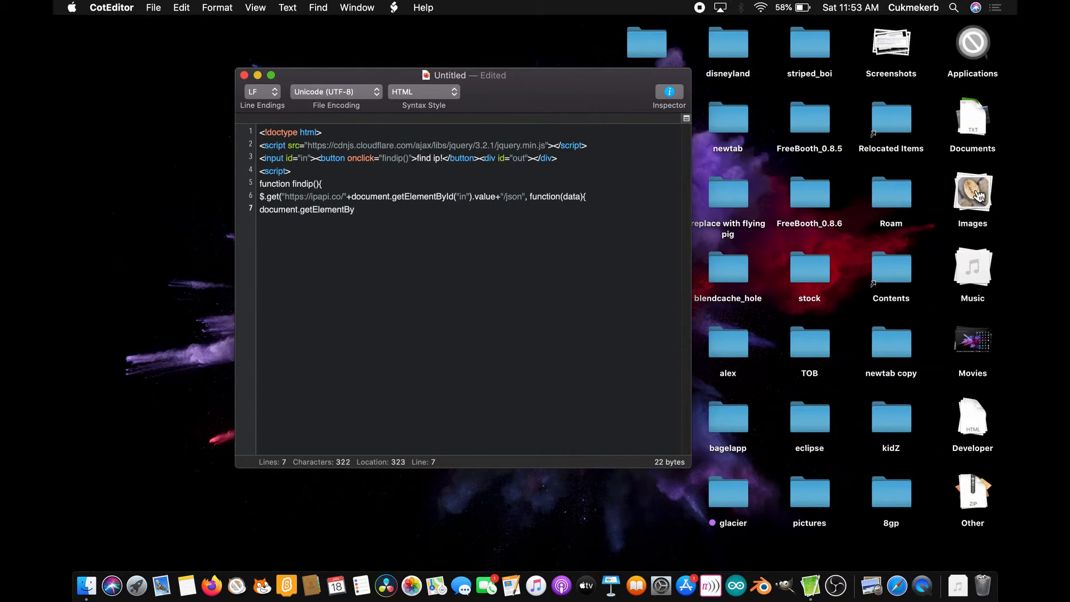
pyautogui.write('Id')
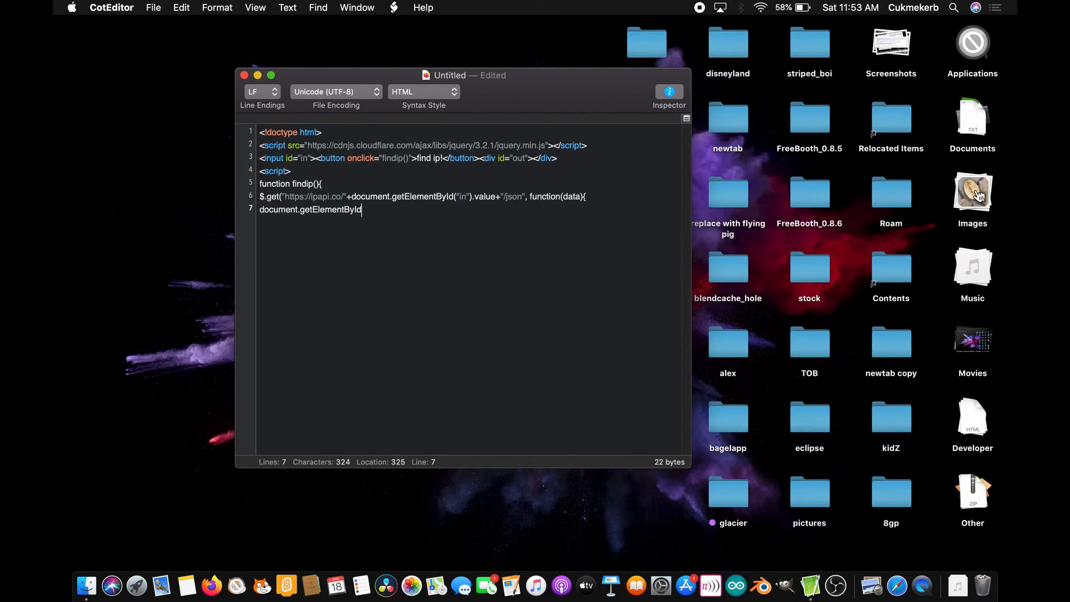
pyautogui.write('("')
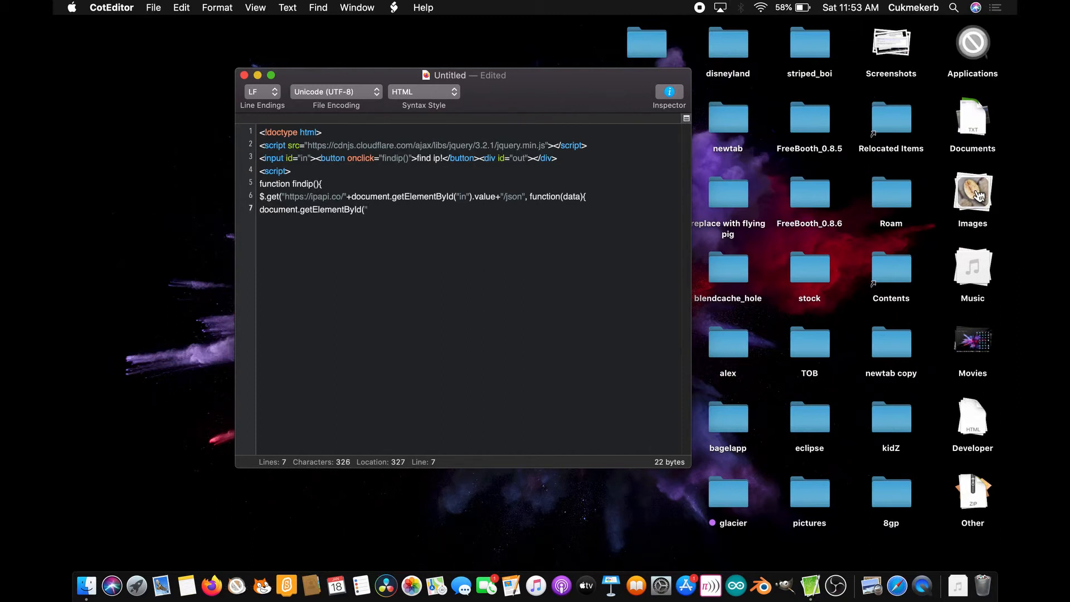
pyautogui.write('"out"')
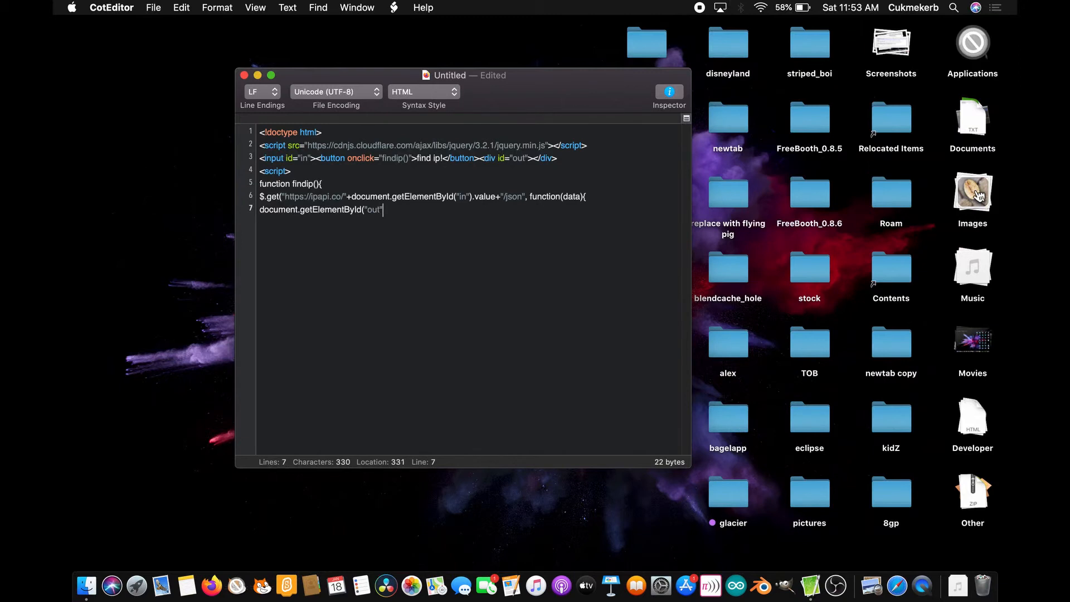
pyautogui.write('.inn')
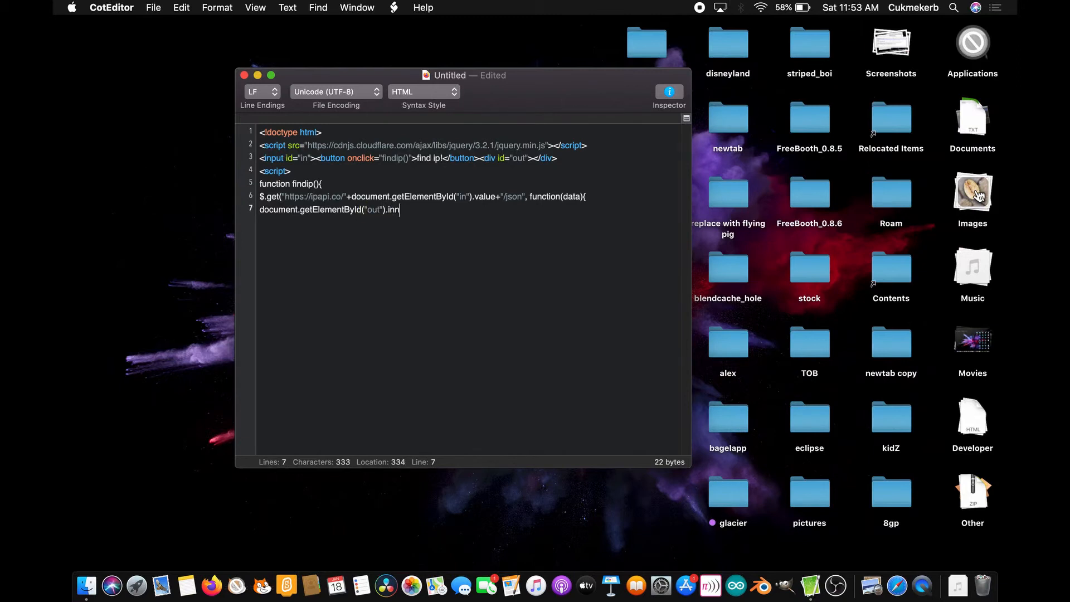
pyautogui.write('erHTML')
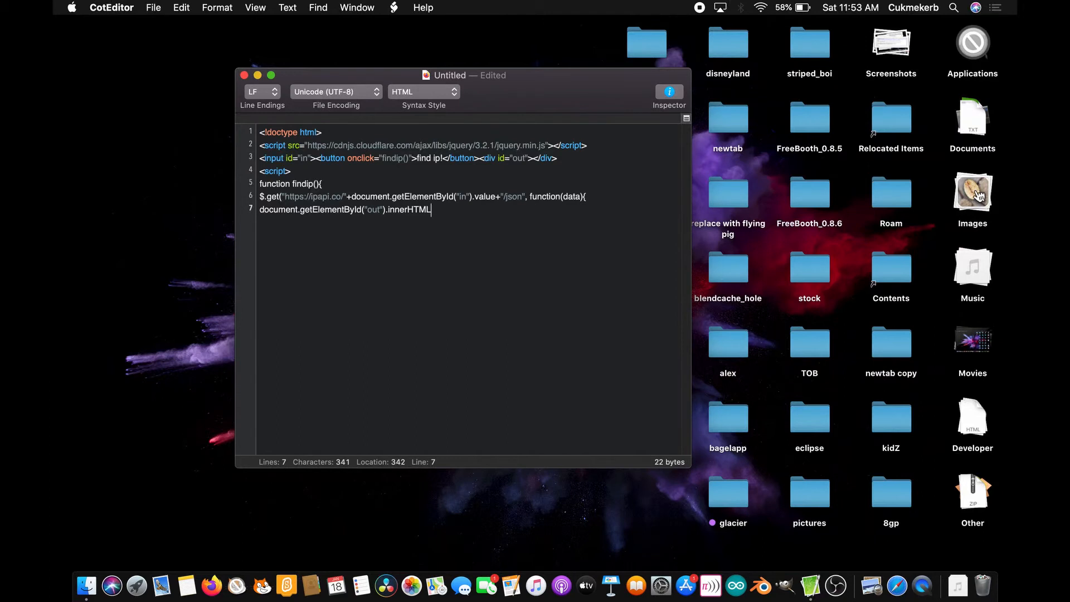
pyautogui.write('="')
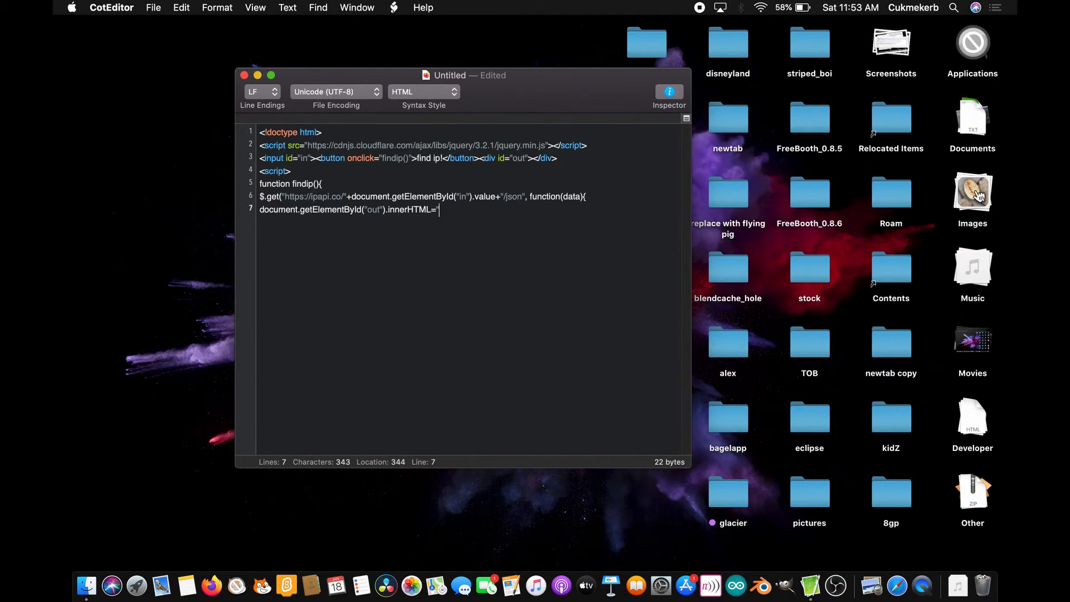
# - Set the output to "ip: "+data.ip followed by a <br> and a "Location: " label
pyautogui.write('ip:')
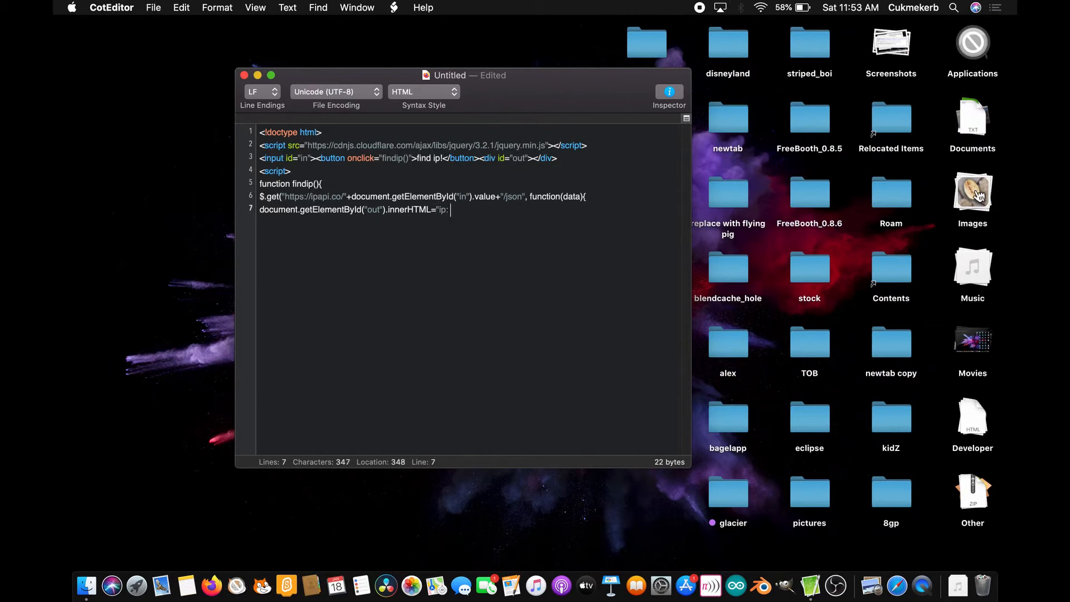
pyautogui.write('"+')
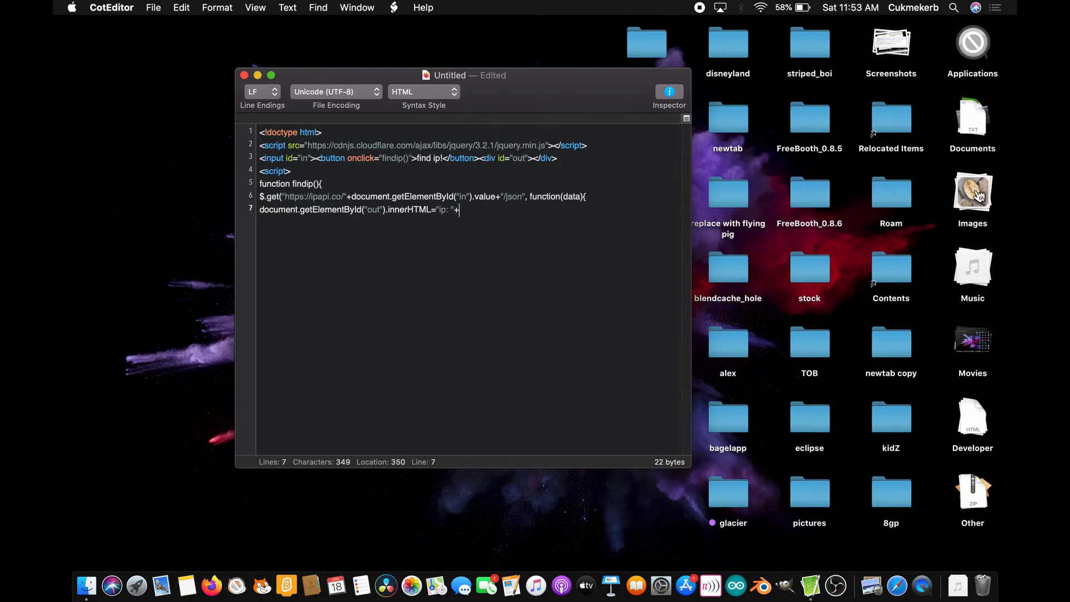
pyautogui.write('data.ip')
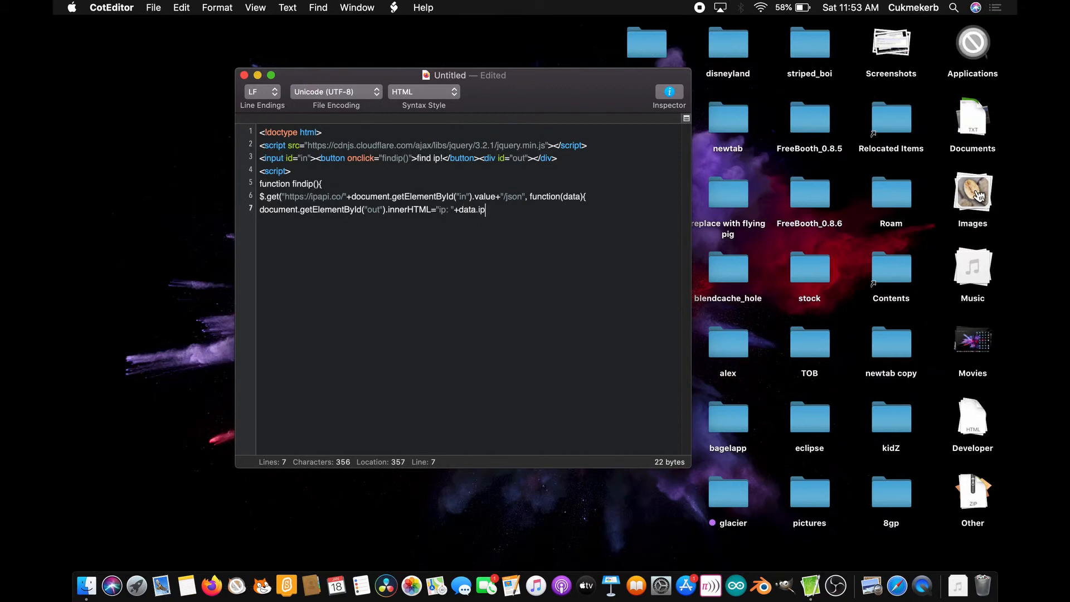
pyautogui.write('+"')
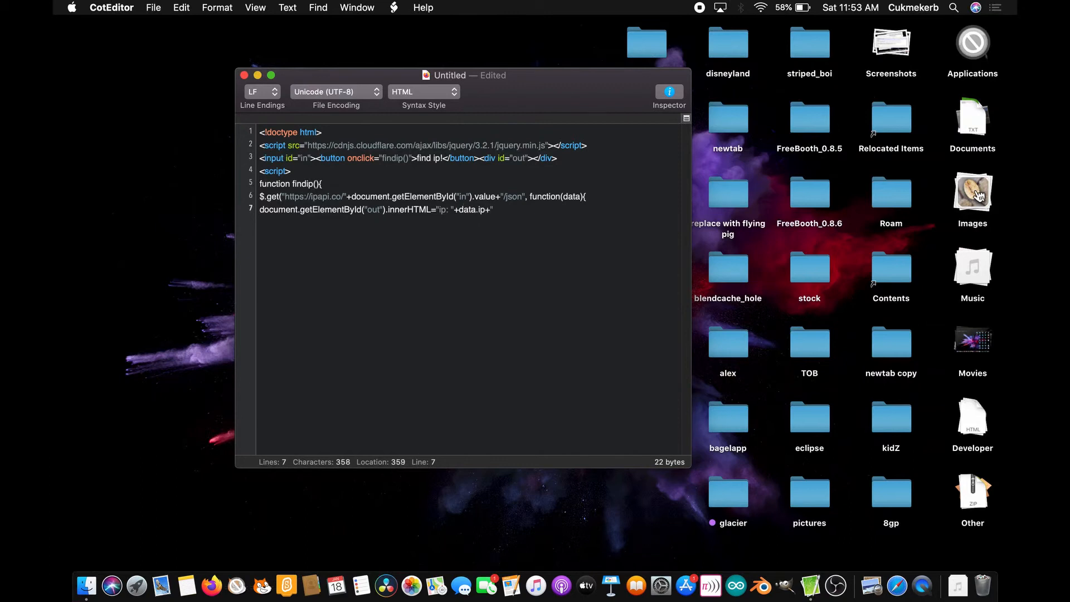
pyautogui.click(494, 209)
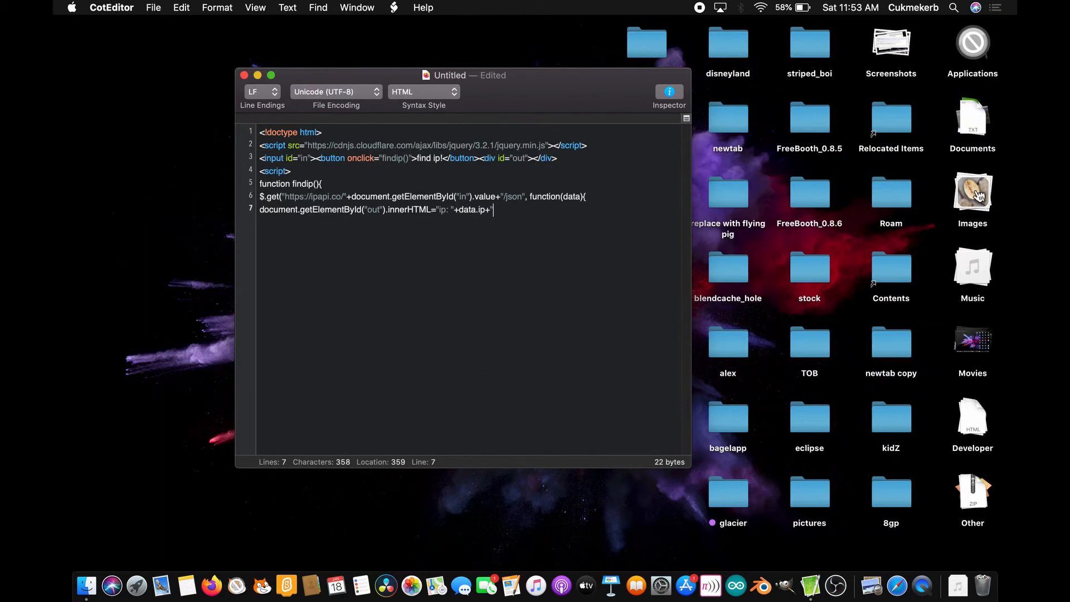
pyautogui.write('<br>')
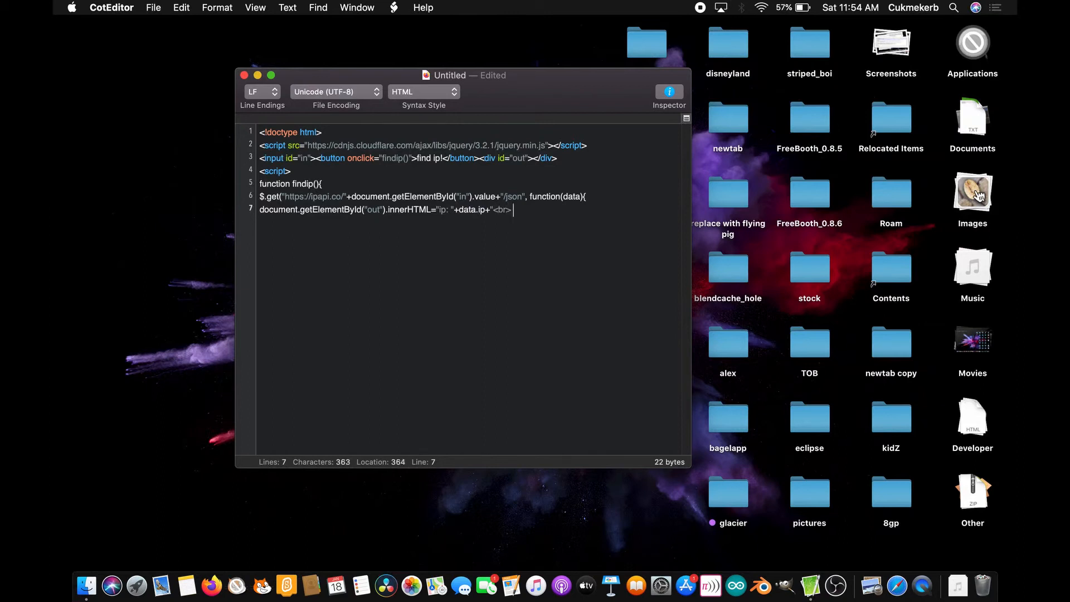
pyautogui.write('Loca')
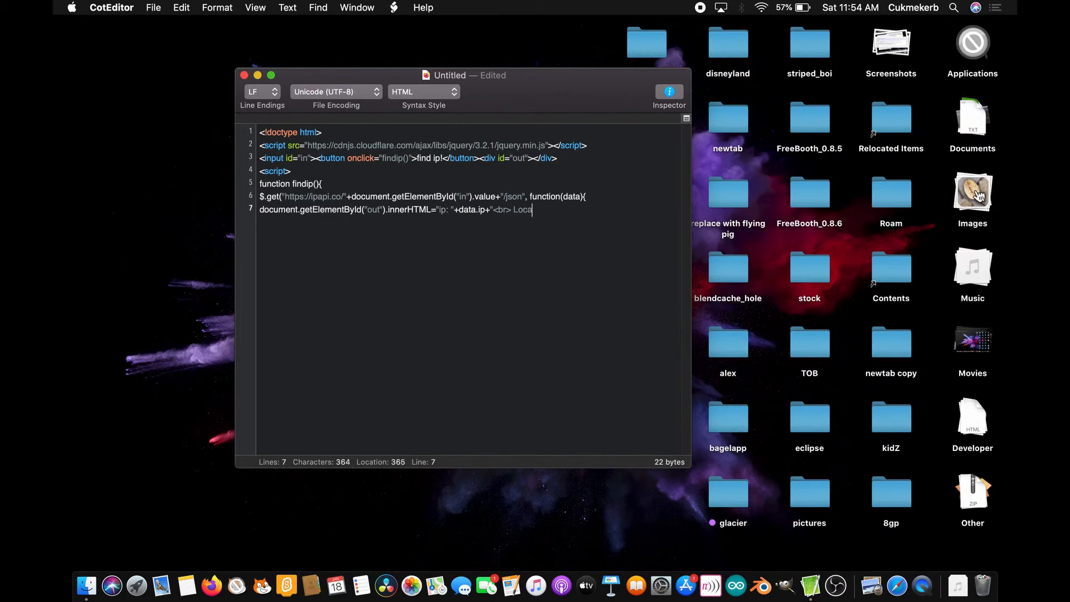
pyautogui.write('tion')
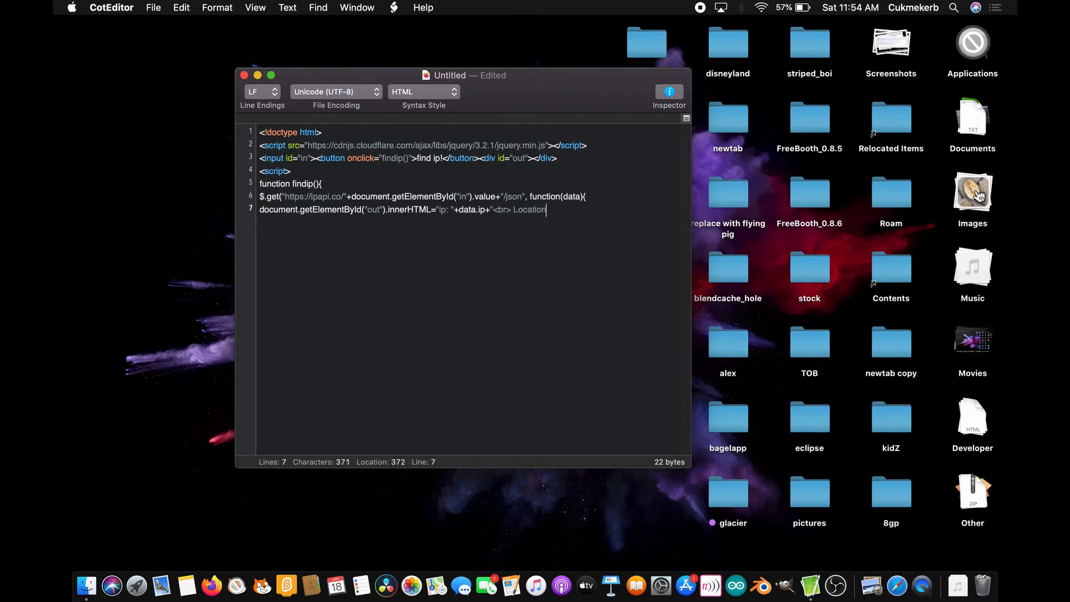
pyautogui.write('"')
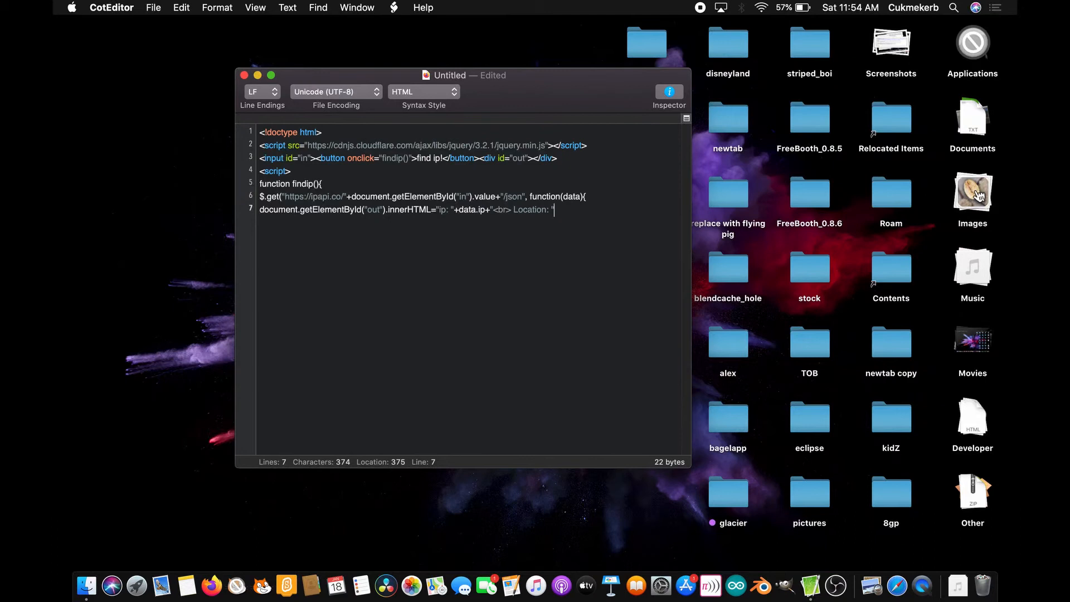
# - Concatenate data.city, data.region and data.country_name into the Location part of the output
pyautogui.write('+data.c')
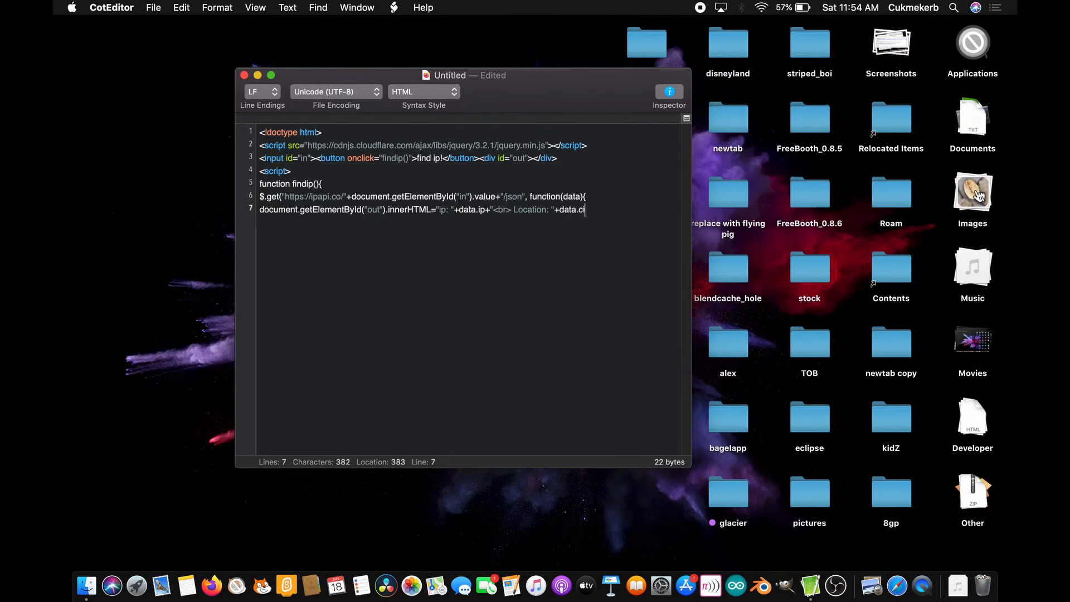
pyautogui.write('ity+')
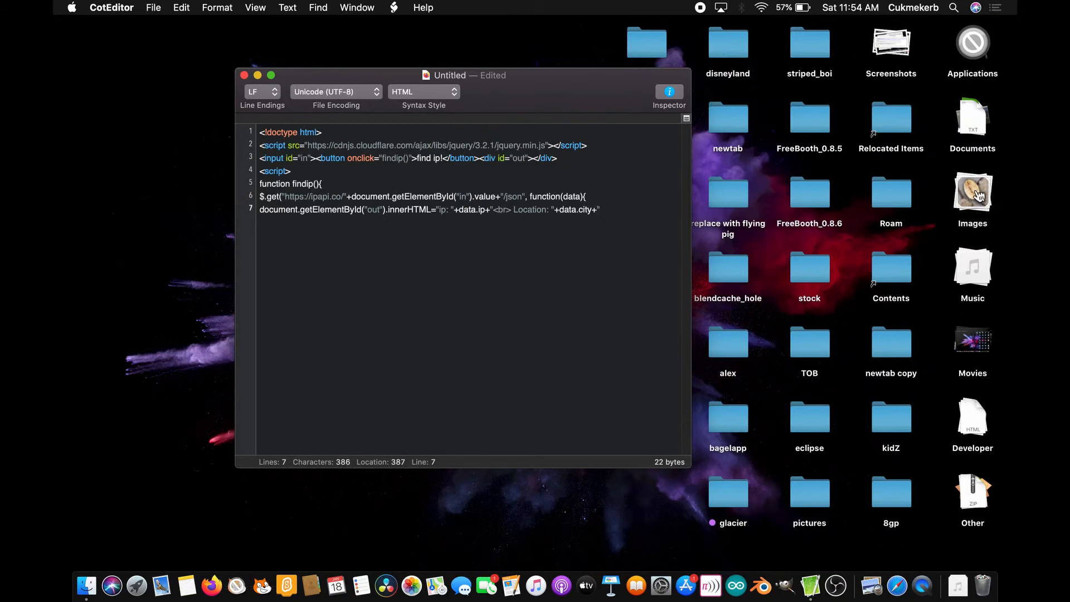
pyautogui.write('"')
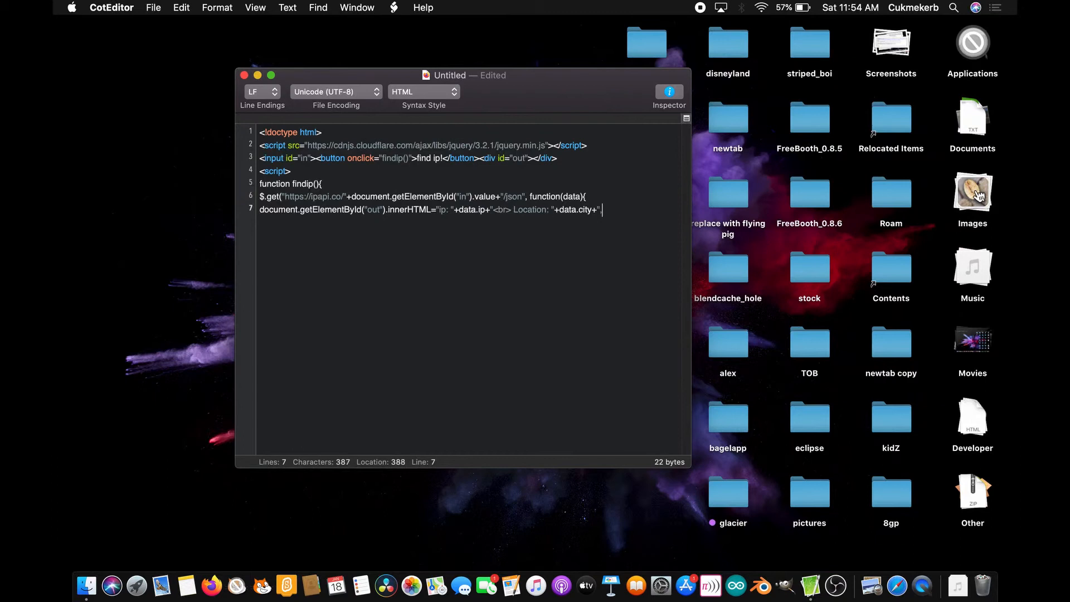
pyautogui.write(', "+data.')
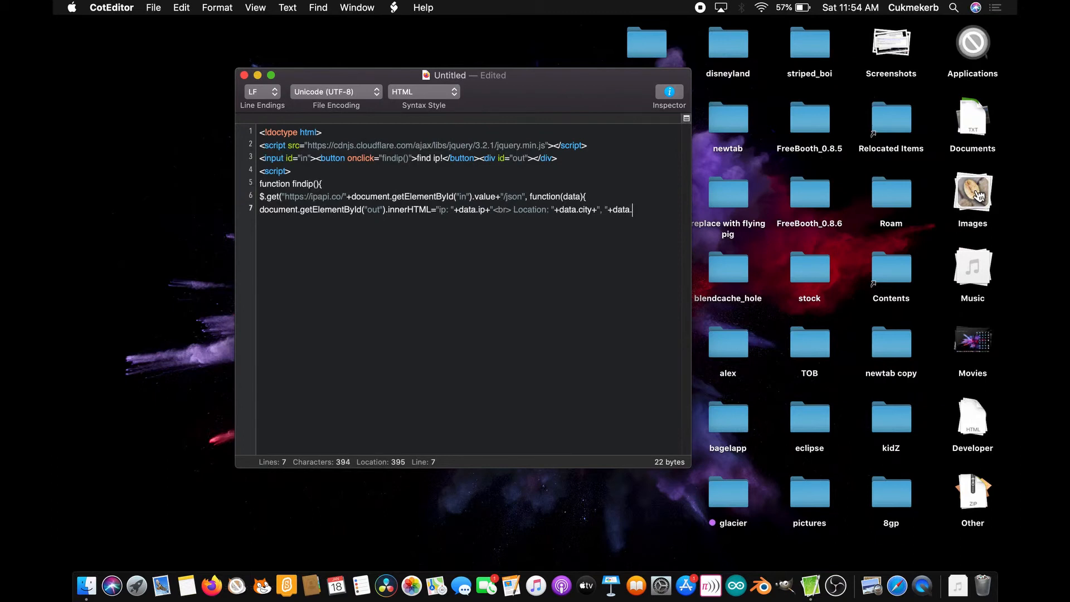
pyautogui.write('re')
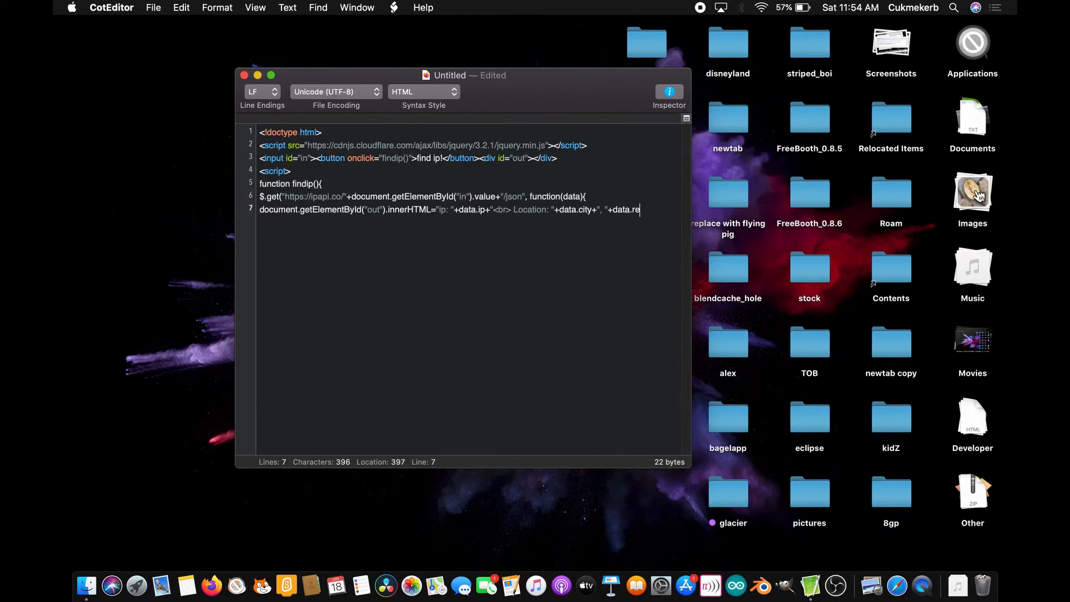
pyautogui.write('gion+", "')
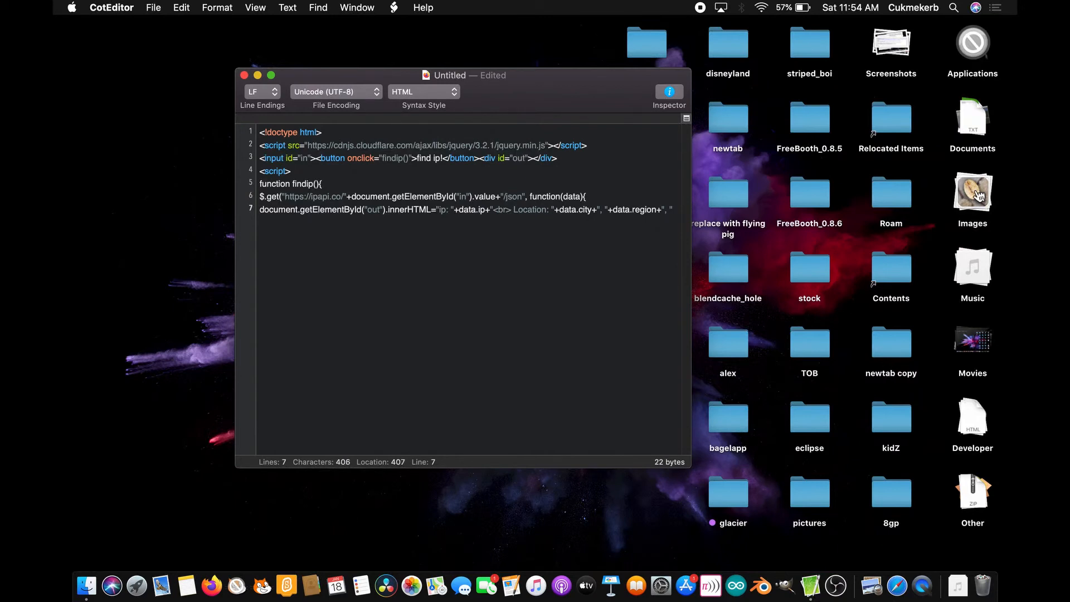
pyautogui.write('+')
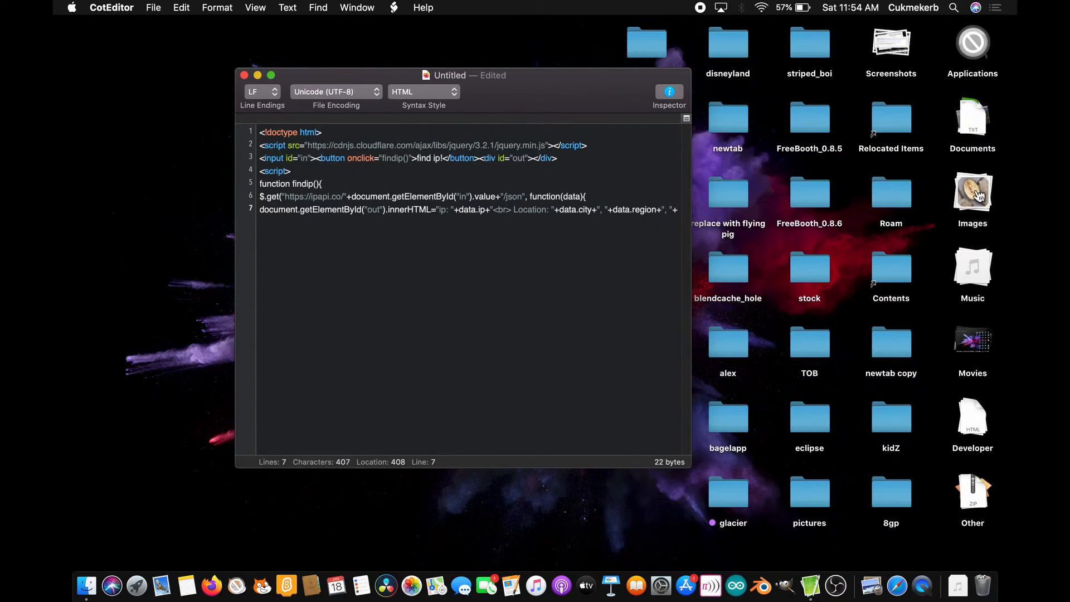
pyautogui.write('+data.cou')
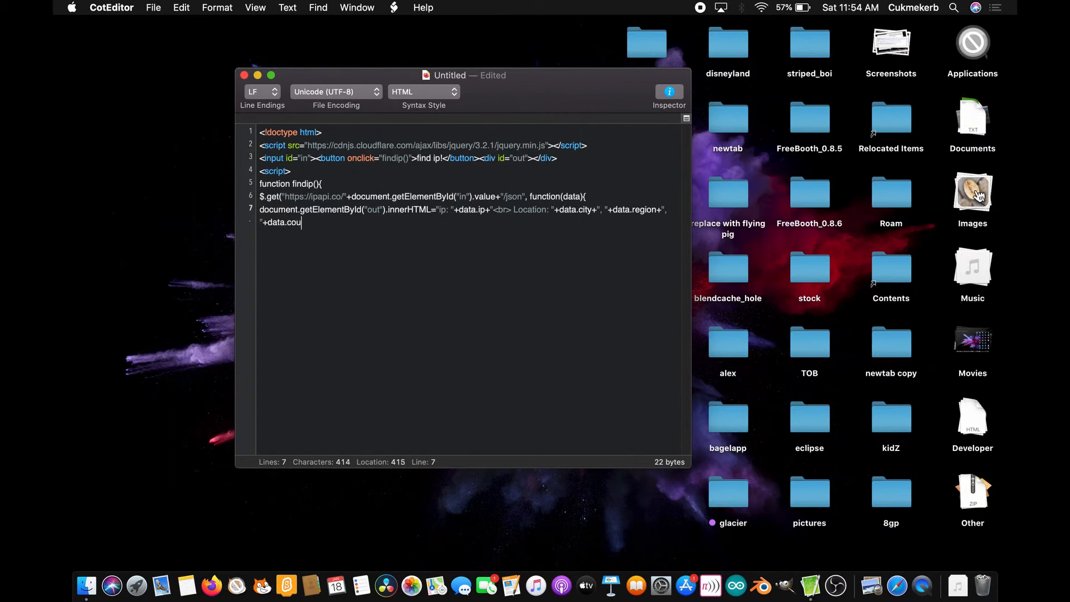
pyautogui.write('ntry_n')
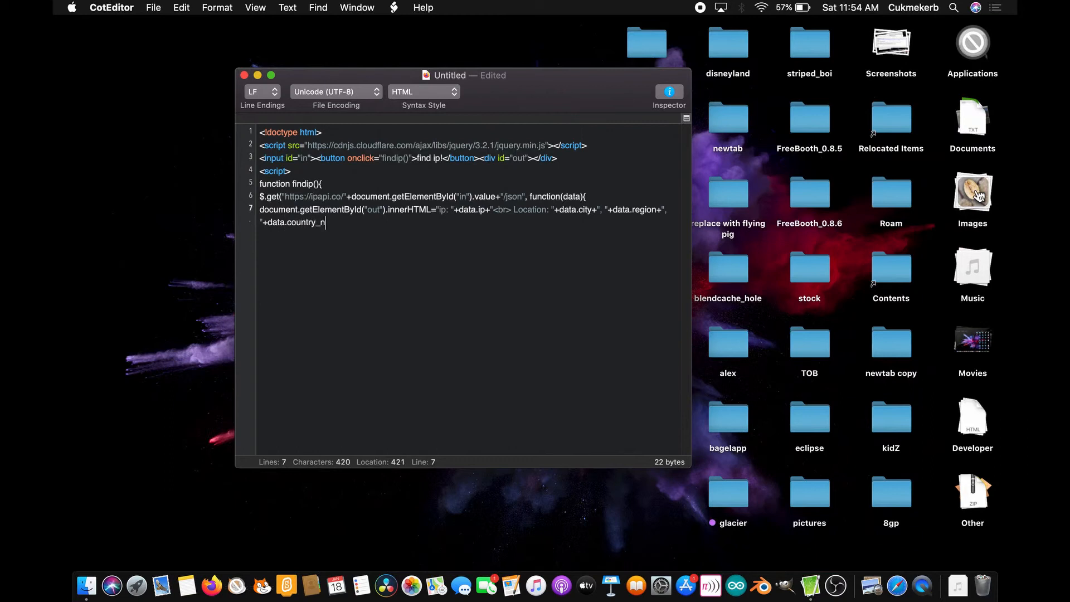
pyautogui.write('ame')
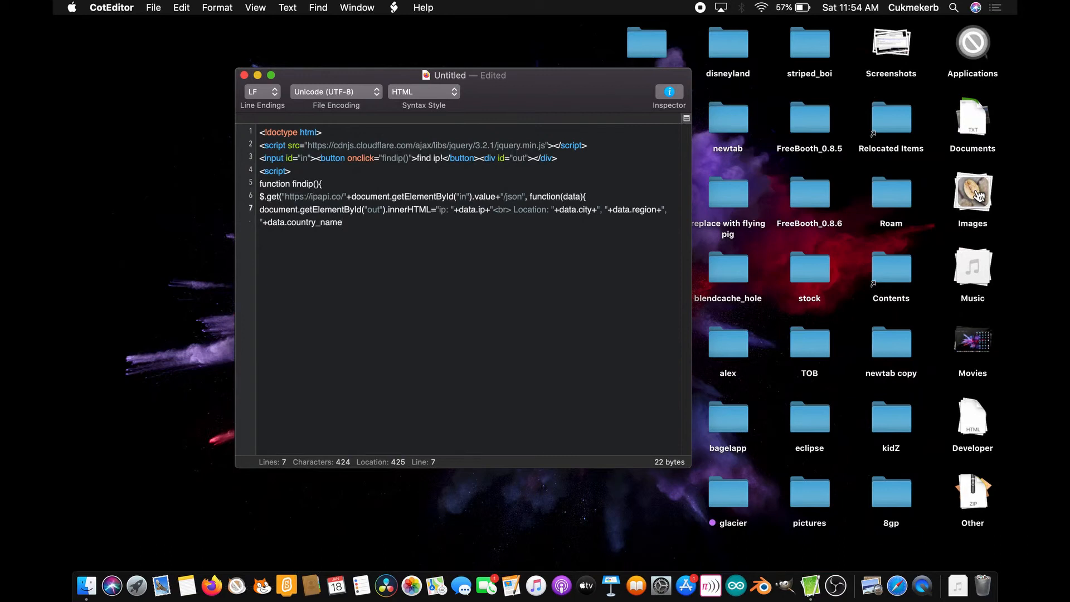
# - Add a <br> and begin a TLD label after the country name
pyautogui.write('+')
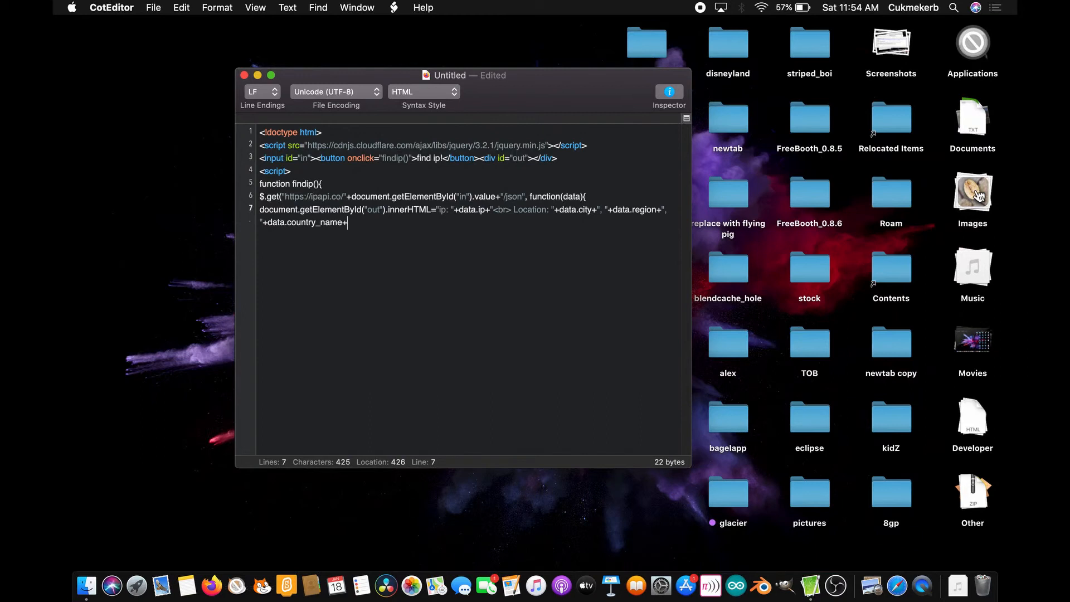
pyautogui.write('<')
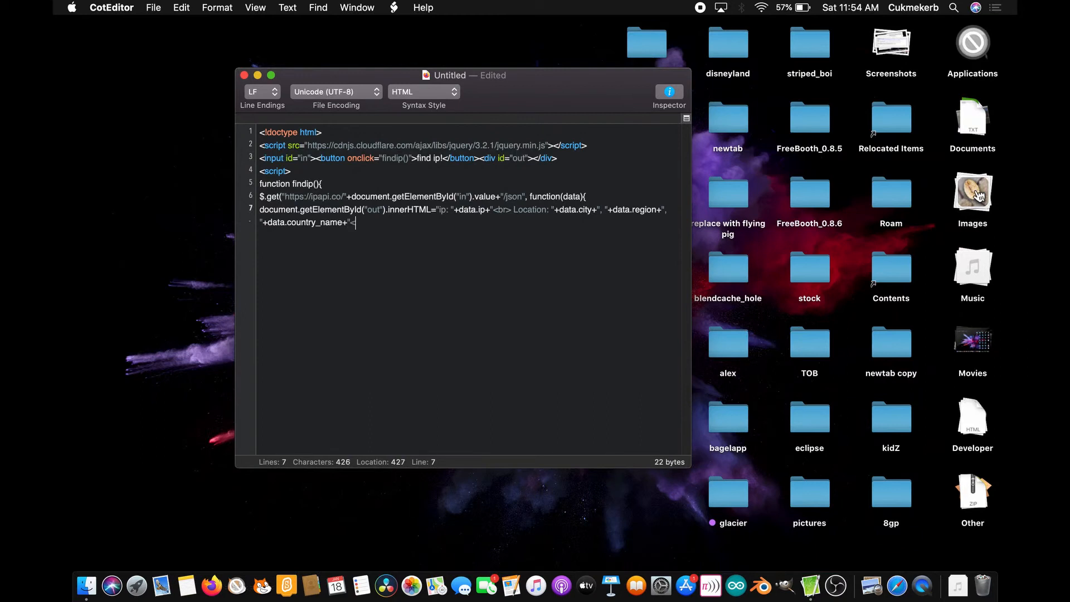
pyautogui.write('<br>')
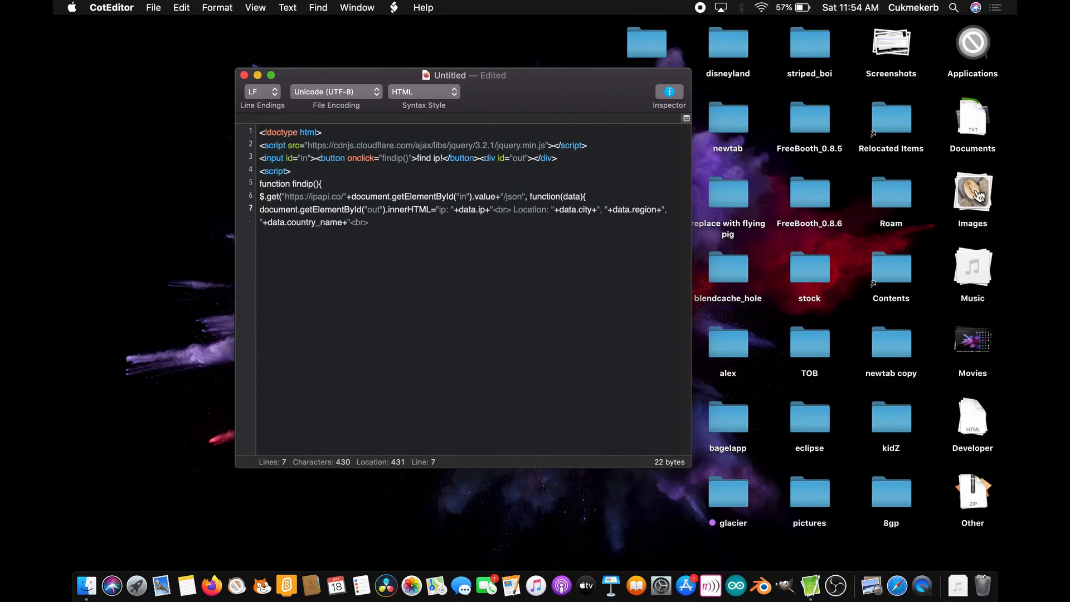
pyautogui.write('TLD: "+data')
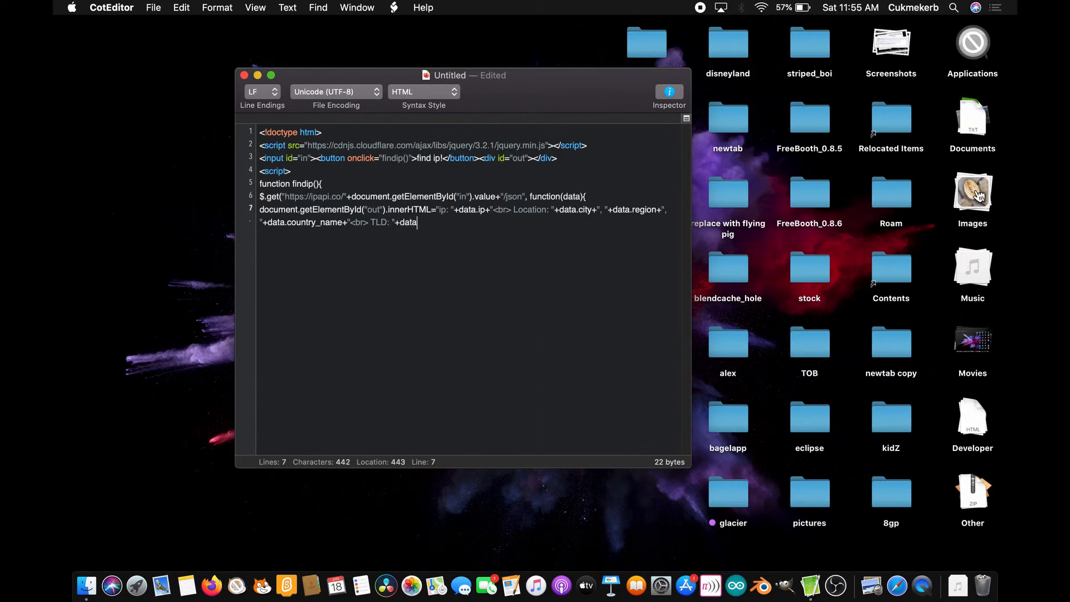
# - Append data.country_tld to the TLD label, check the property name, and end the statement
pyautogui.write('country')
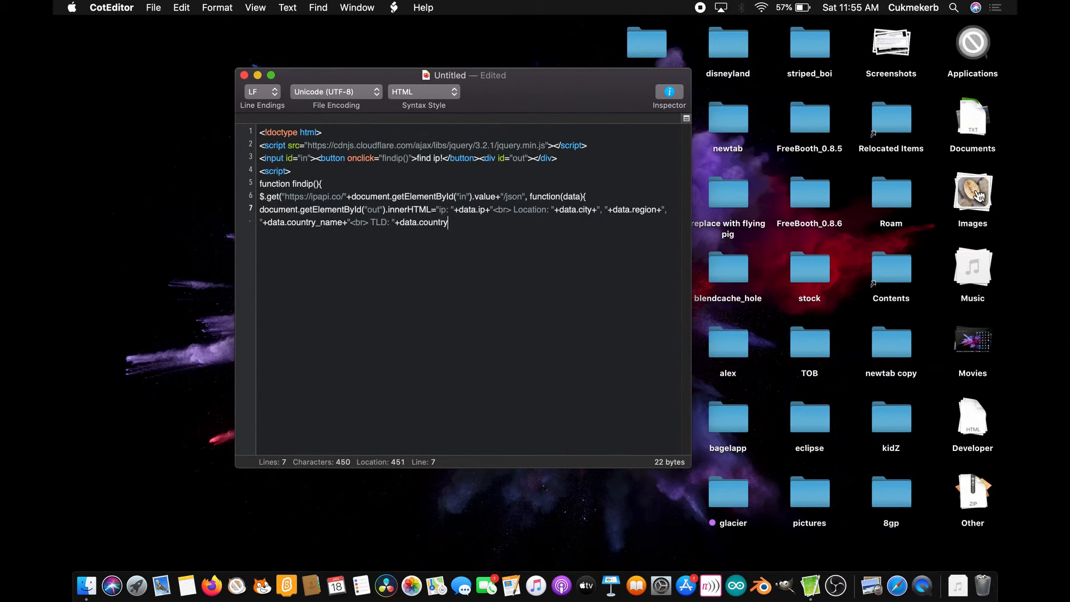
pyautogui.write('_')
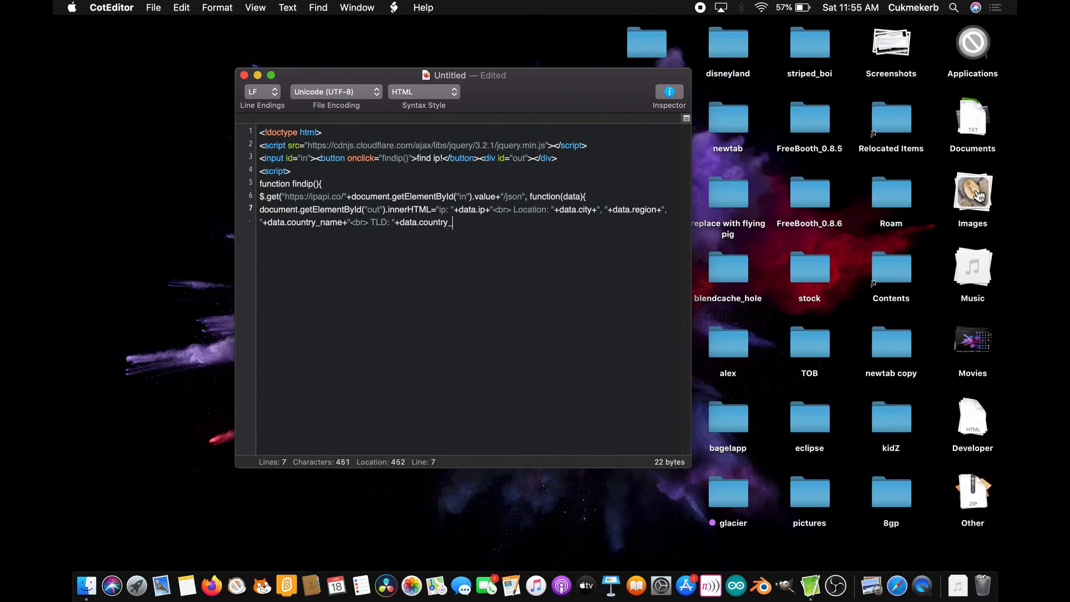
pyautogui.write('tld')
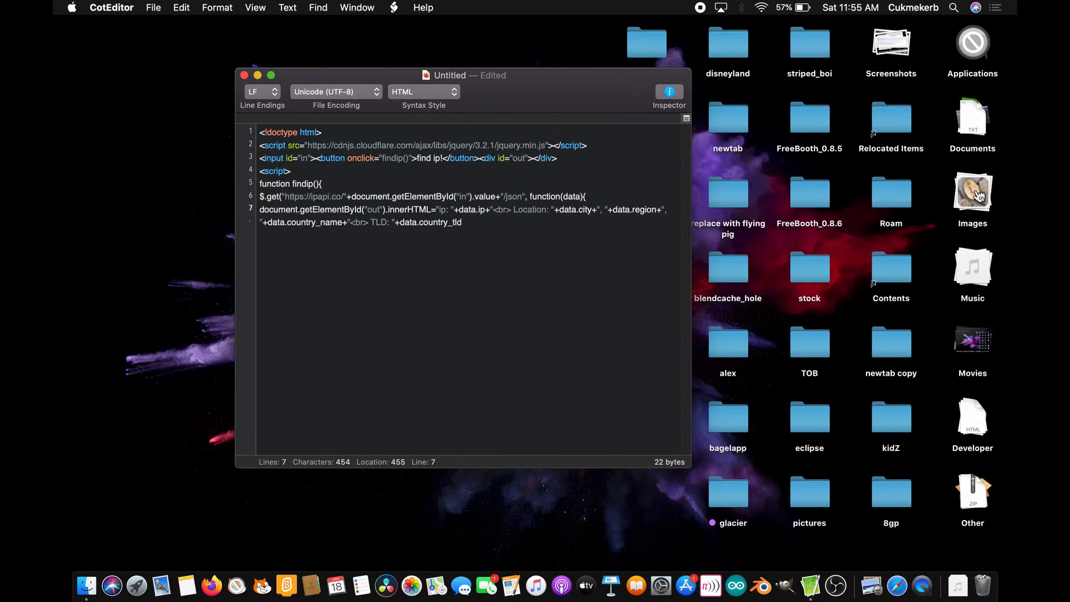
pyautogui.write('+')
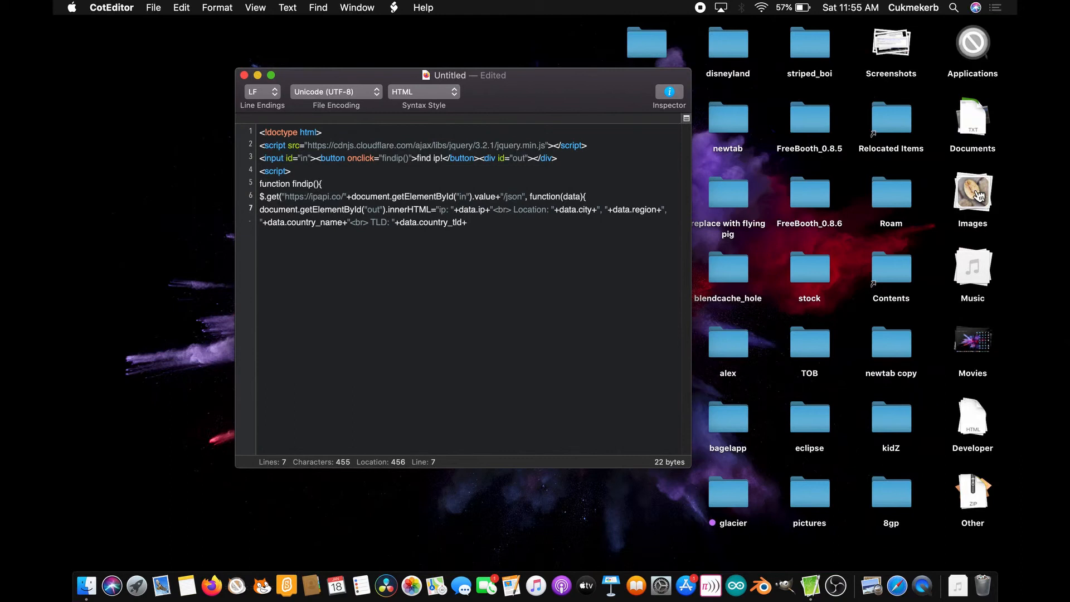
pyautogui.click(467, 223)
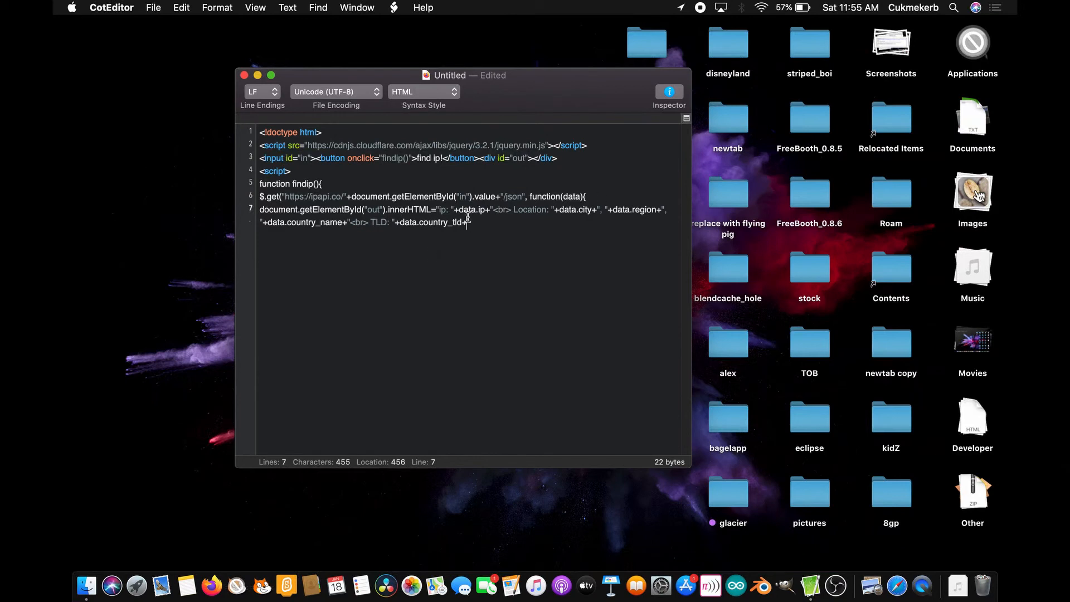
pyautogui.doubleClick(440, 221)
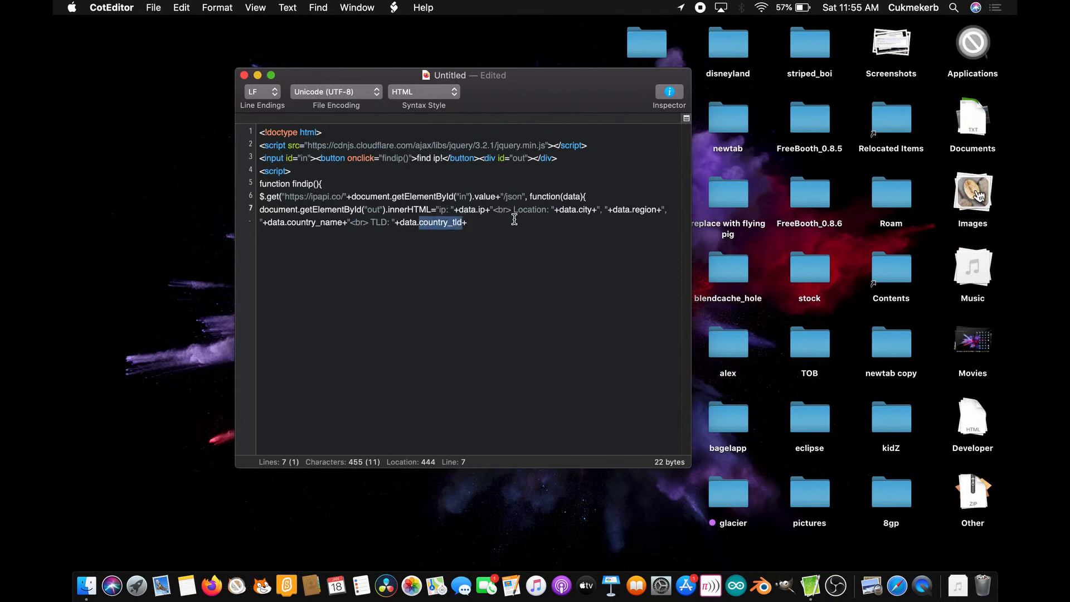
pyautogui.click(468, 222)
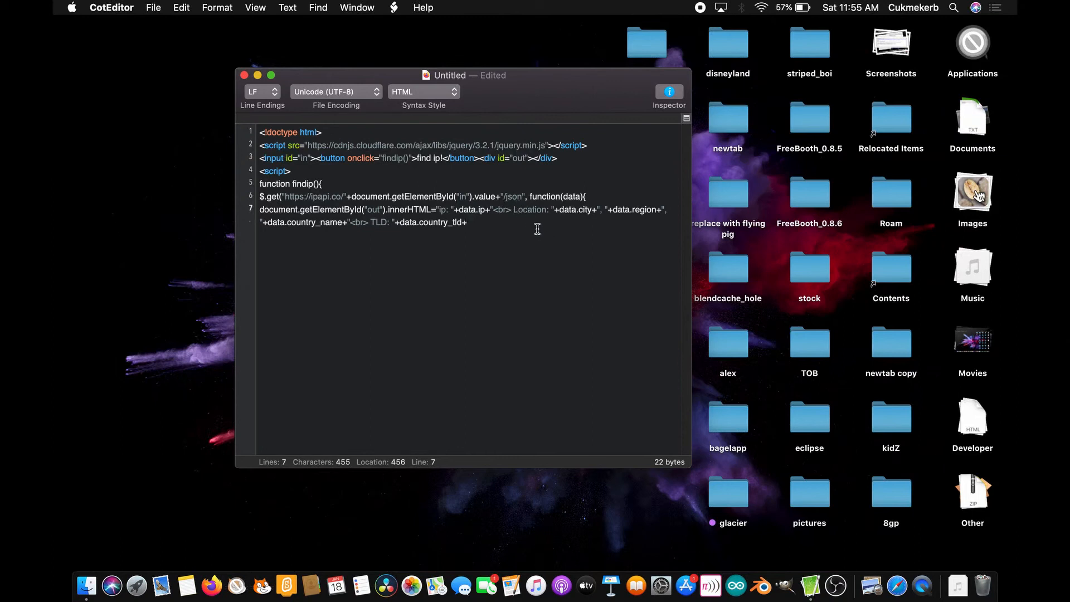
pyautogui.press('backspace')
pyautogui.write(';')
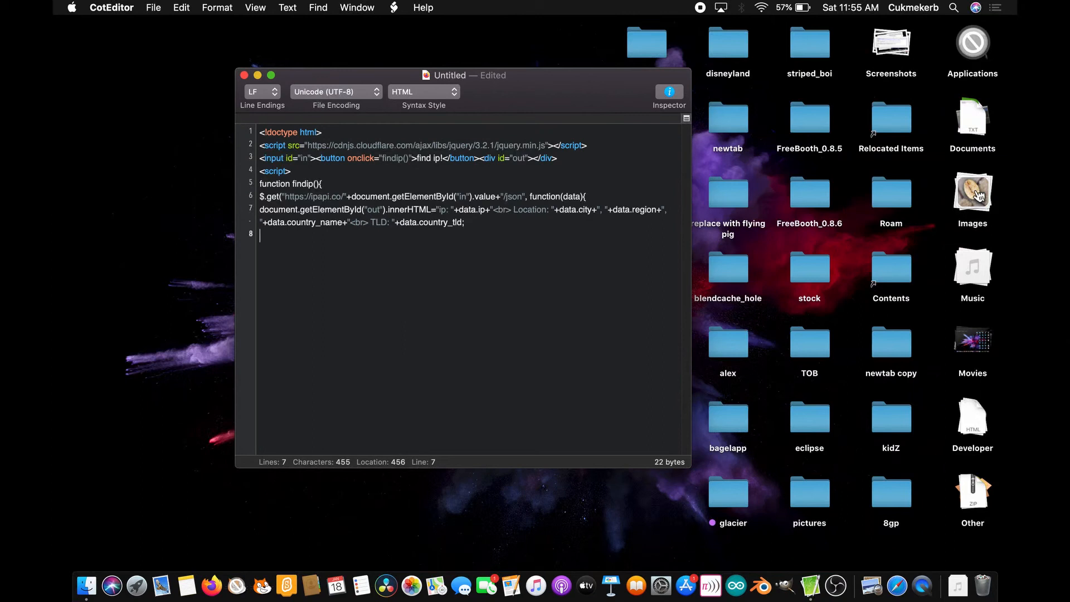
# - Close the callback, function and script block with } and </script>, then start saving as ipapi.html
pyautogui.write('}')
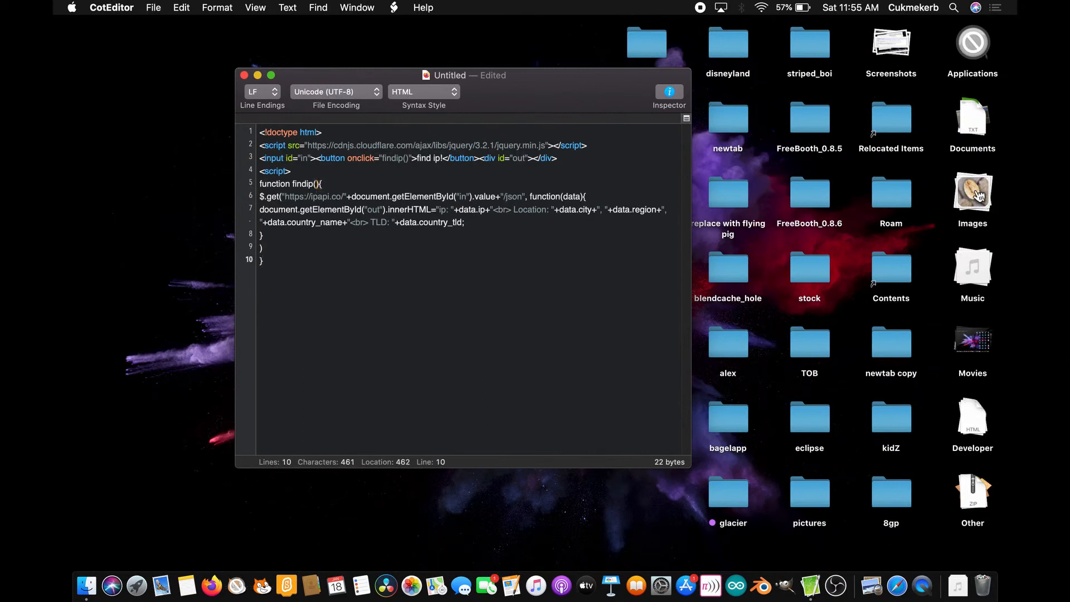
pyautogui.write('</scr')
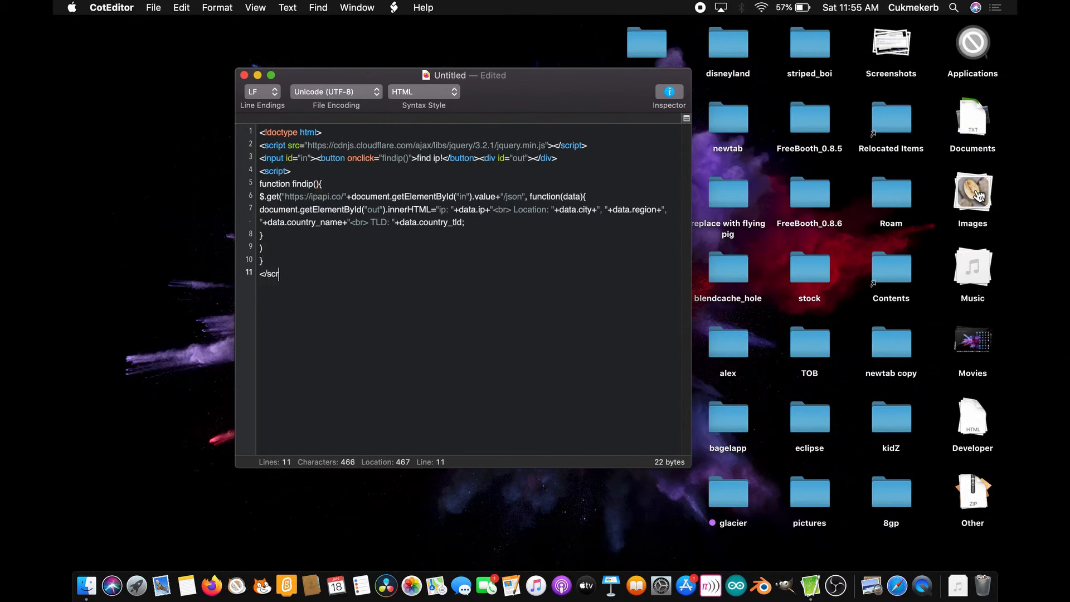
pyautogui.write('ipt>')
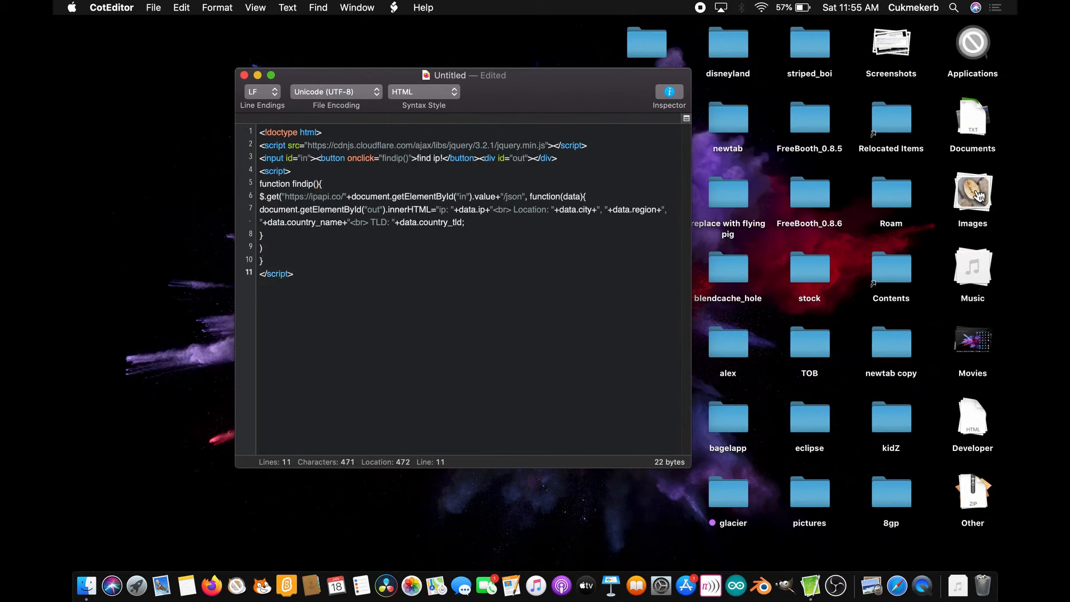
pyautogui.click(294, 274)
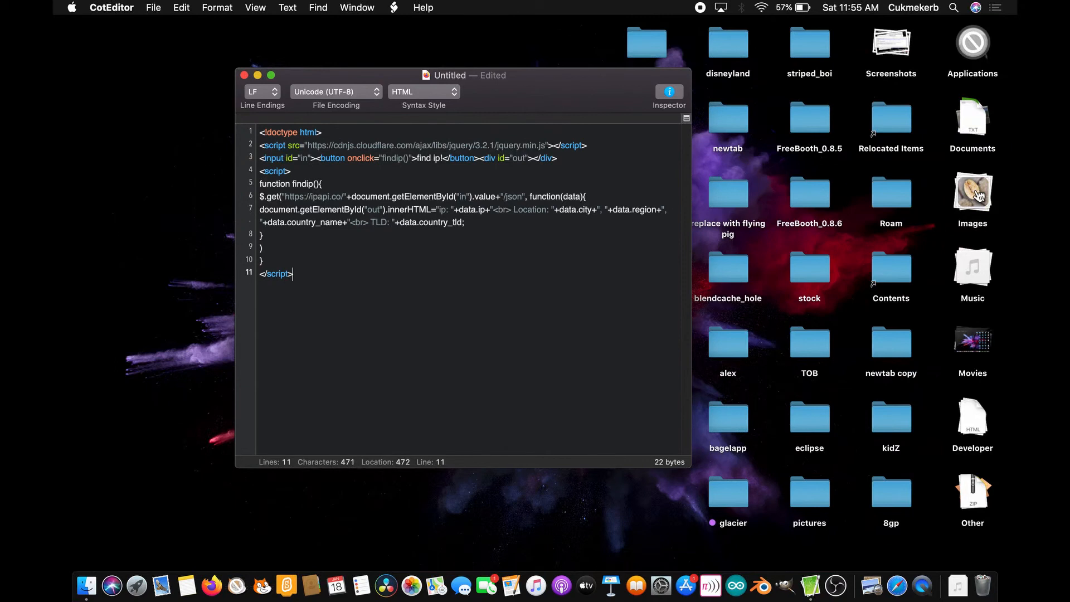
pyautogui.click(153, 8)
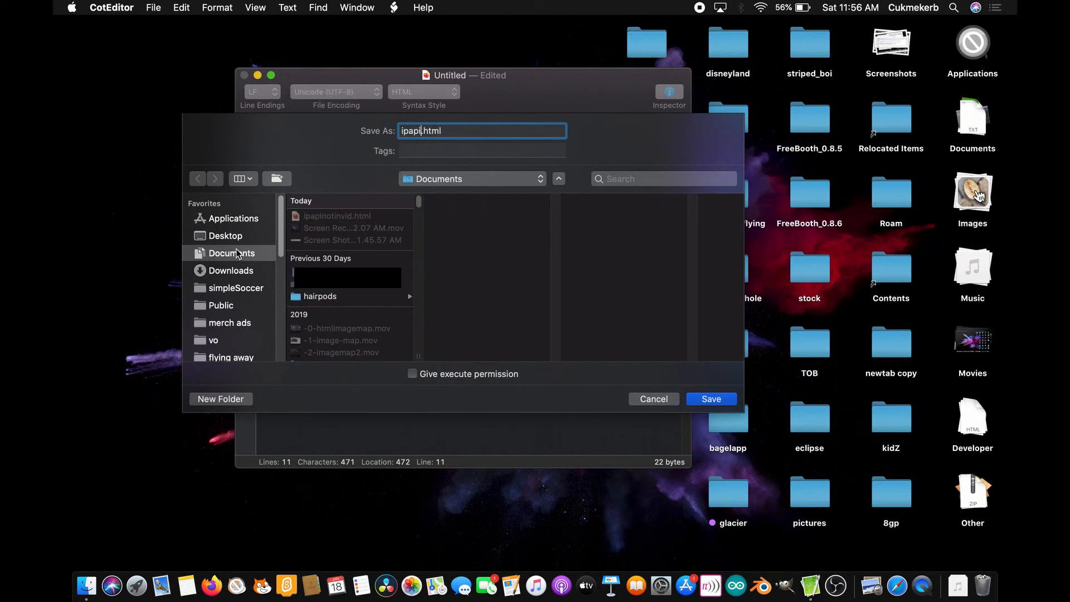
# - Save the page as ipapi.html in the Desktop folder
pyautogui.click(224, 235)
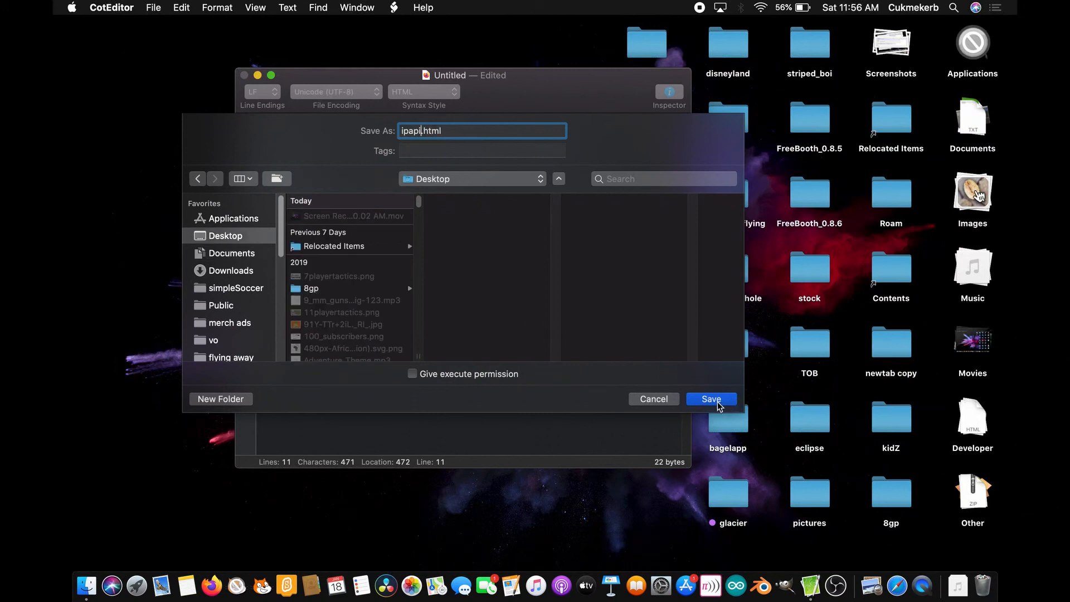
pyautogui.click(710, 399)
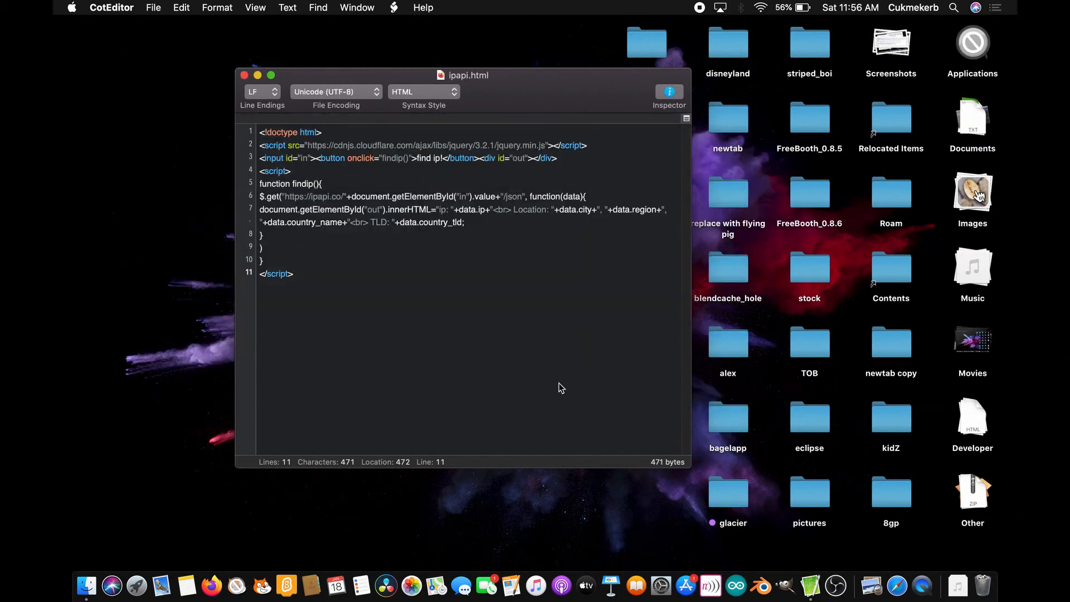
pyautogui.moveTo(213, 586)
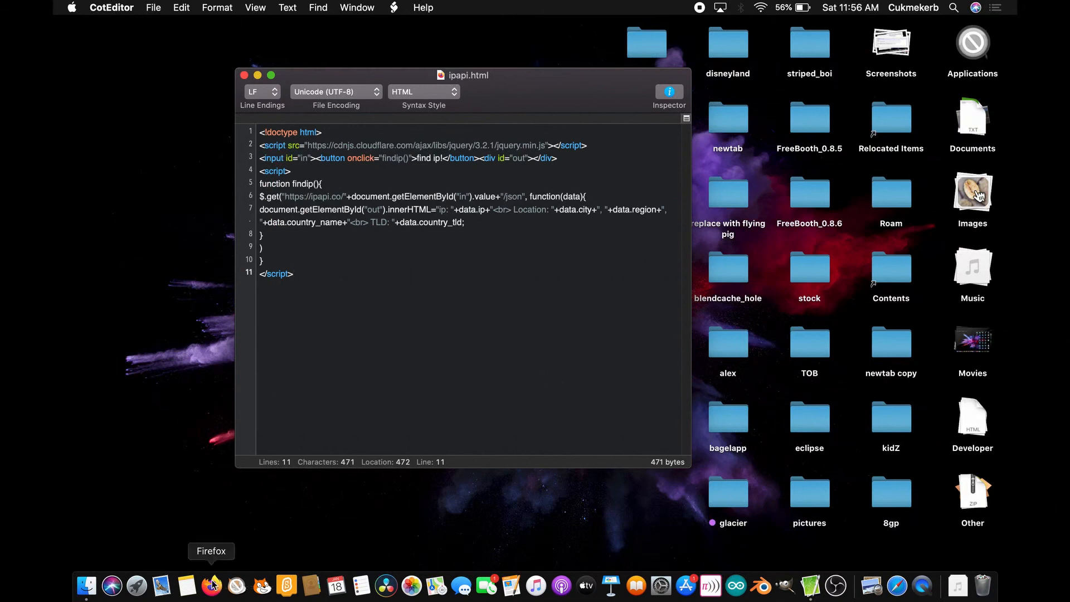
# - Launch Firefox from the Dock to view the saved page
pyautogui.click(211, 586)
pyautogui.write('172.338.9.32')
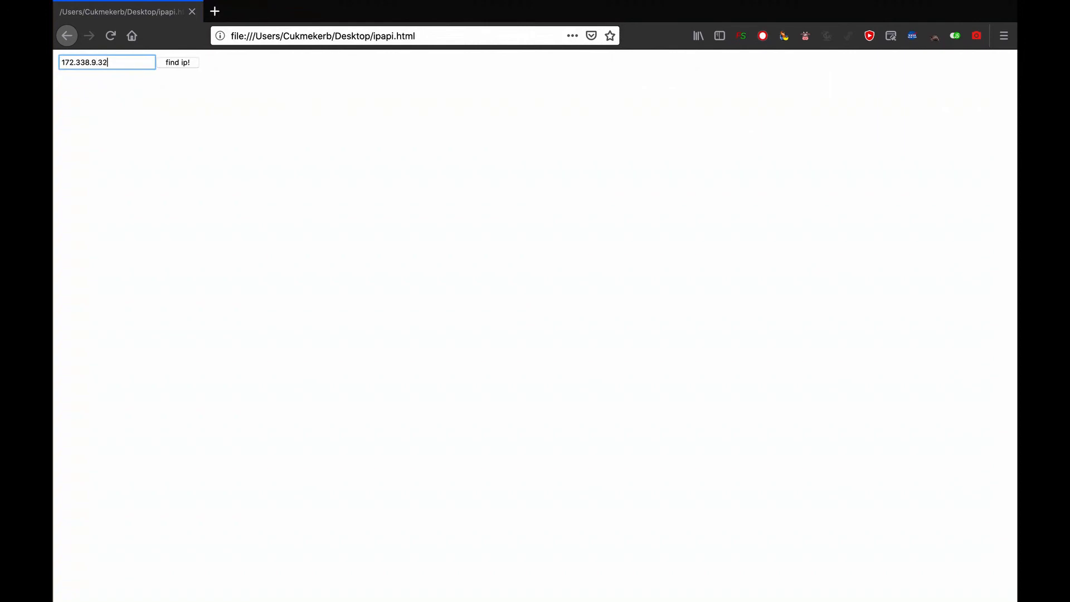
# - Run the 'find ip!' lookup for 172.338.9.32, then select the whole IP for replacement
pyautogui.click(177, 63)
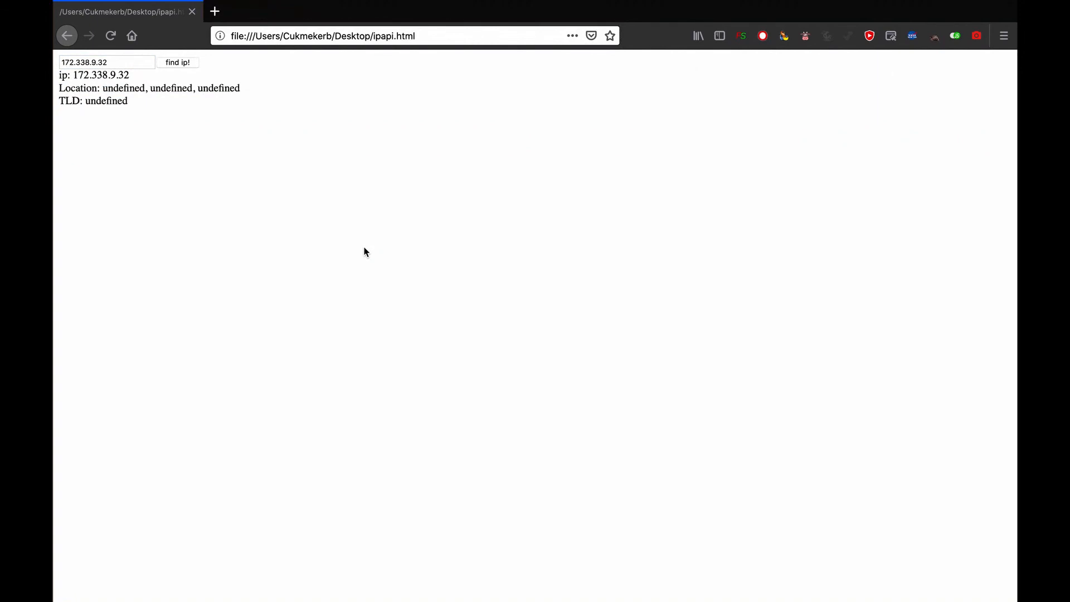
pyautogui.moveTo(144, 136)
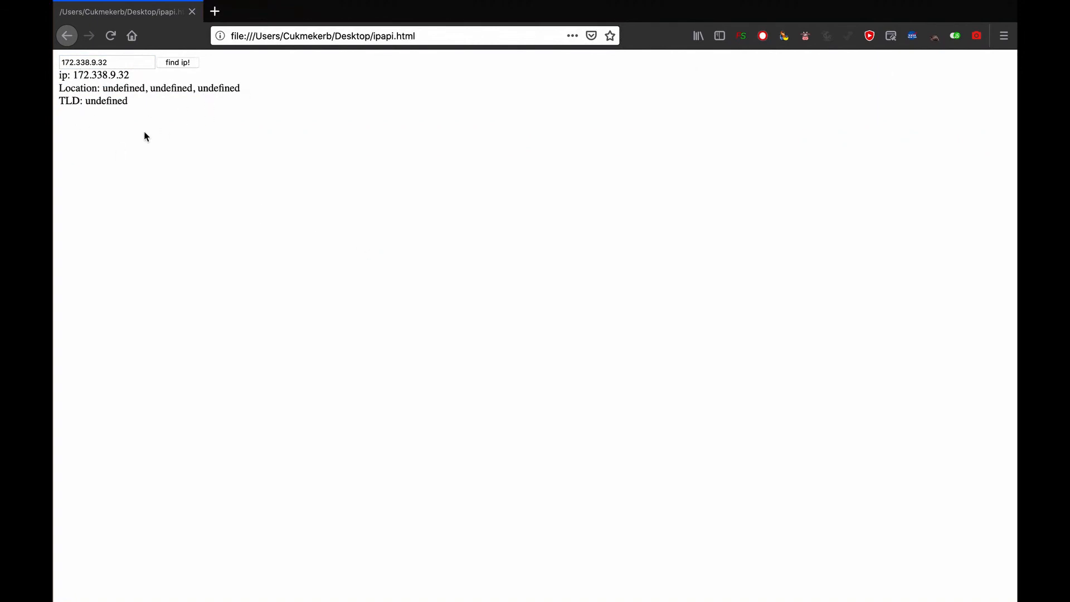
pyautogui.moveTo(118, 64)
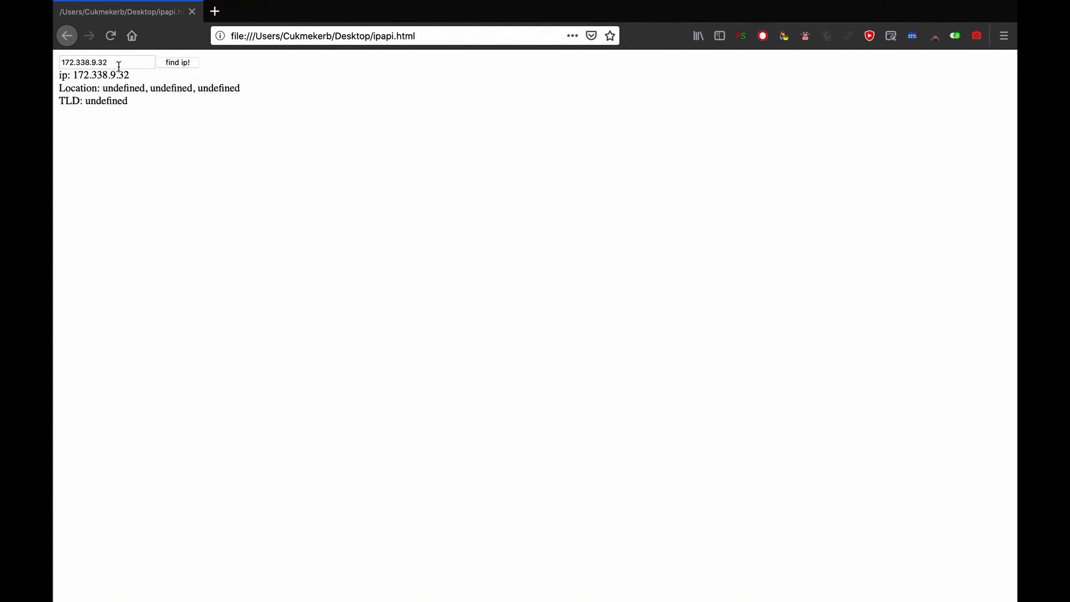
pyautogui.click(107, 62)
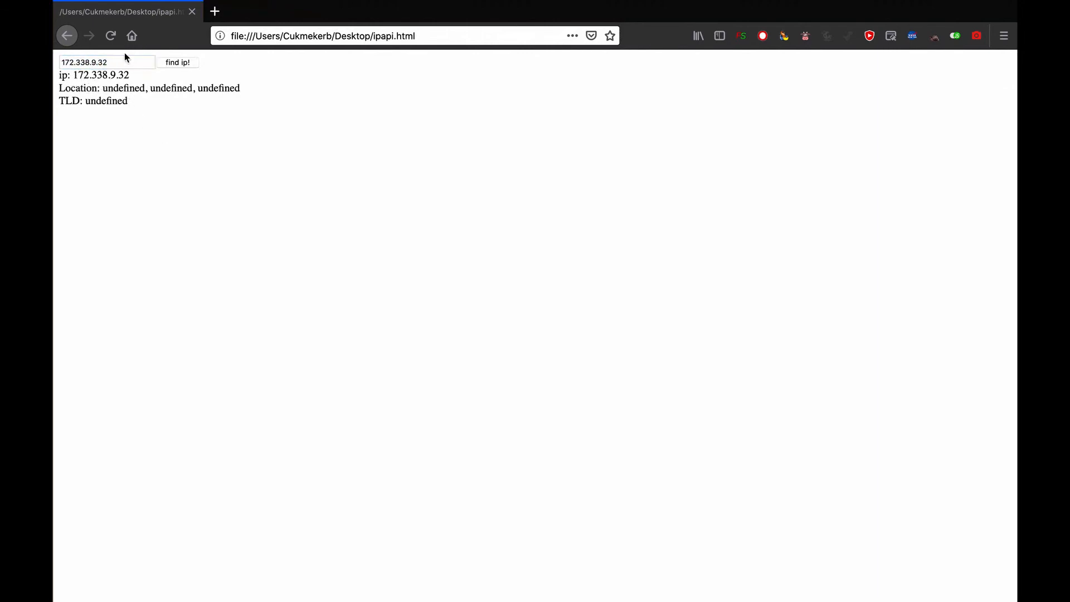
pyautogui.tripleClick(107, 63)
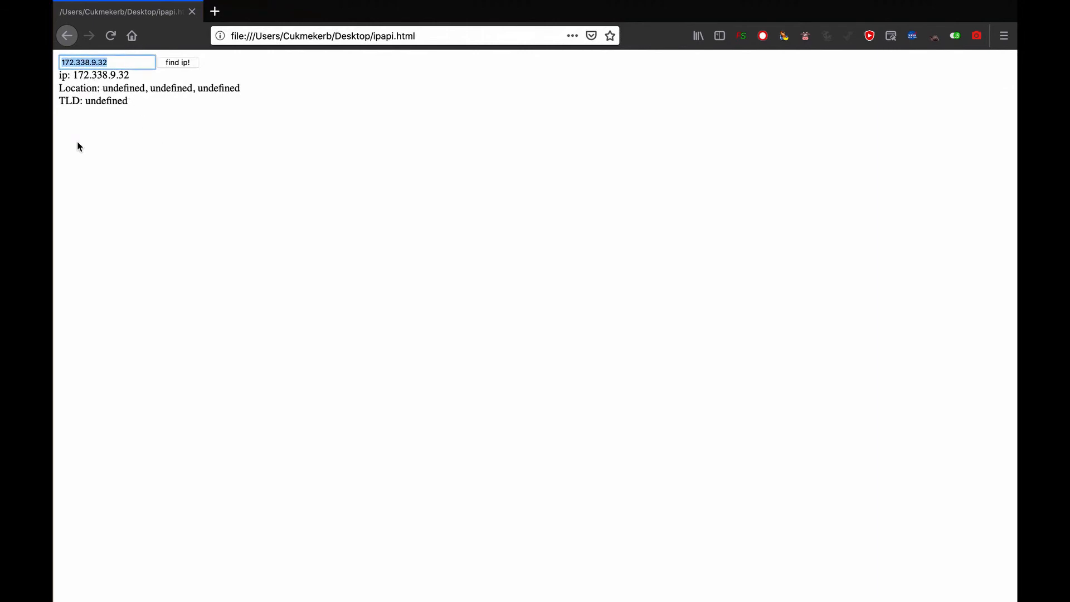